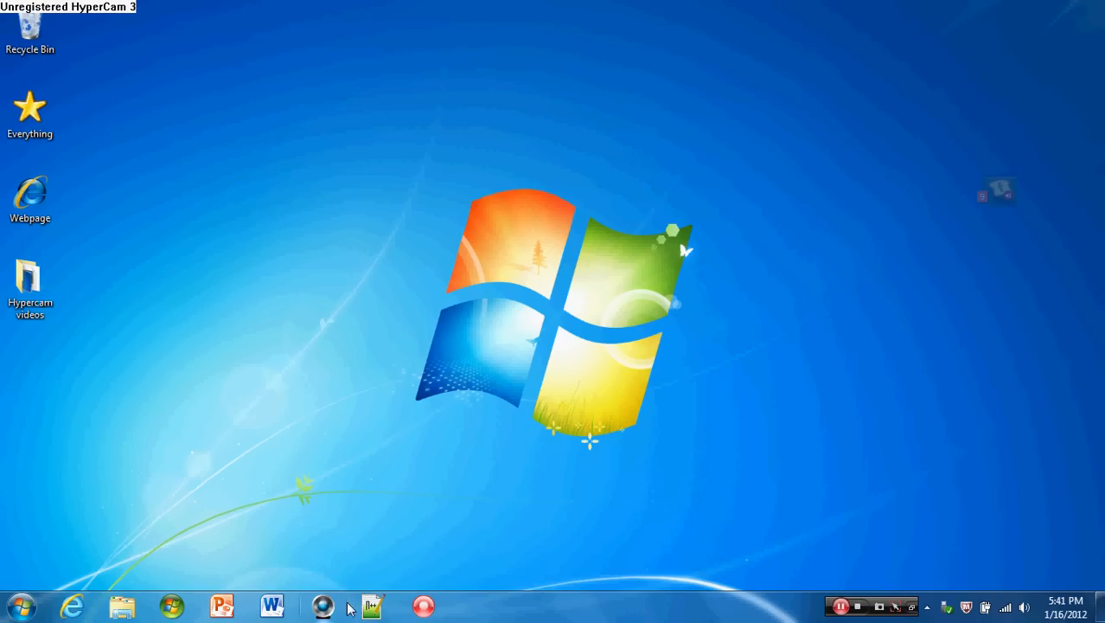
pyautogui.moveTo(373, 607)
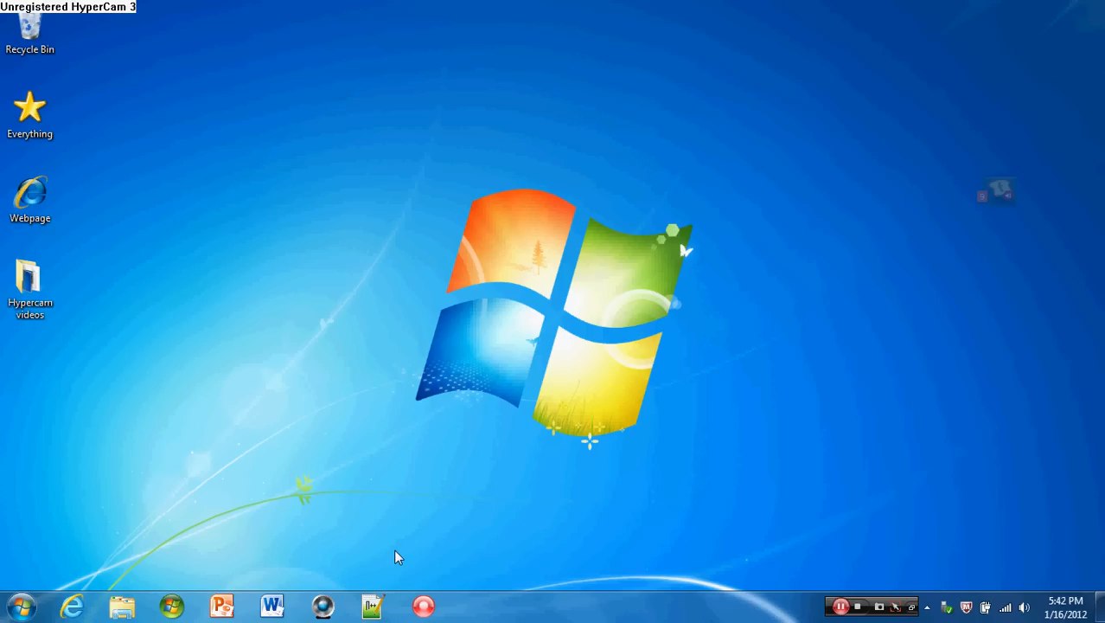
# Step: Launch Notepad++ and save the blank document as index.html in the Webpage folder
pyautogui.click(30, 199)
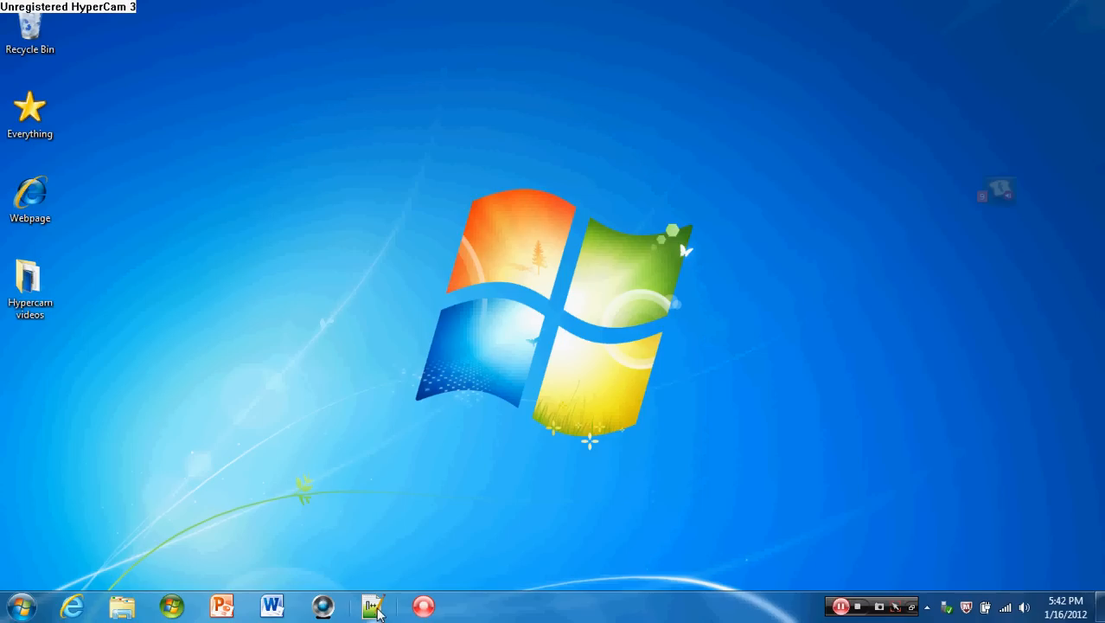
pyautogui.click(374, 605)
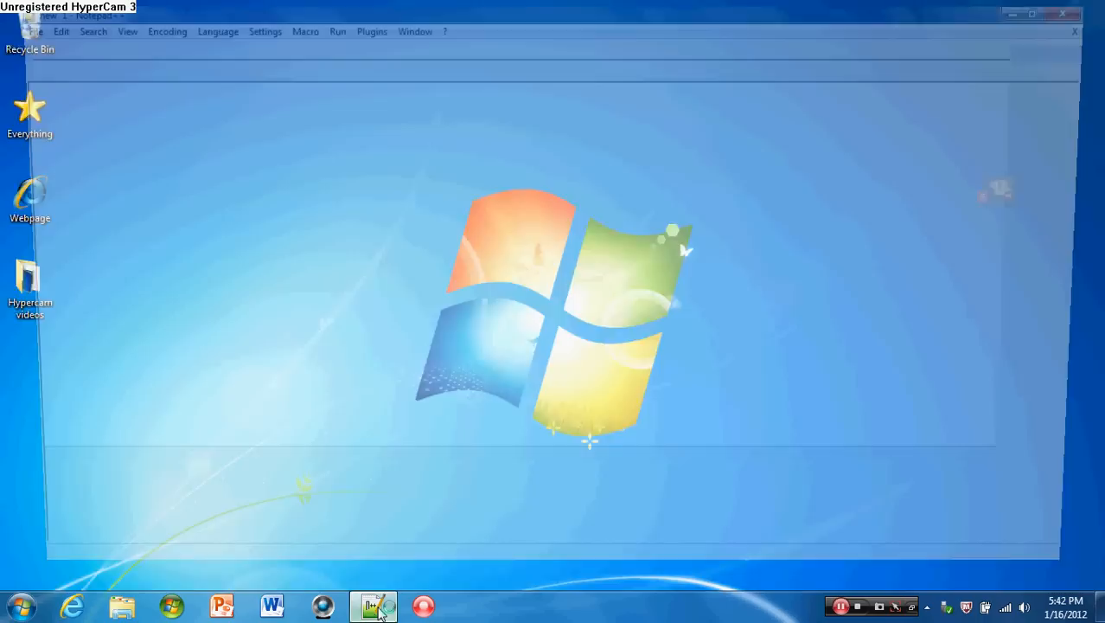
pyautogui.click(373, 605)
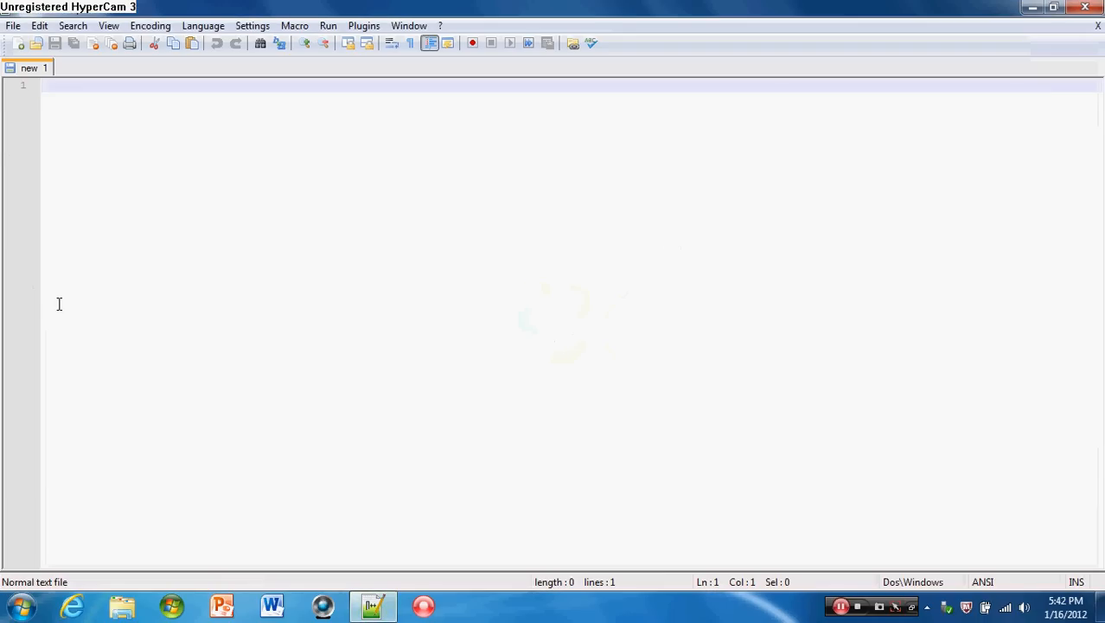
pyautogui.click(13, 25)
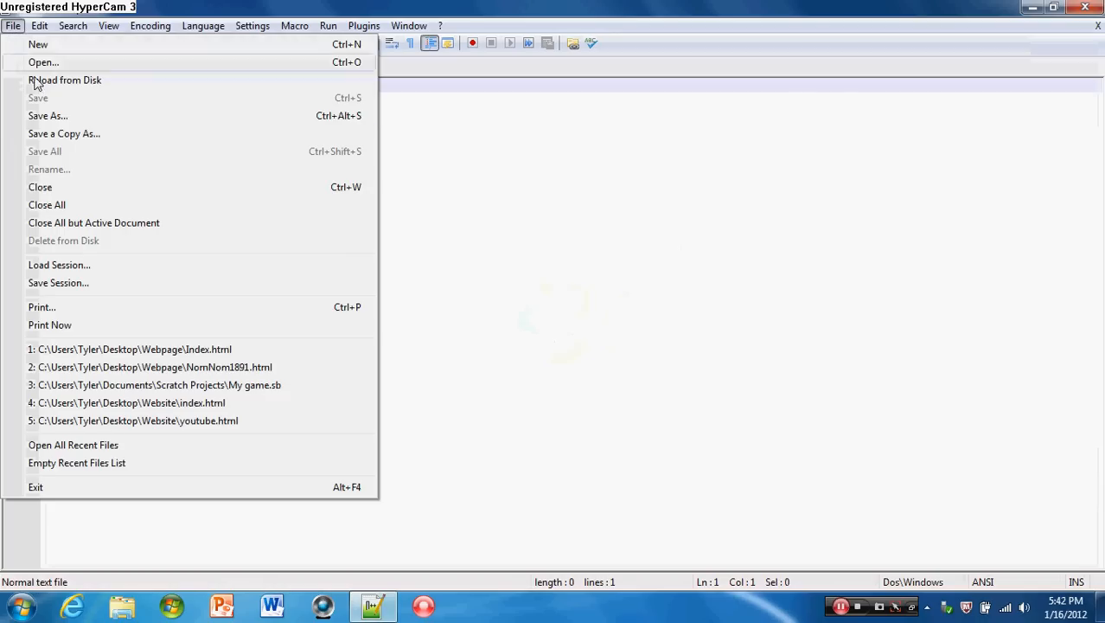
pyautogui.click(47, 115)
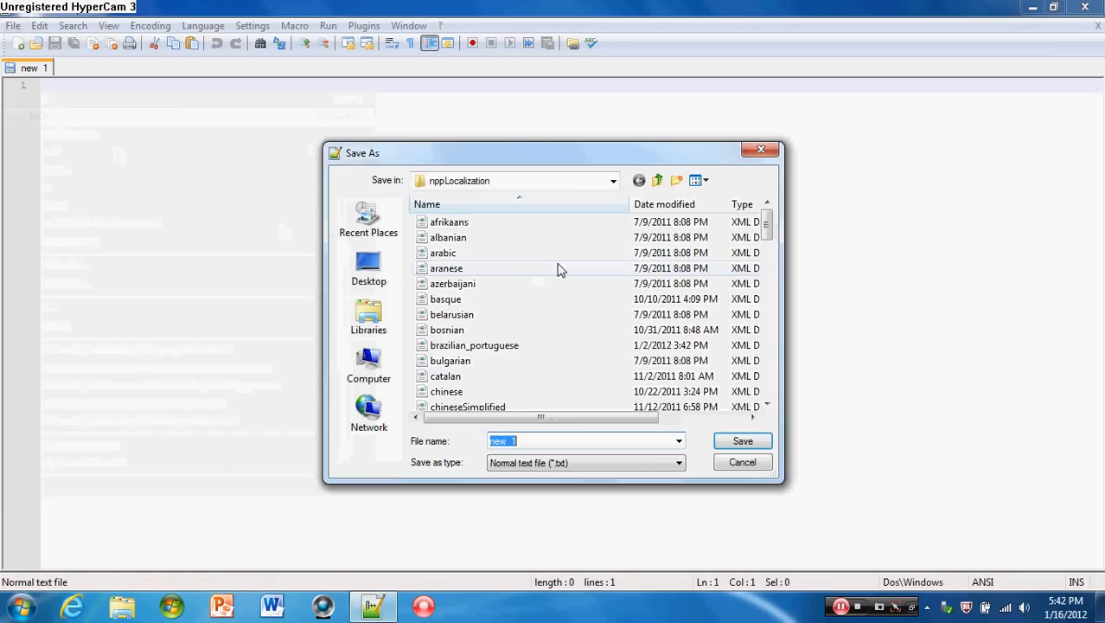
pyautogui.click(369, 268)
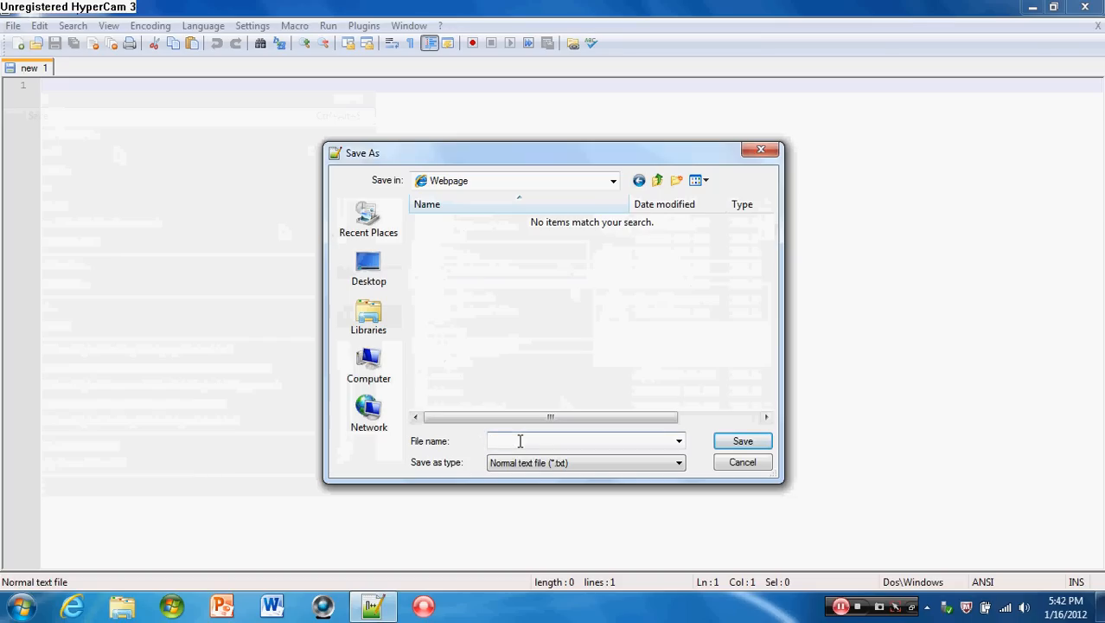
pyautogui.write('in')
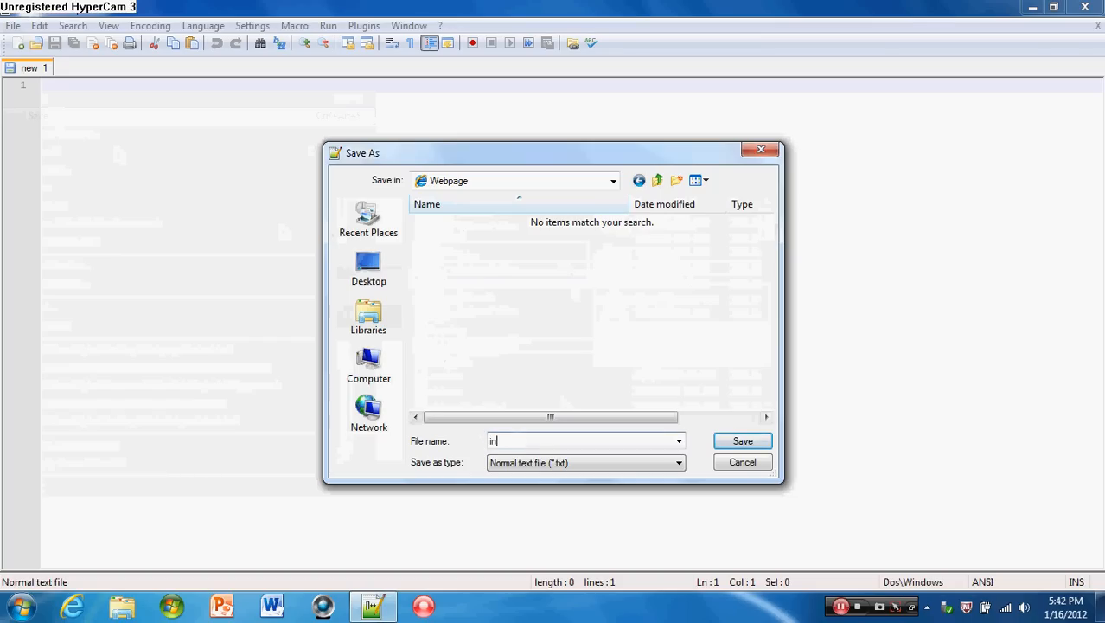
pyautogui.write('dex.')
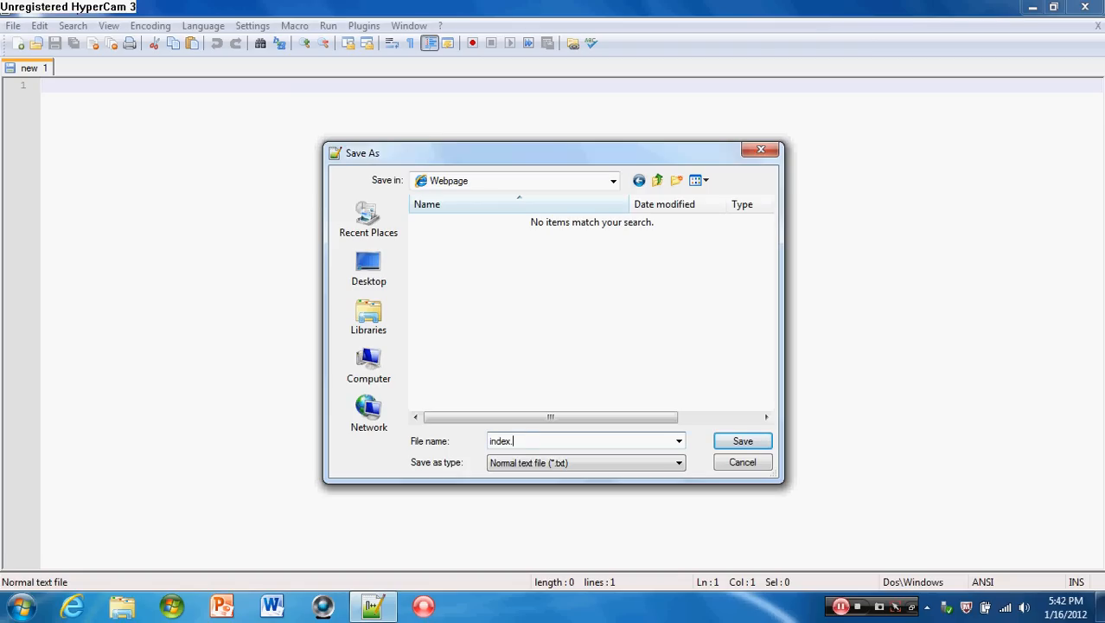
pyautogui.write('html')
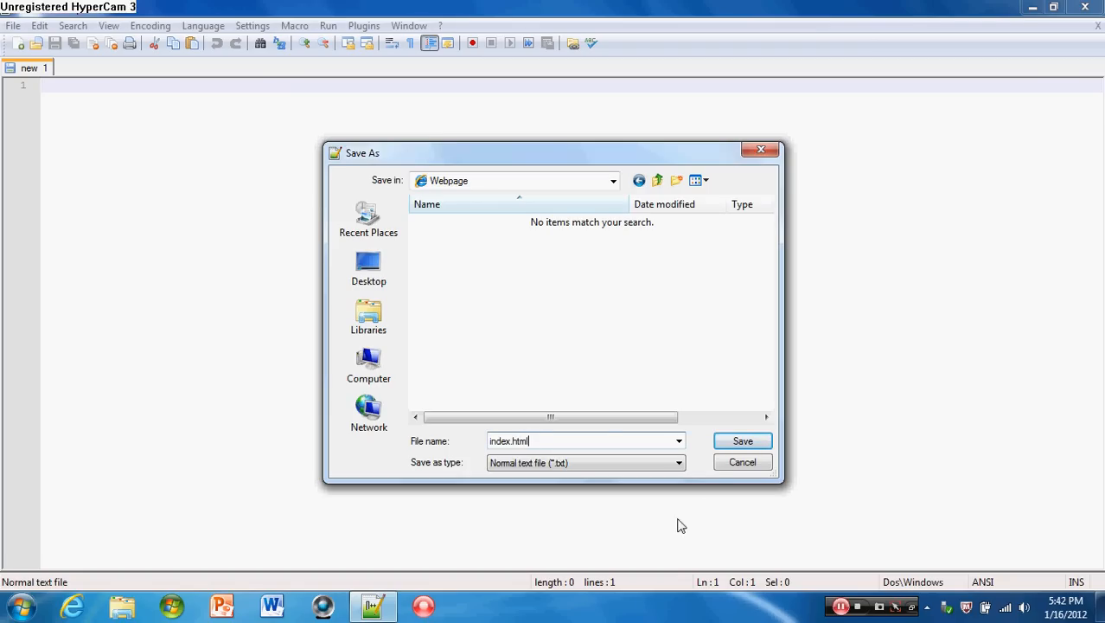
pyautogui.click(742, 440)
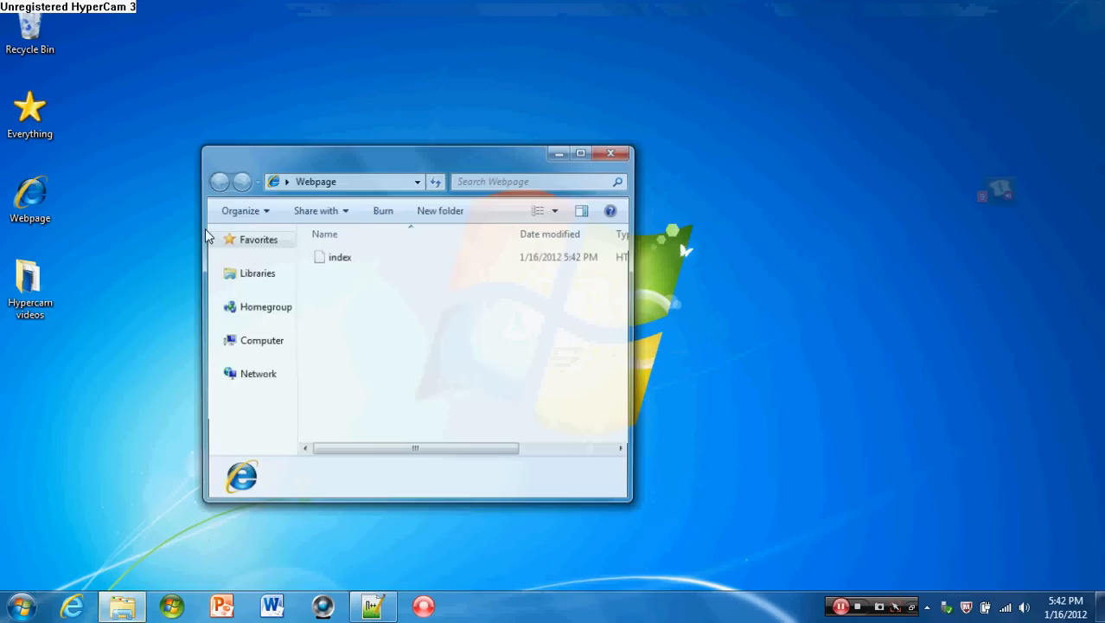
# Step: Open index.html from the Webpage folder in Internet Explorer, showing a blank page
pyautogui.click(339, 256)
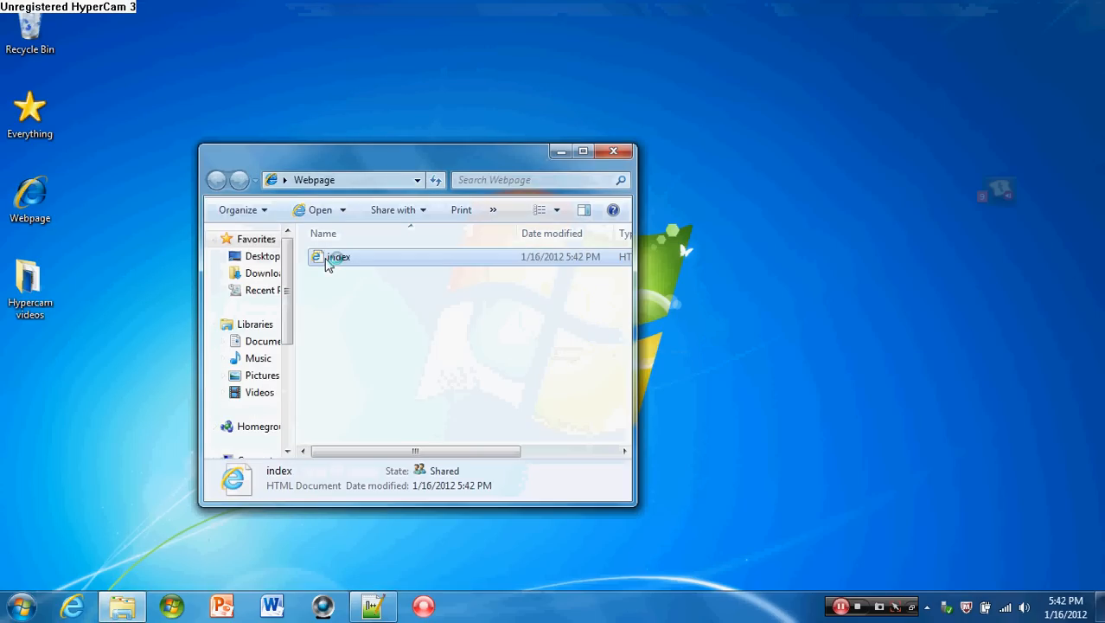
pyautogui.doubleClick(337, 257)
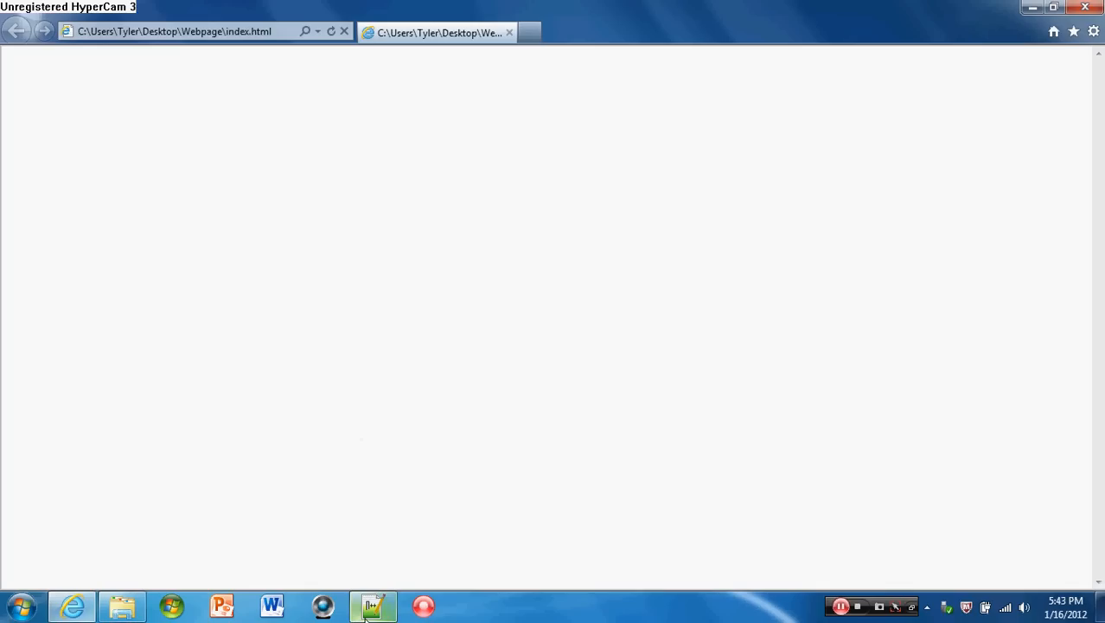
pyautogui.moveTo(373, 606)
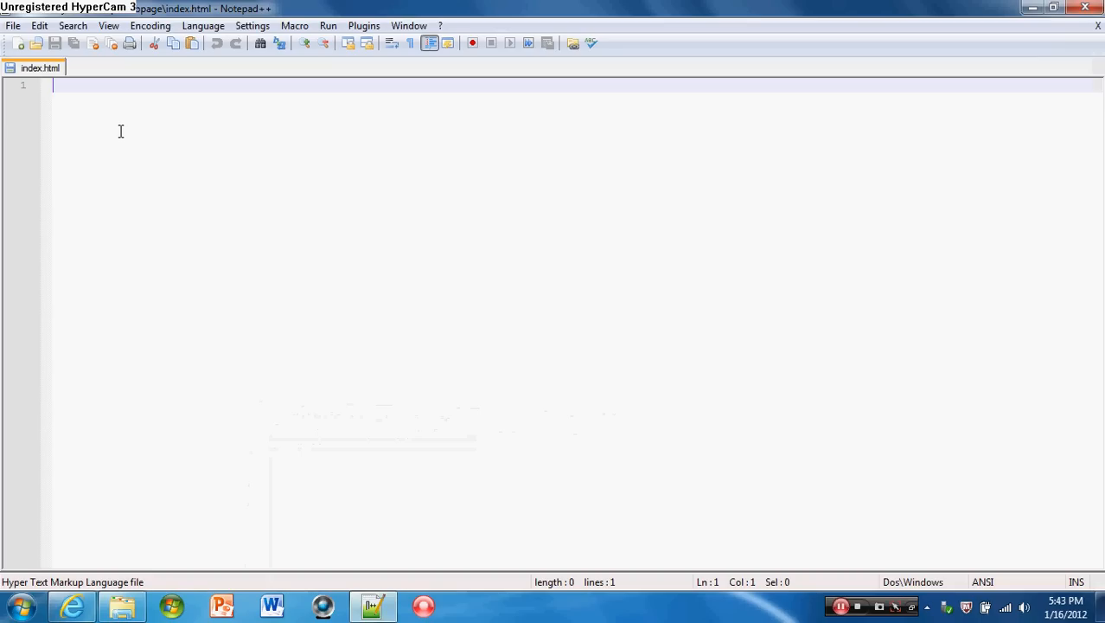
# Step: Type the opening <HTML> and closing </HTML> tags
pyautogui.write('<')
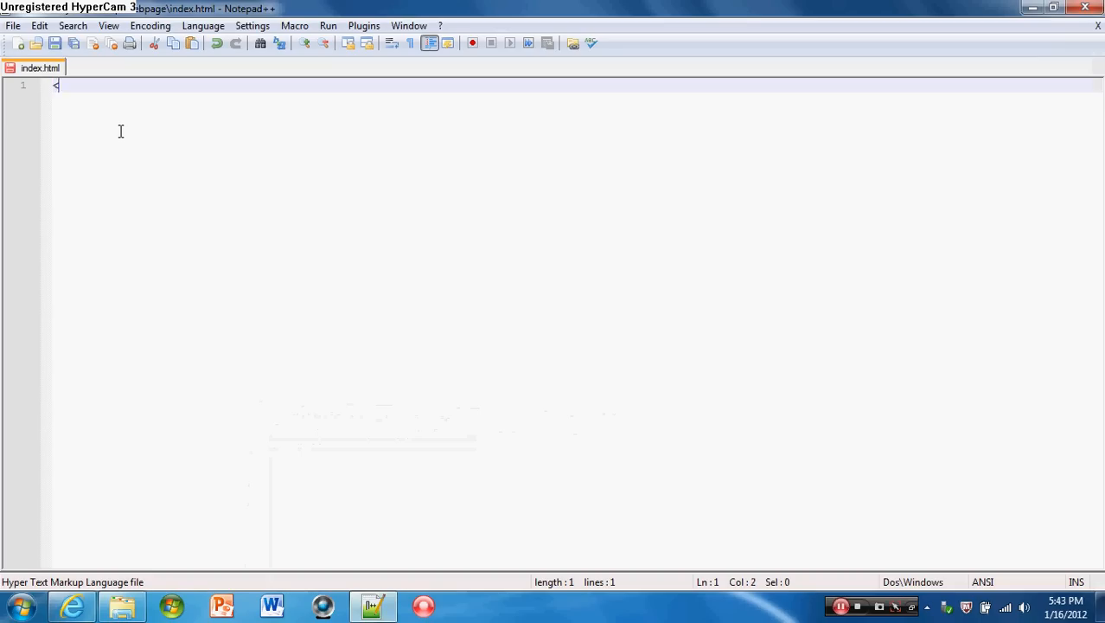
pyautogui.write('HTML')
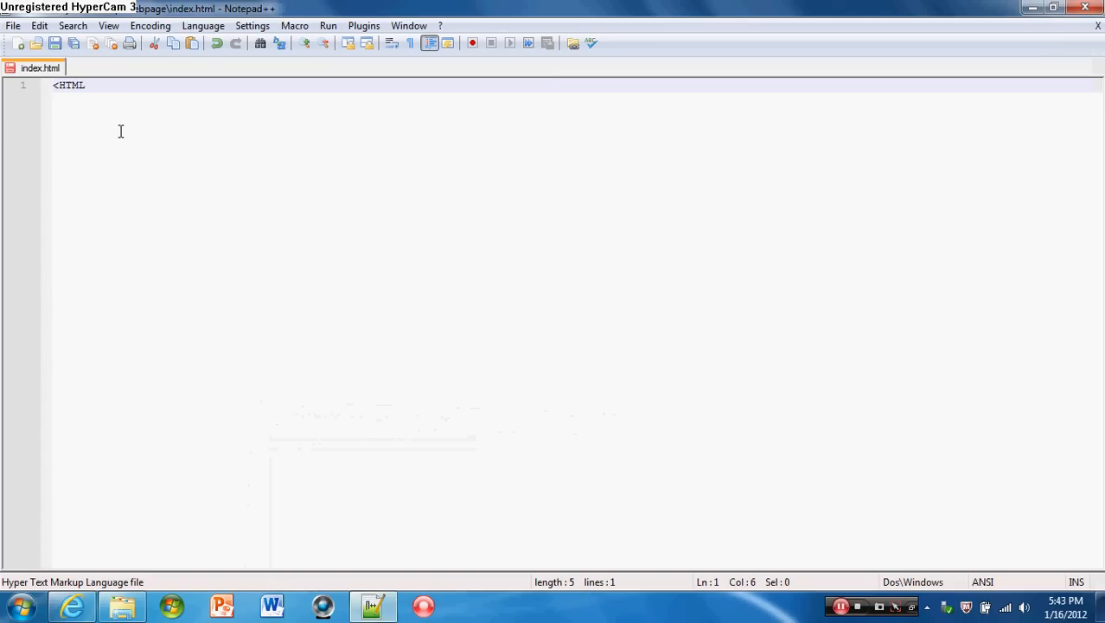
pyautogui.write('>')
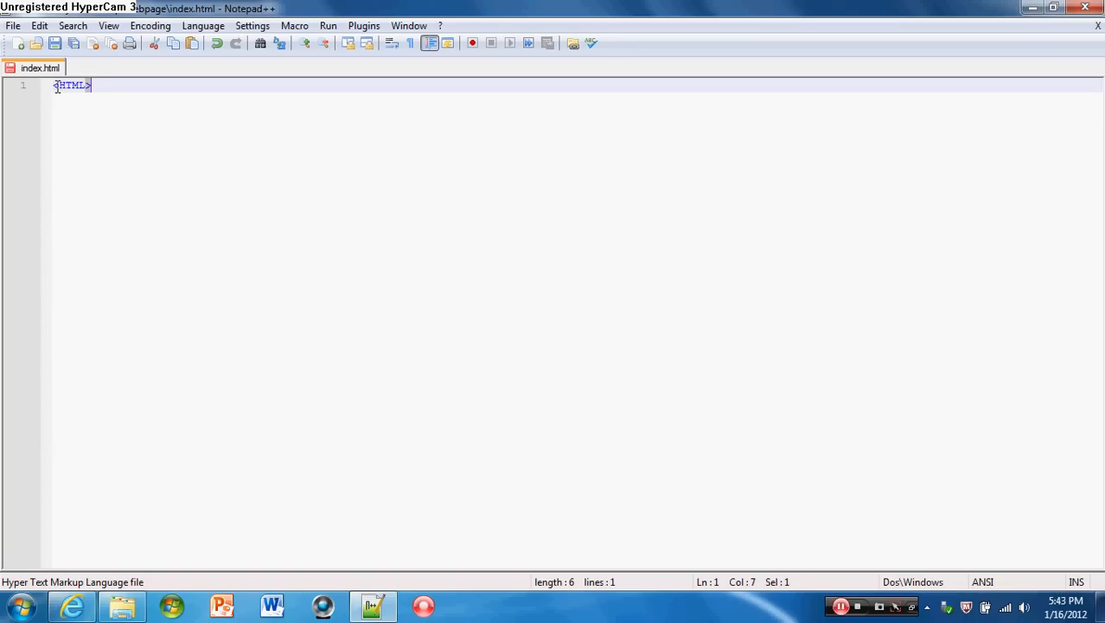
pyautogui.click(90, 85)
pyautogui.write('<')
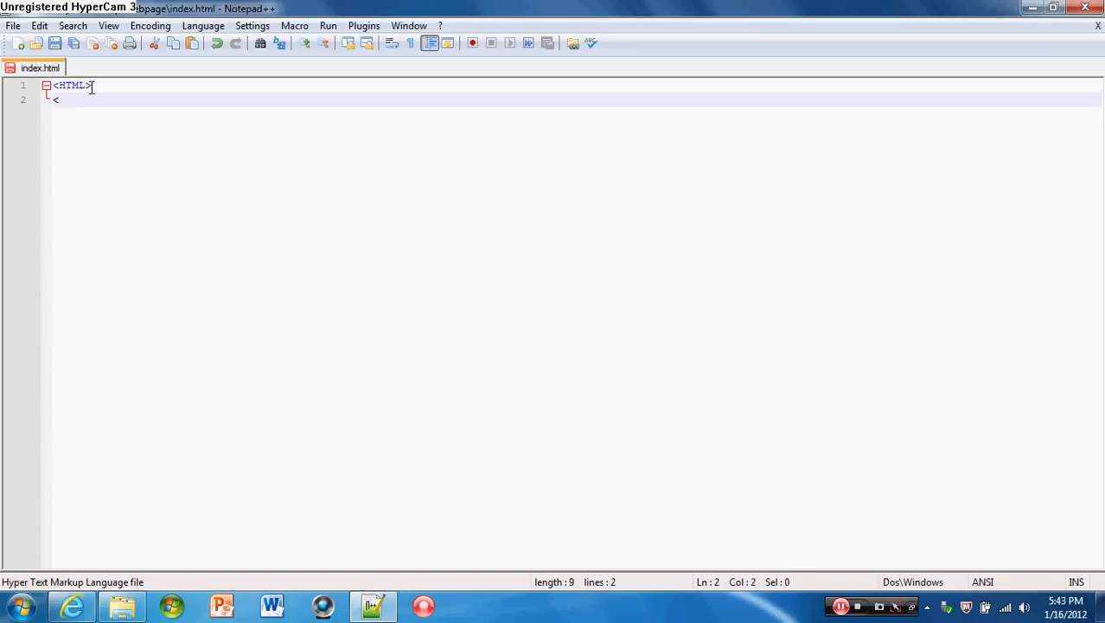
pyautogui.write('/')
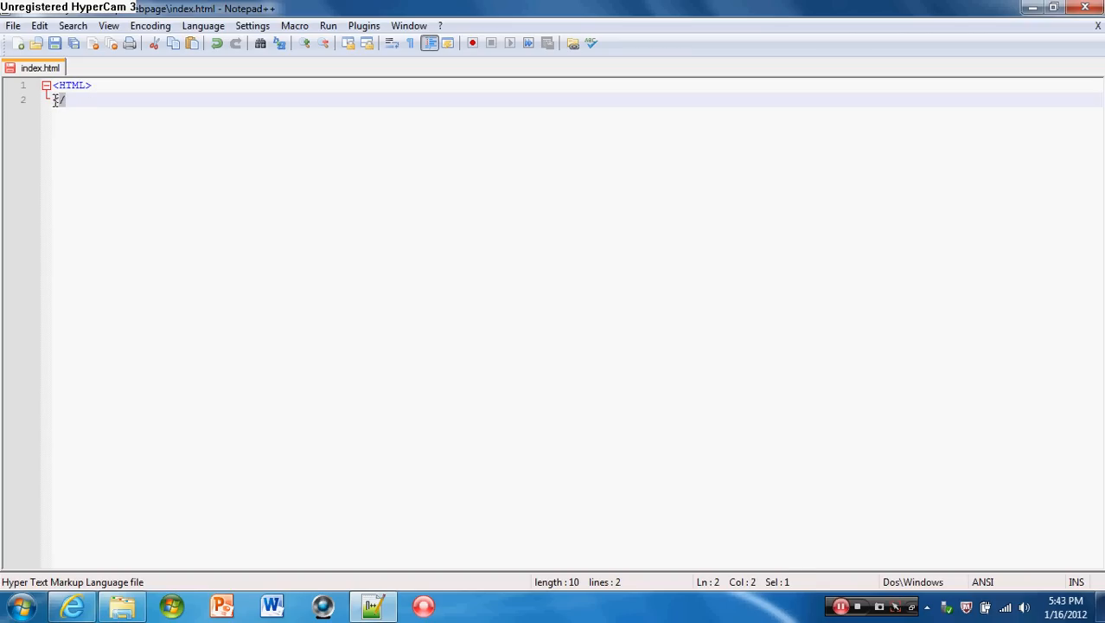
pyautogui.write('/')
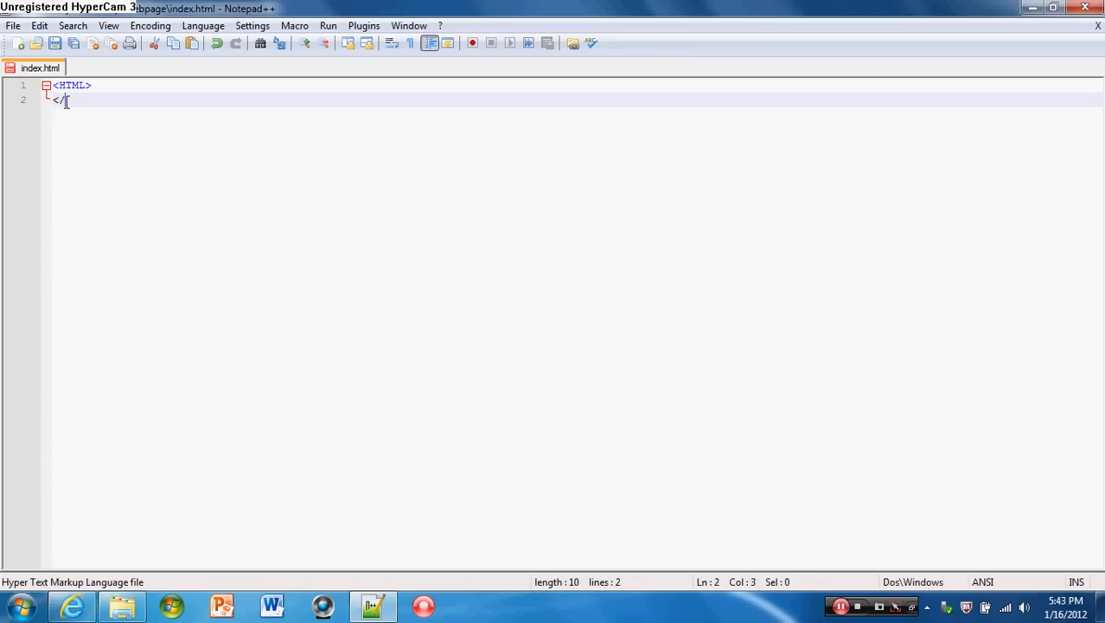
pyautogui.write('HTML')
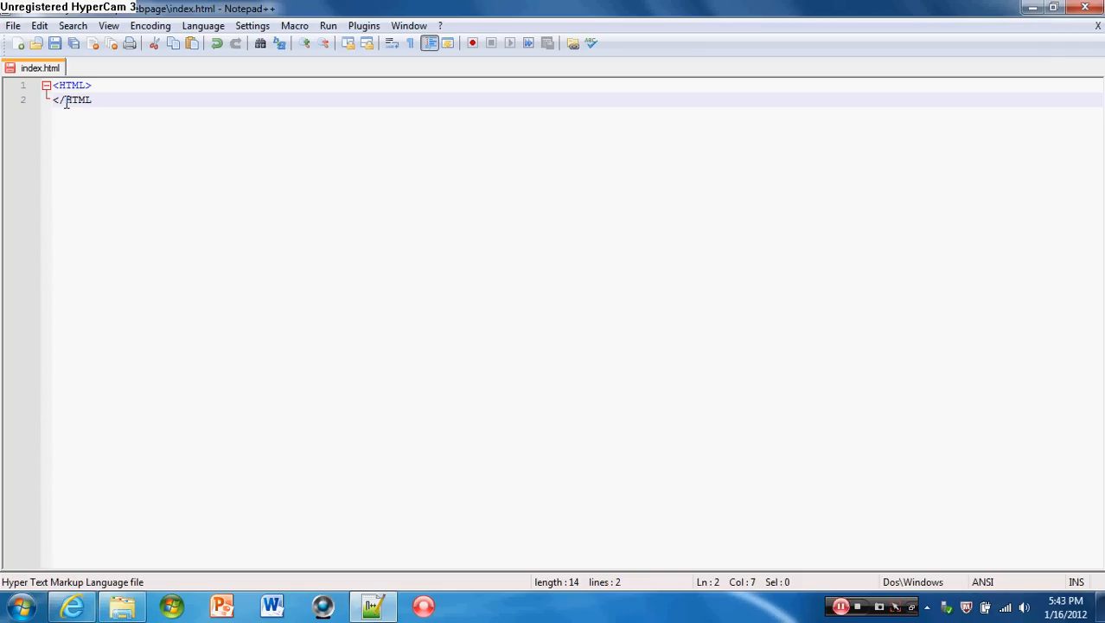
pyautogui.write('>')
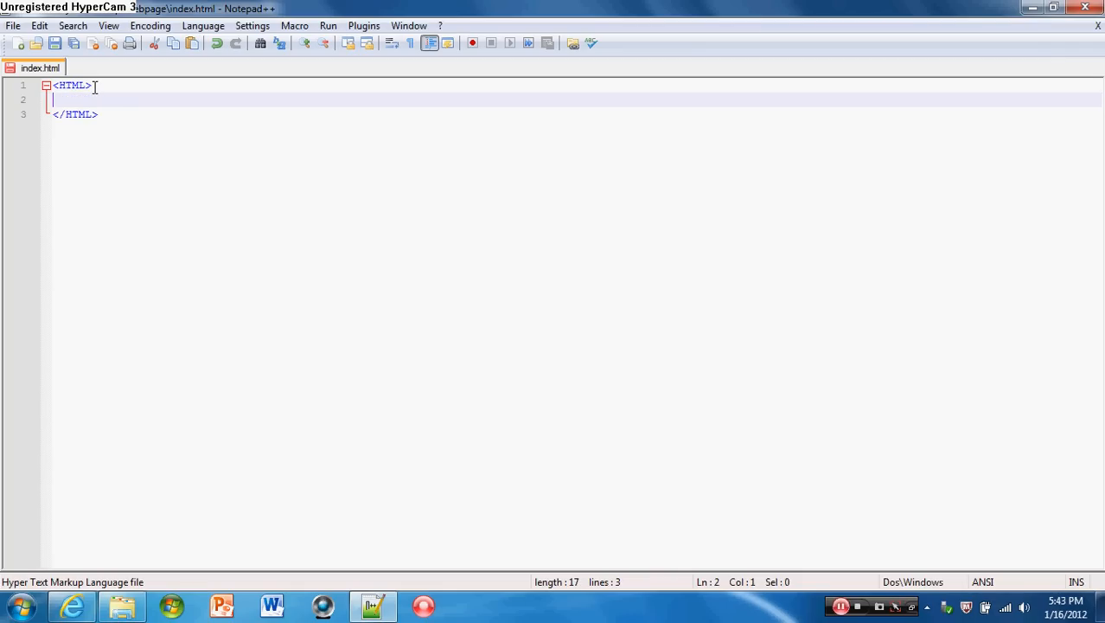
# Step: Add HEADER and BODY opening and closing tags inside the HTML tags
pyautogui.write('<HEADER')
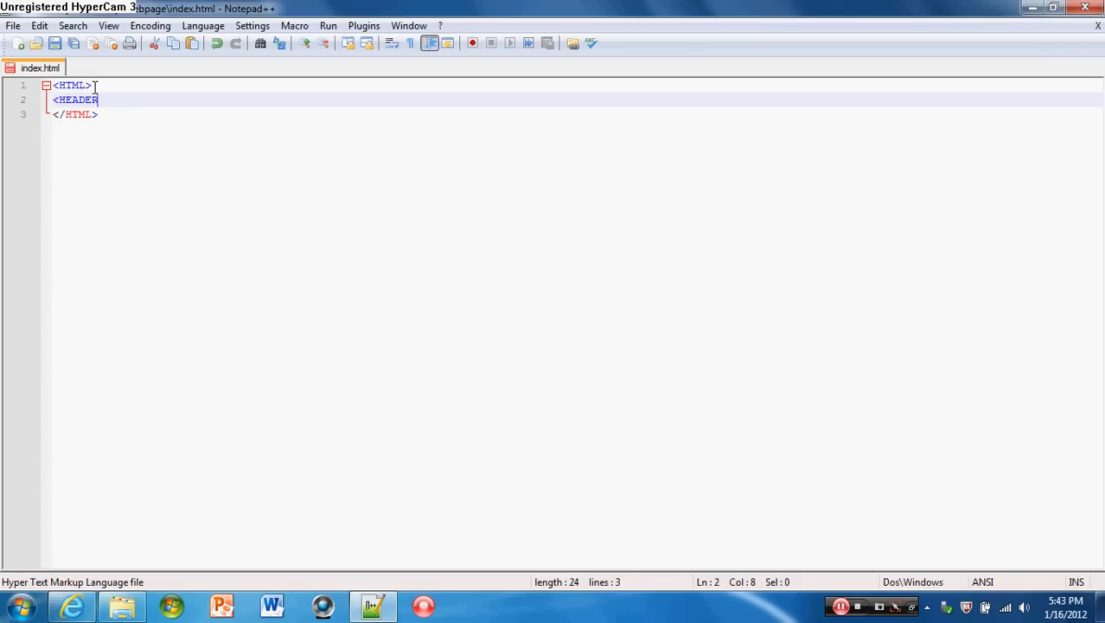
pyautogui.write('>')
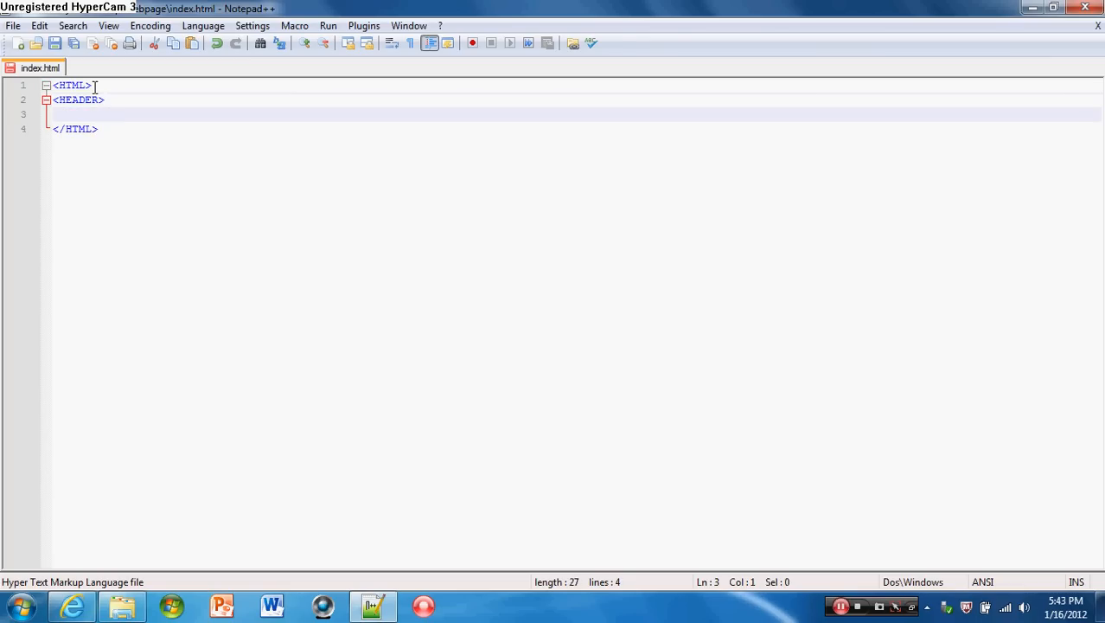
pyautogui.write('</HEADER>')
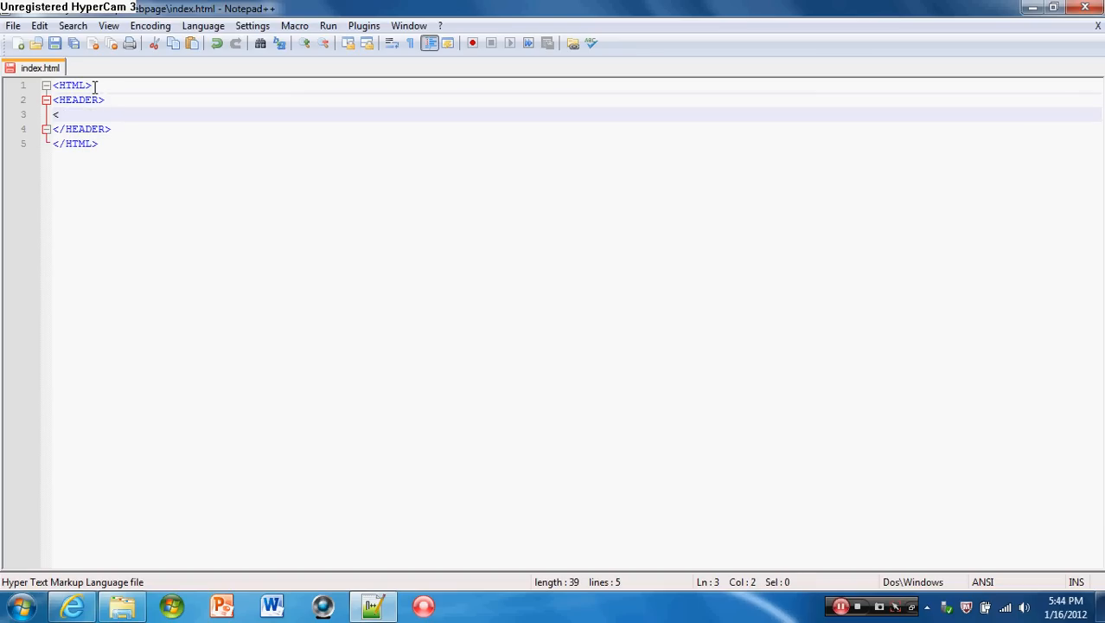
pyautogui.write('BODY')
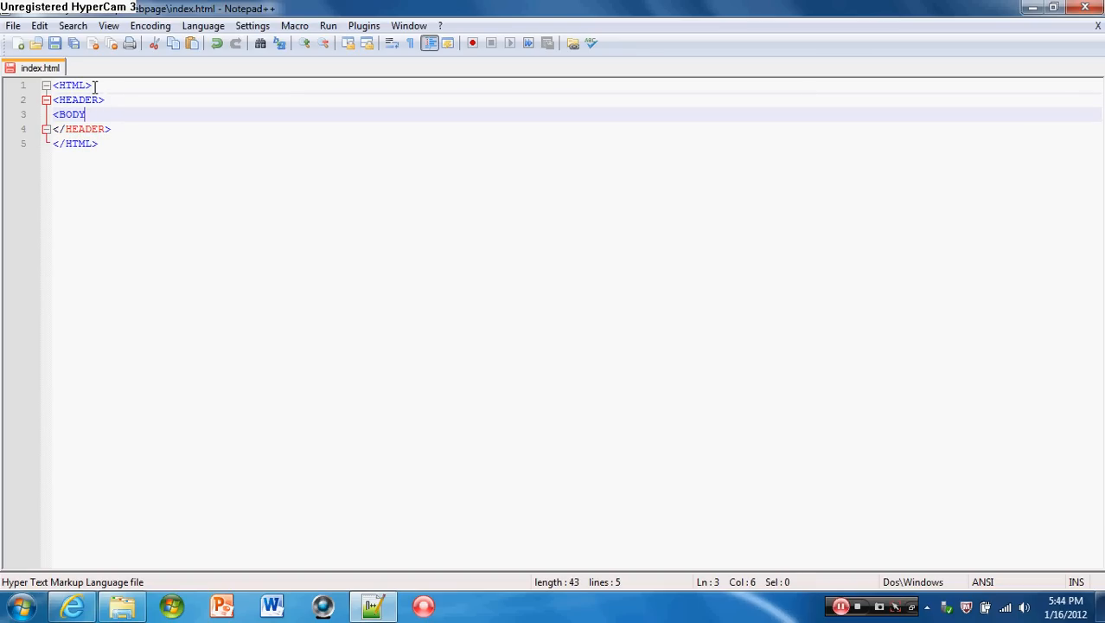
pyautogui.write('>')
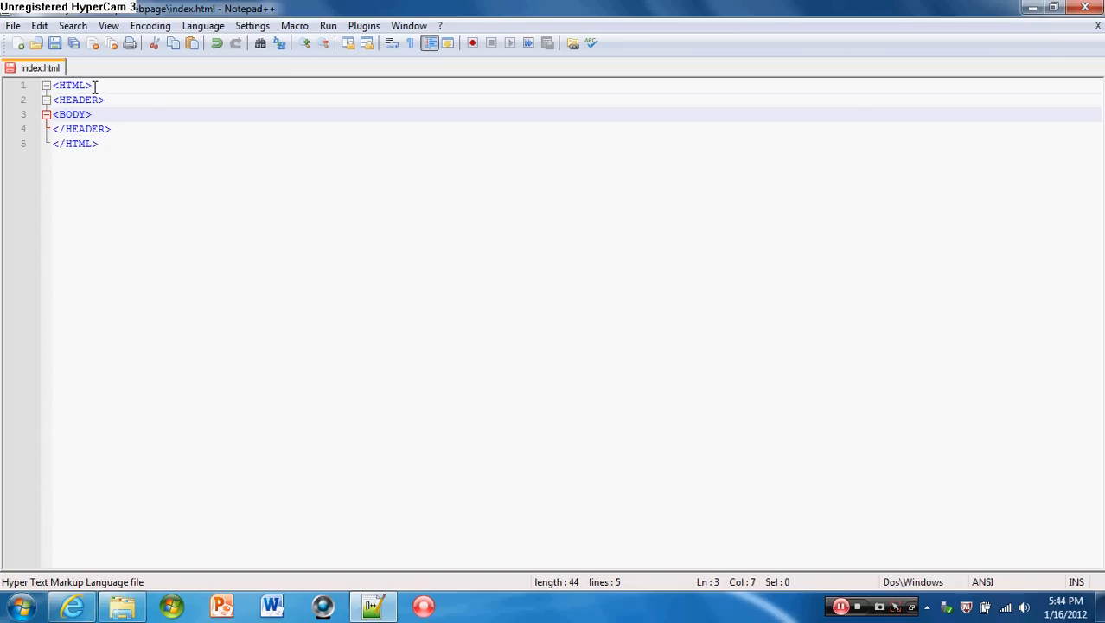
pyautogui.write('</BODY>')
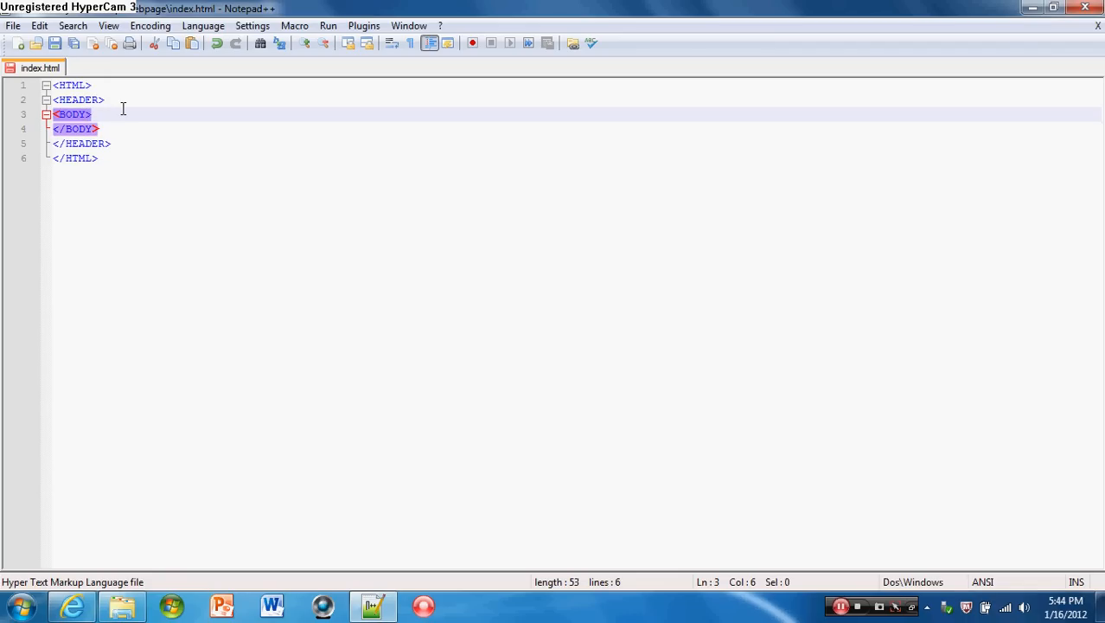
# Step: Add bgcolor=#737373 and text=#ffffff attributes to the BODY tag
pyautogui.write('b')
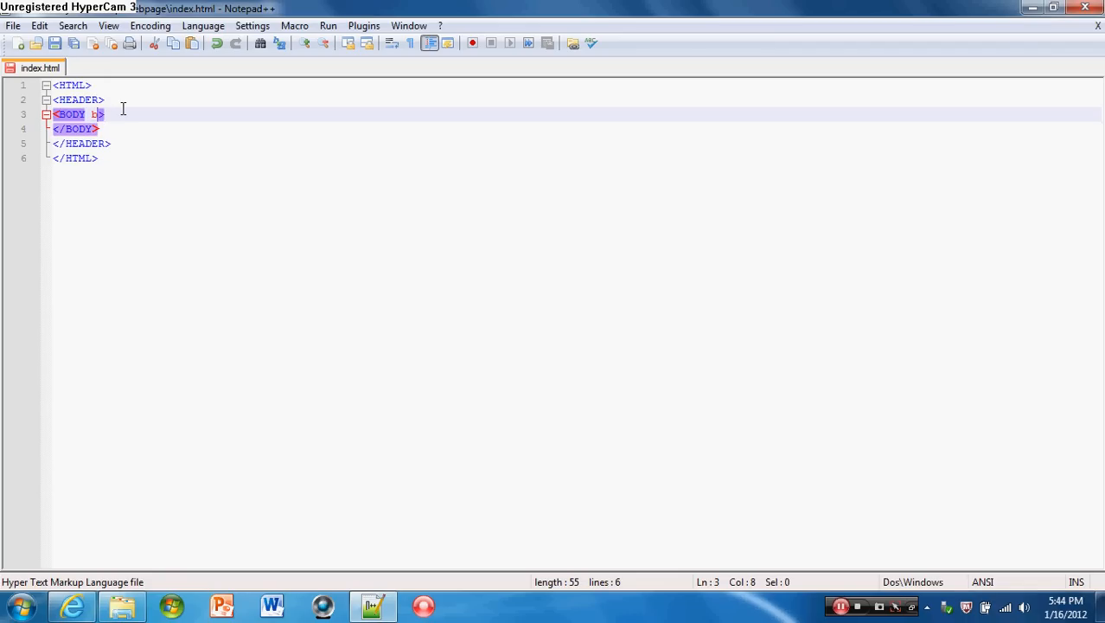
pyautogui.write('gcolor=')
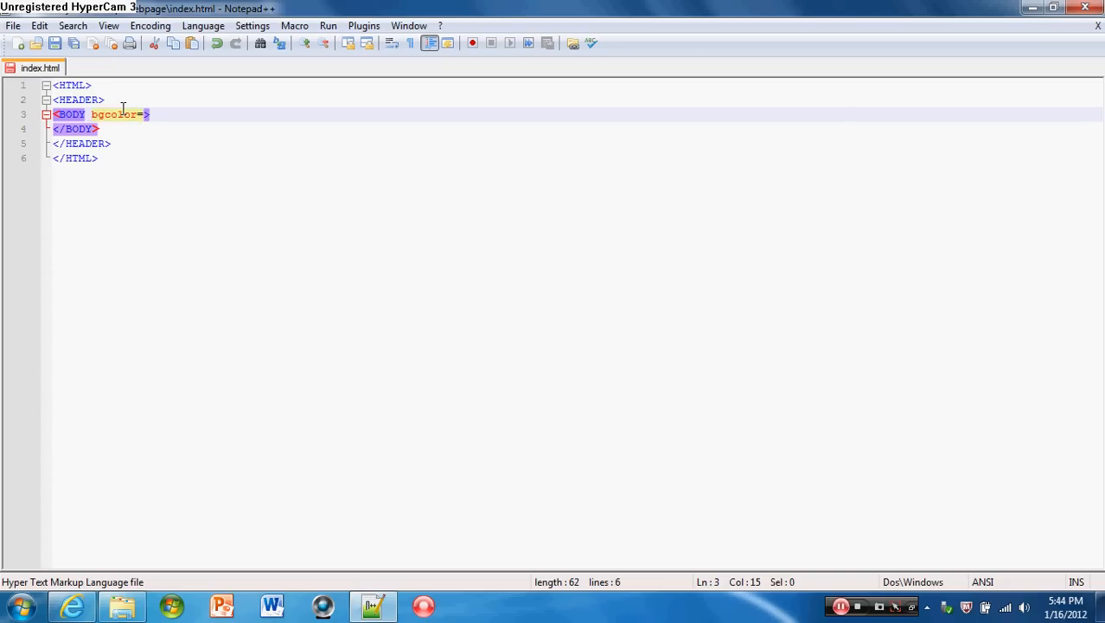
pyautogui.write('#')
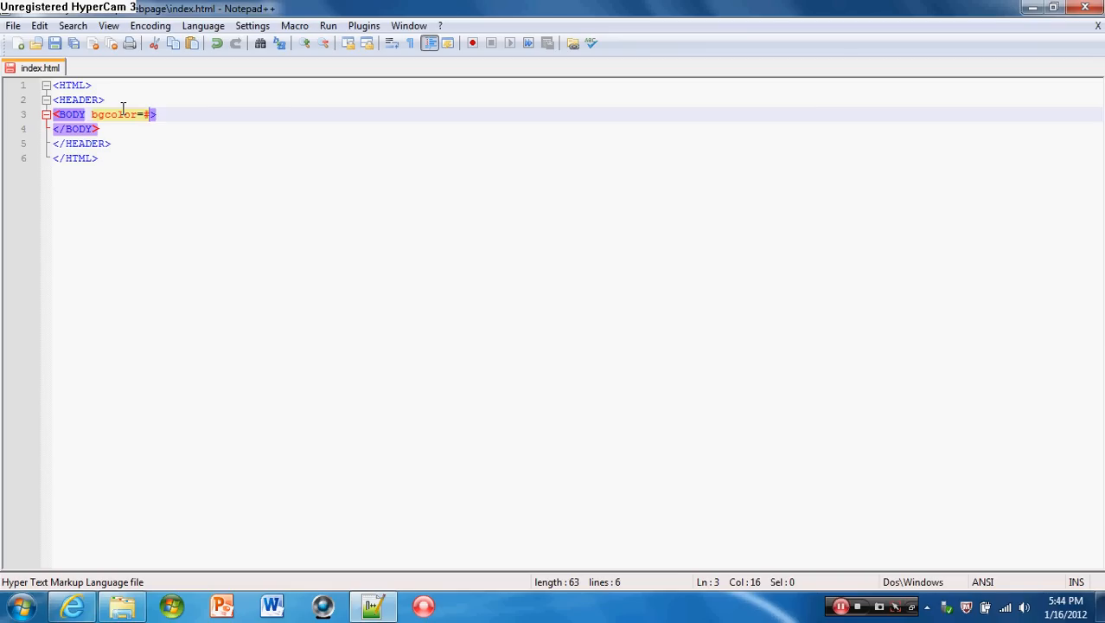
pyautogui.write('737373')
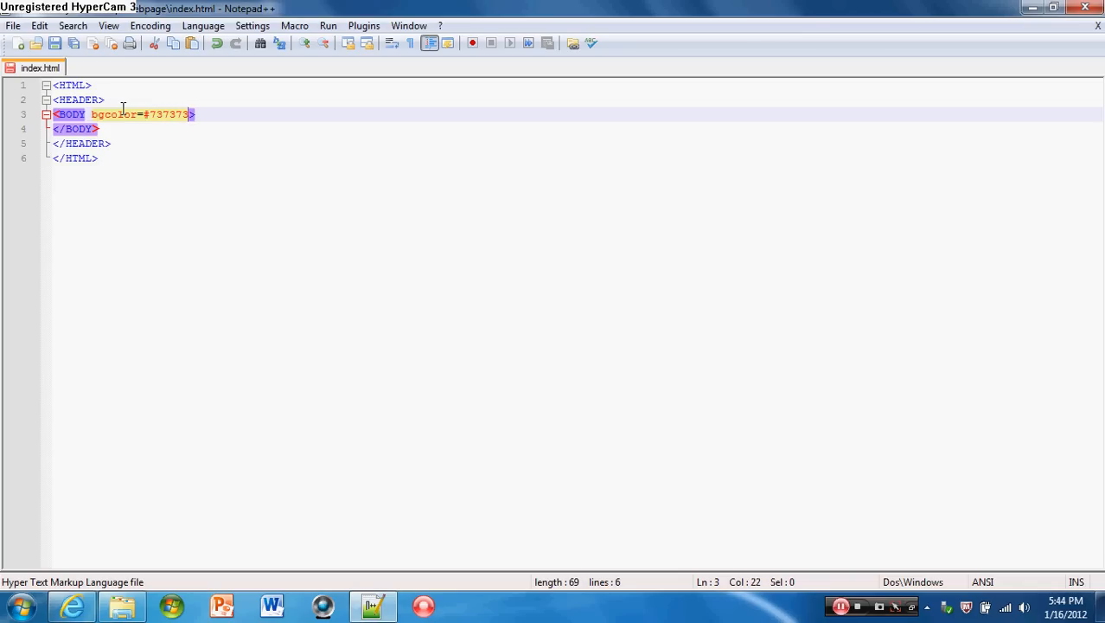
pyautogui.write('t')
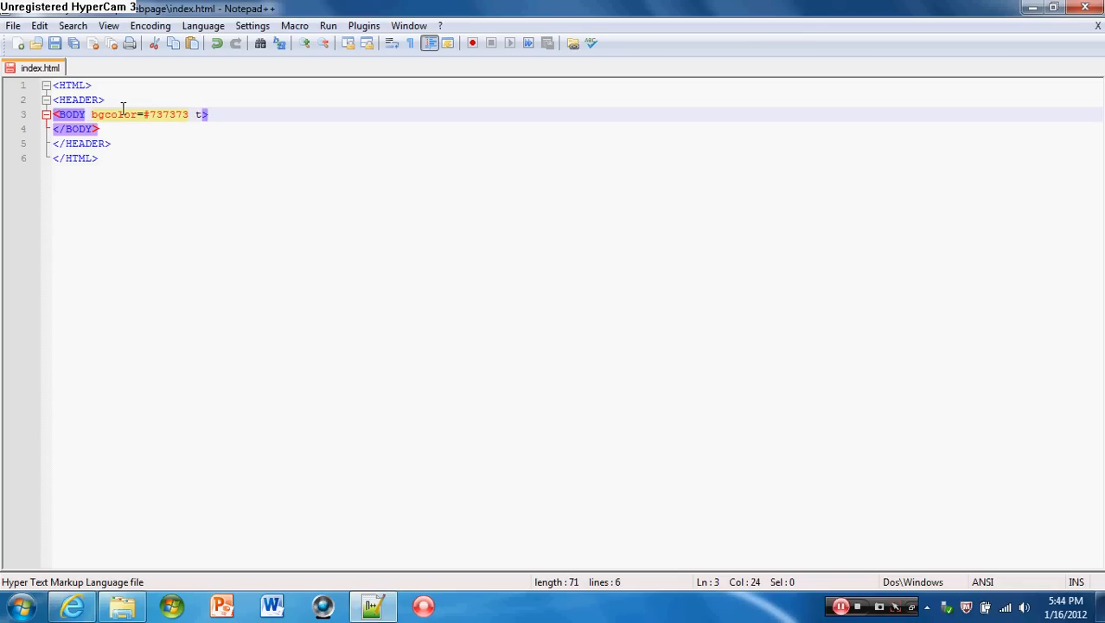
pyautogui.write('ext')
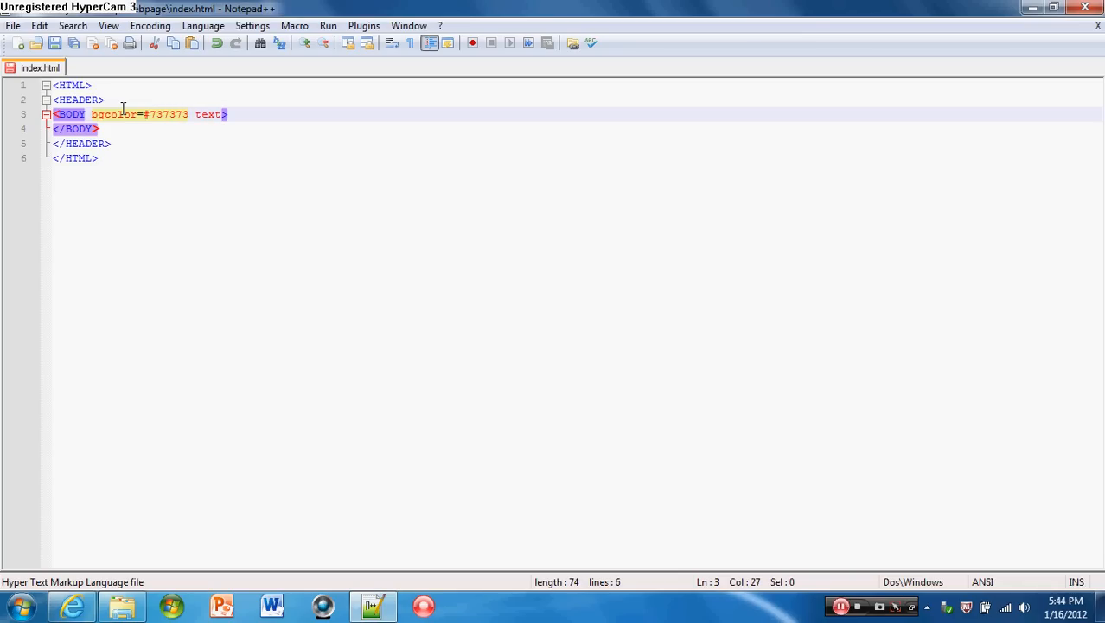
pyautogui.write('=#')
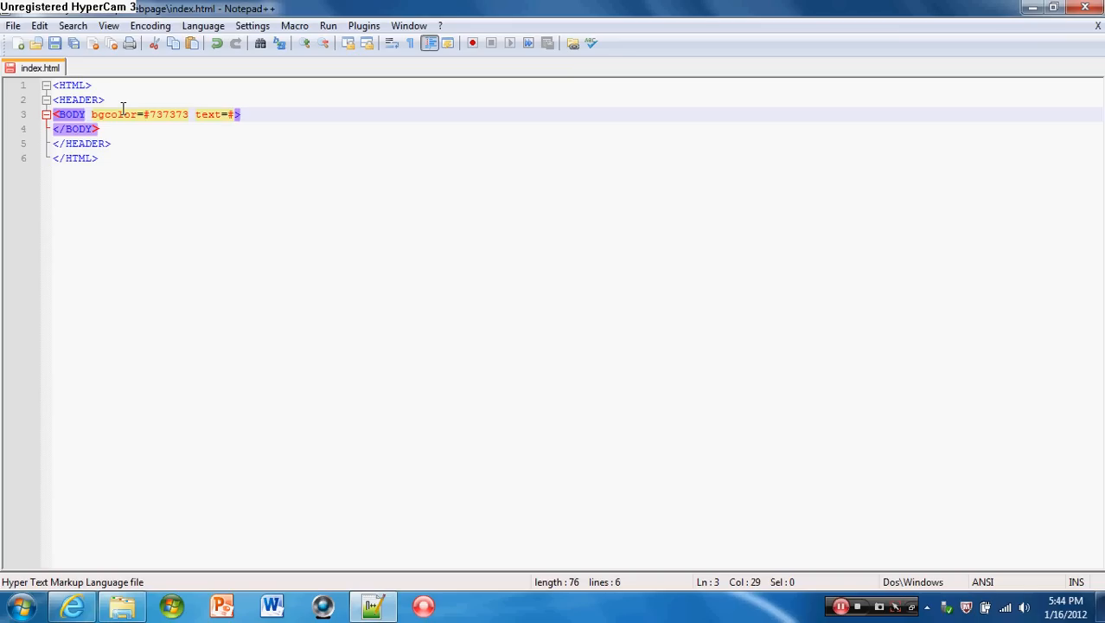
pyautogui.write('0000000')
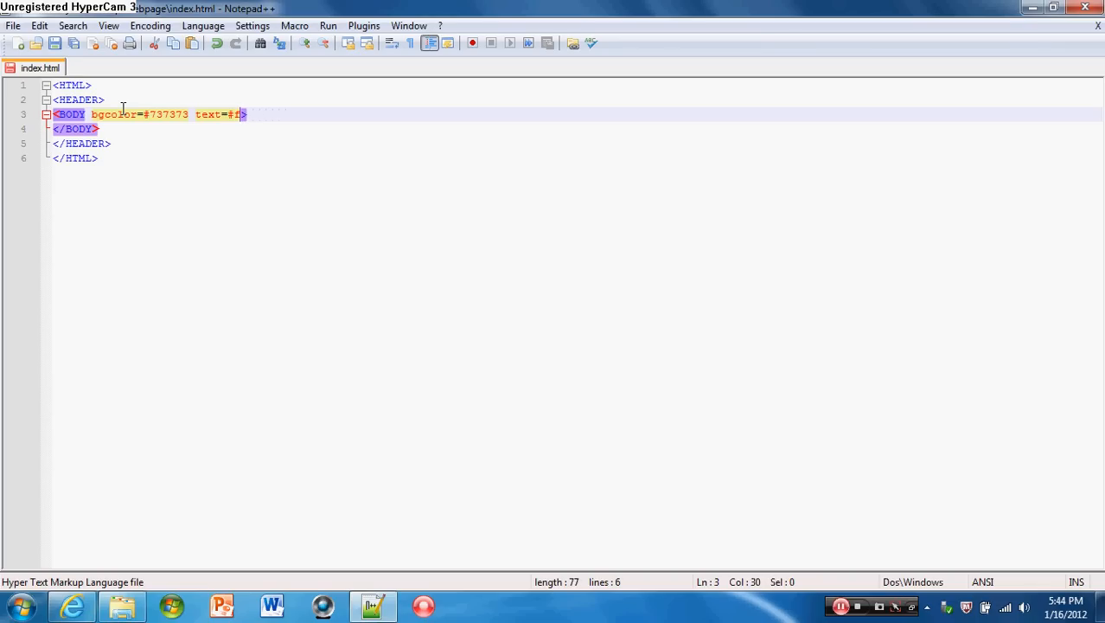
pyautogui.write('fffff')
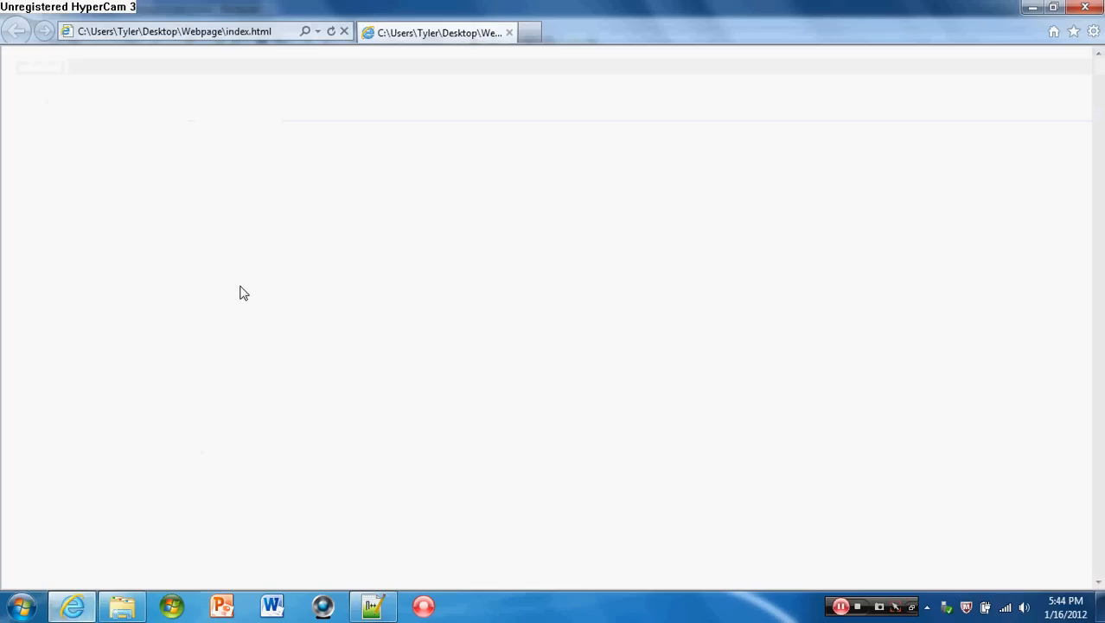
# Step: Refresh the index.html preview from the page's context menu
pyautogui.rightClick(244, 293)
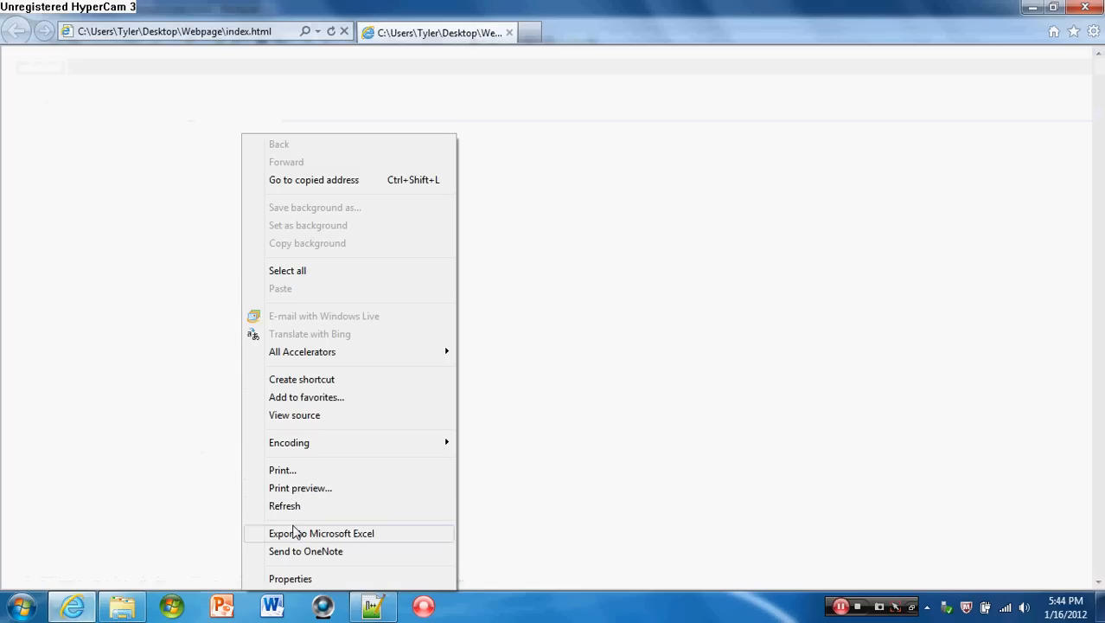
pyautogui.moveTo(294, 512)
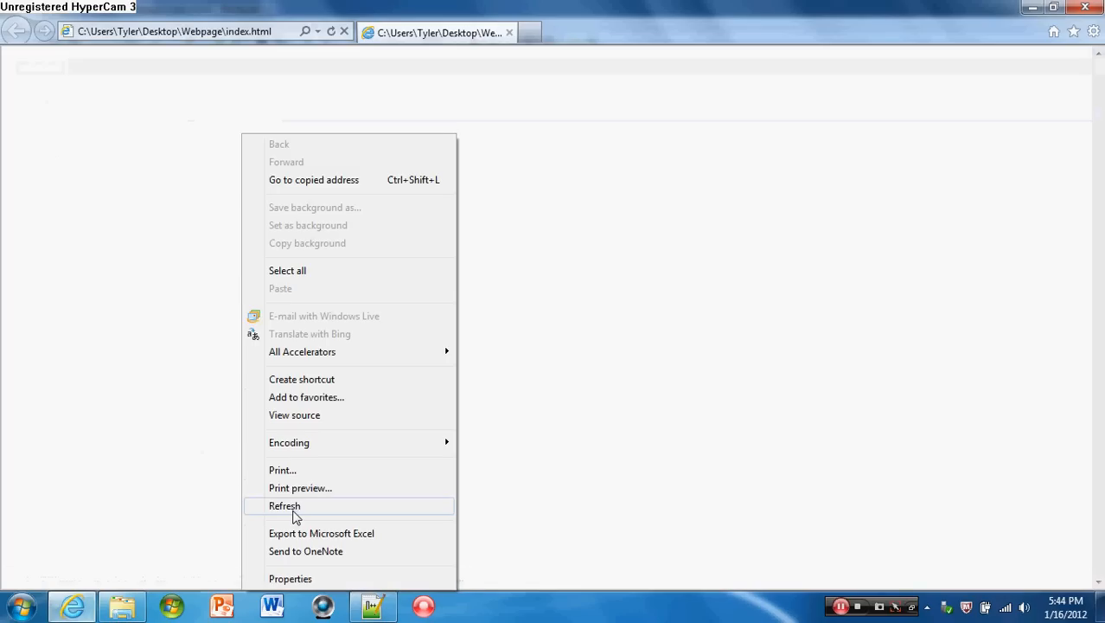
pyautogui.click(284, 505)
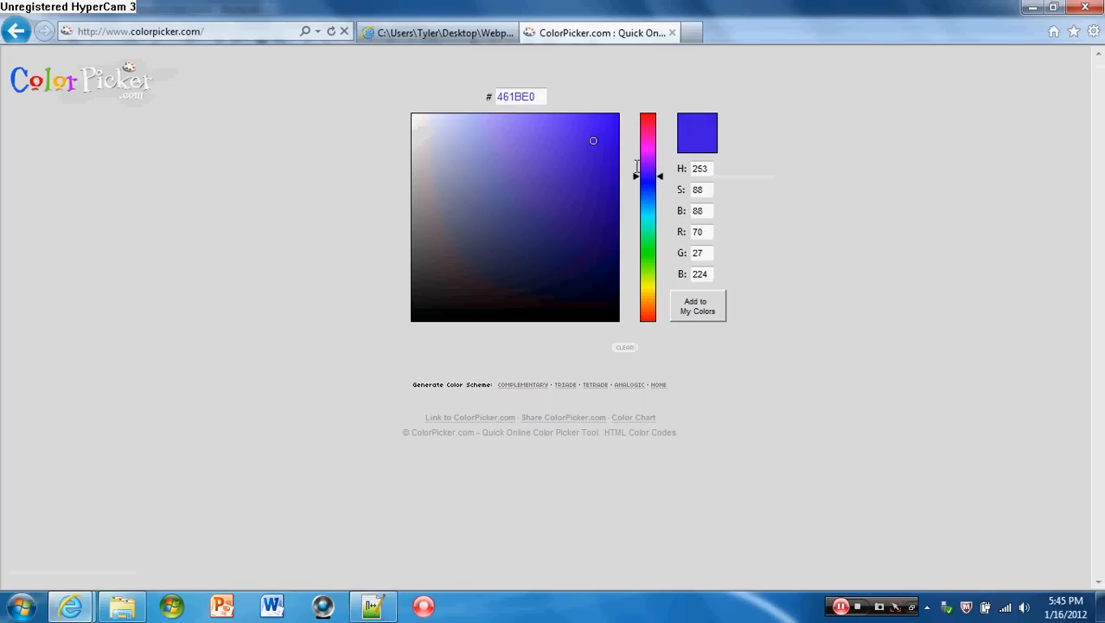
# Step: Sample gray shades on ColorPicker.com, including 6B6B6B and 757575
pyautogui.click(520, 229)
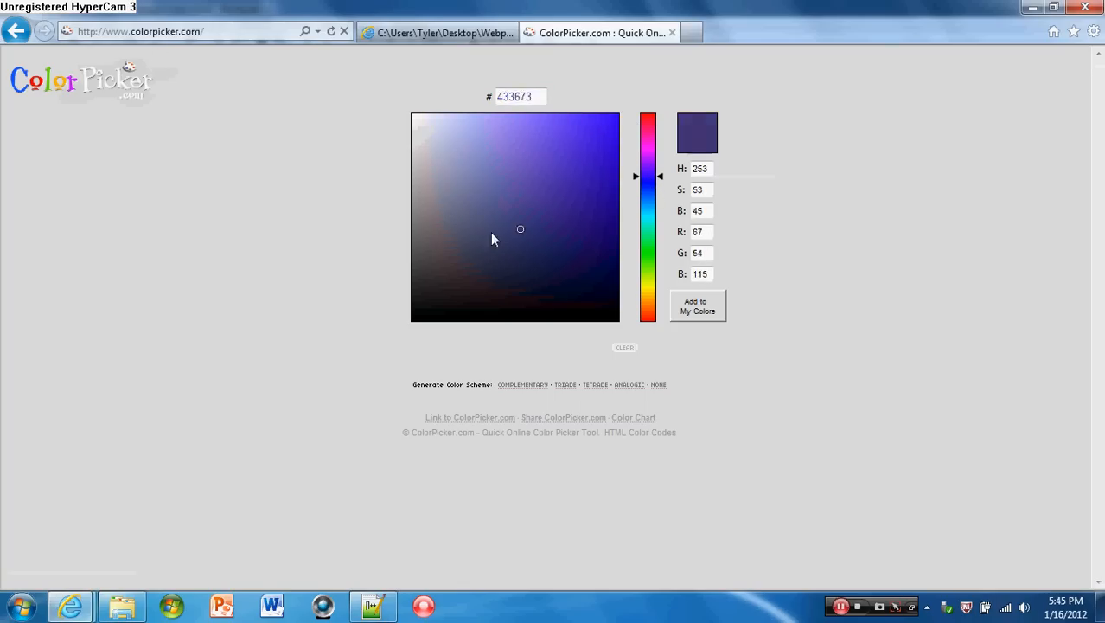
pyautogui.click(421, 223)
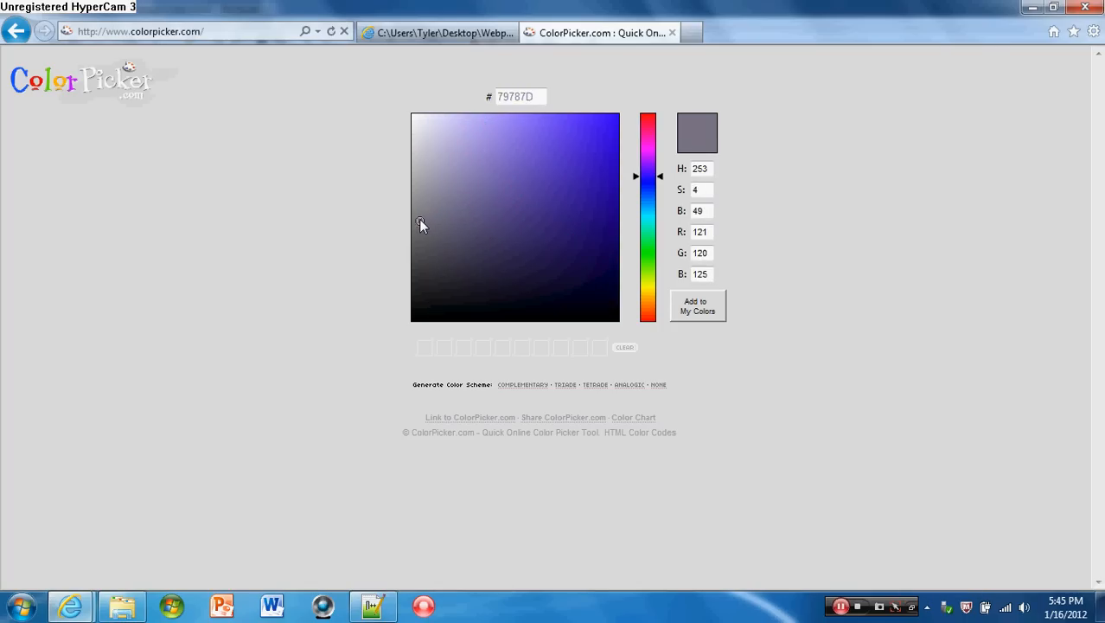
pyautogui.click(415, 233)
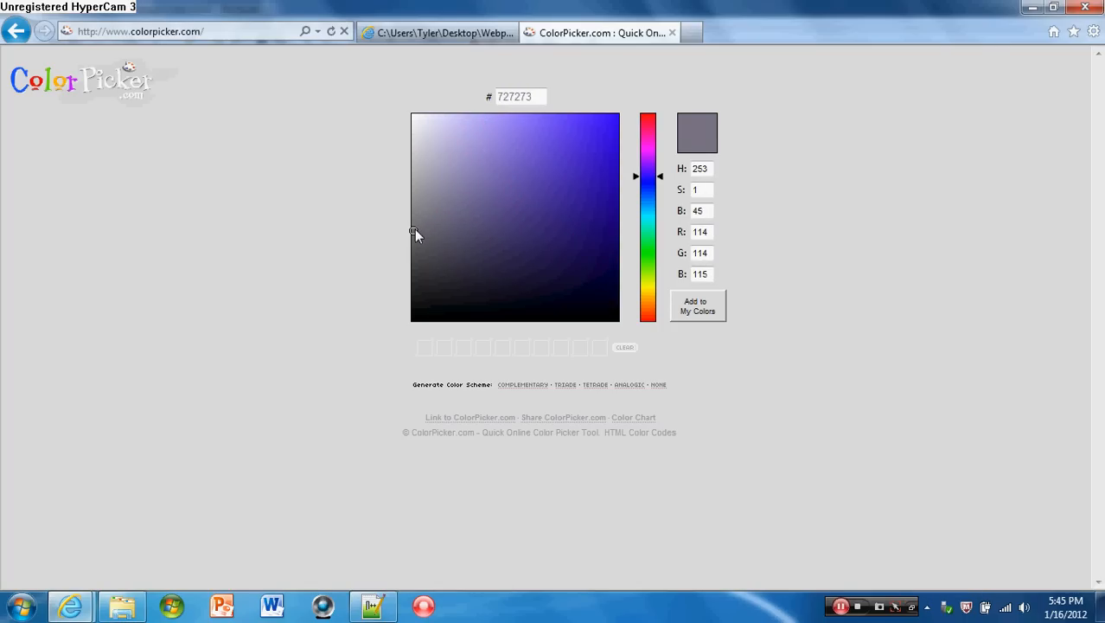
pyautogui.click(415, 228)
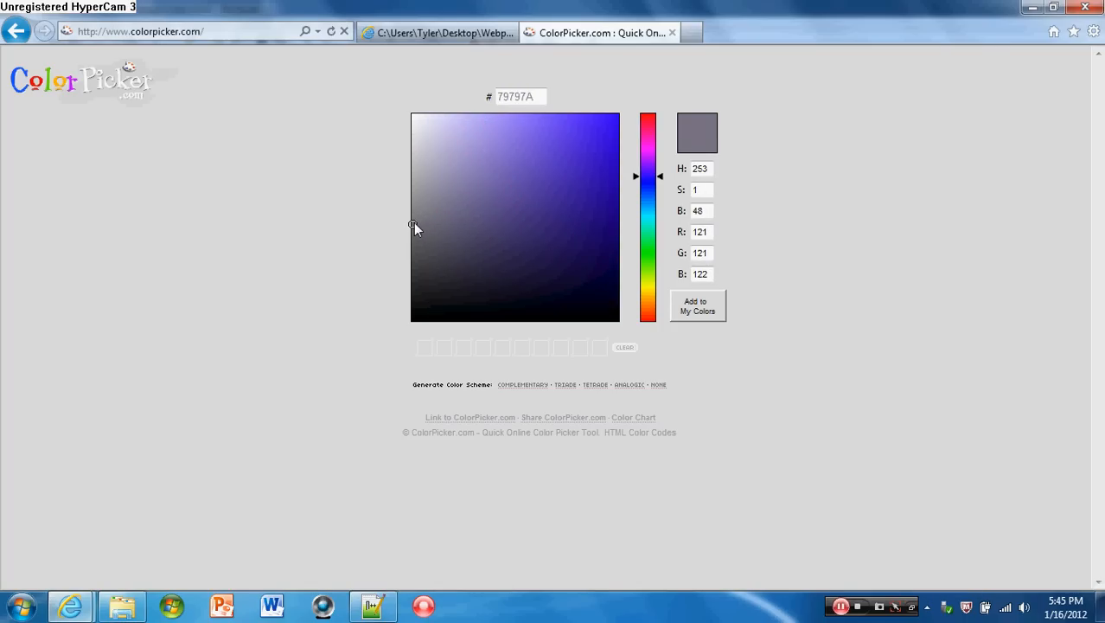
pyautogui.click(414, 240)
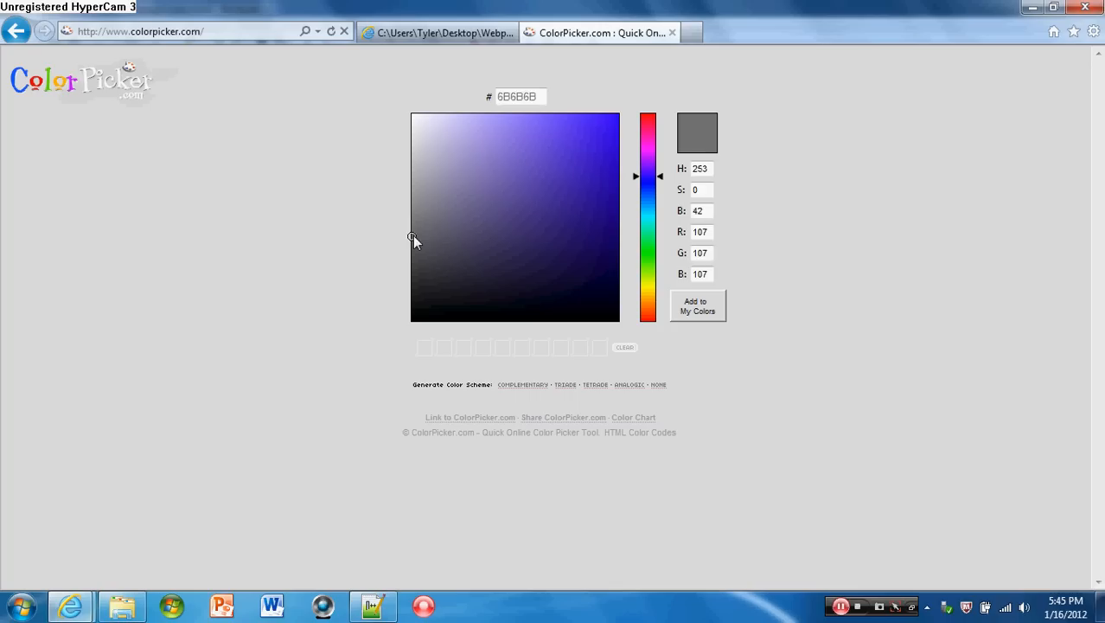
pyautogui.click(412, 231)
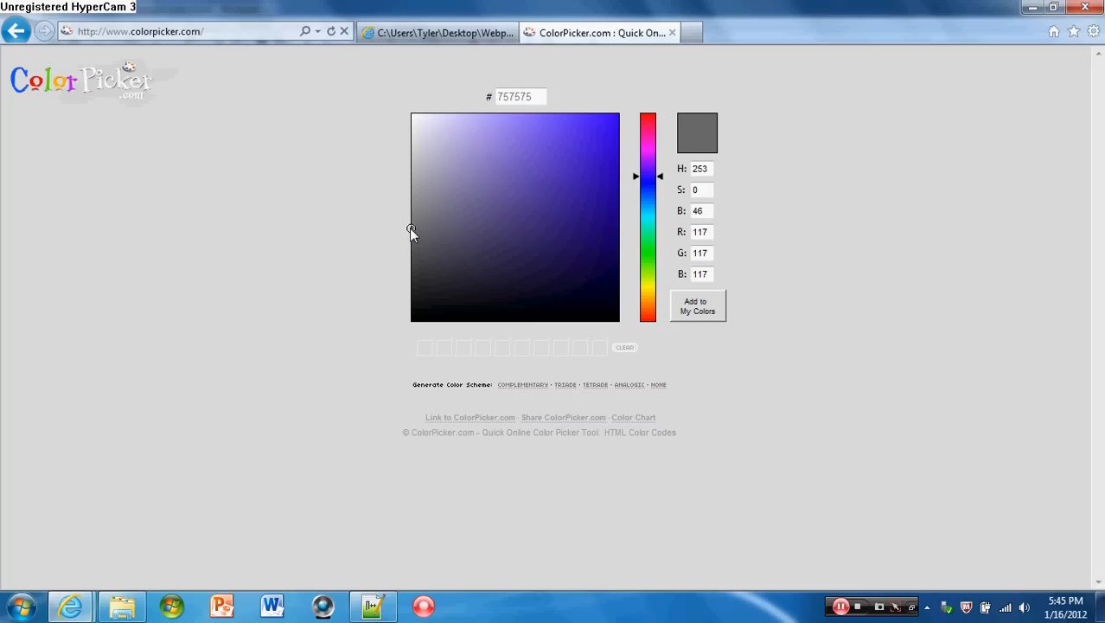
# Step: Shift the colour range to green and pick the vivid green 05FF1A
pyautogui.click(410, 229)
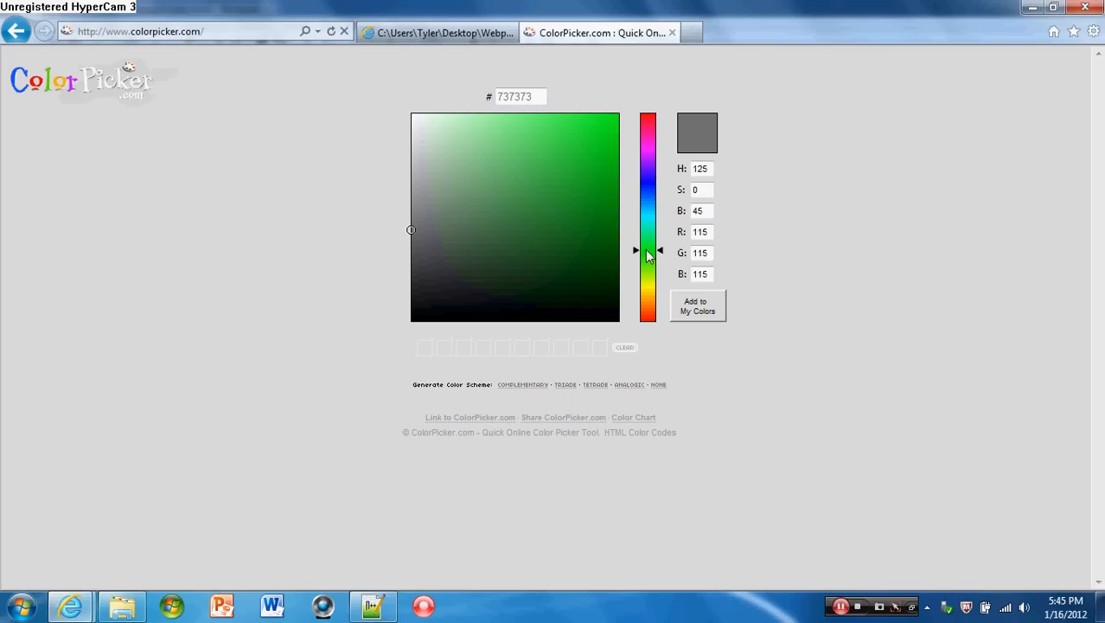
pyautogui.click(568, 134)
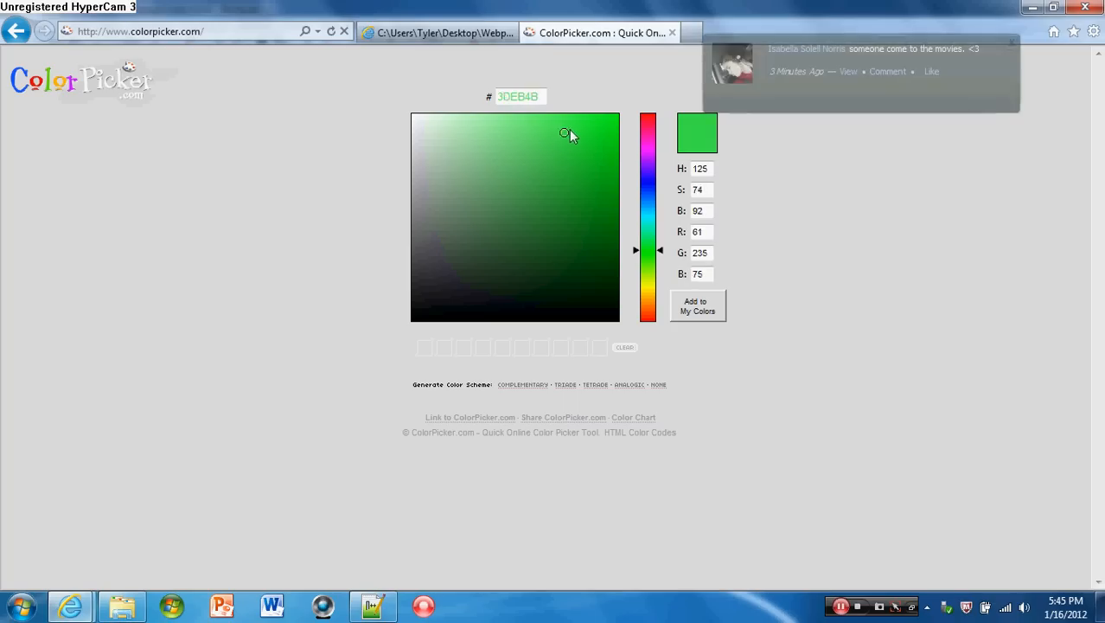
pyautogui.click(614, 119)
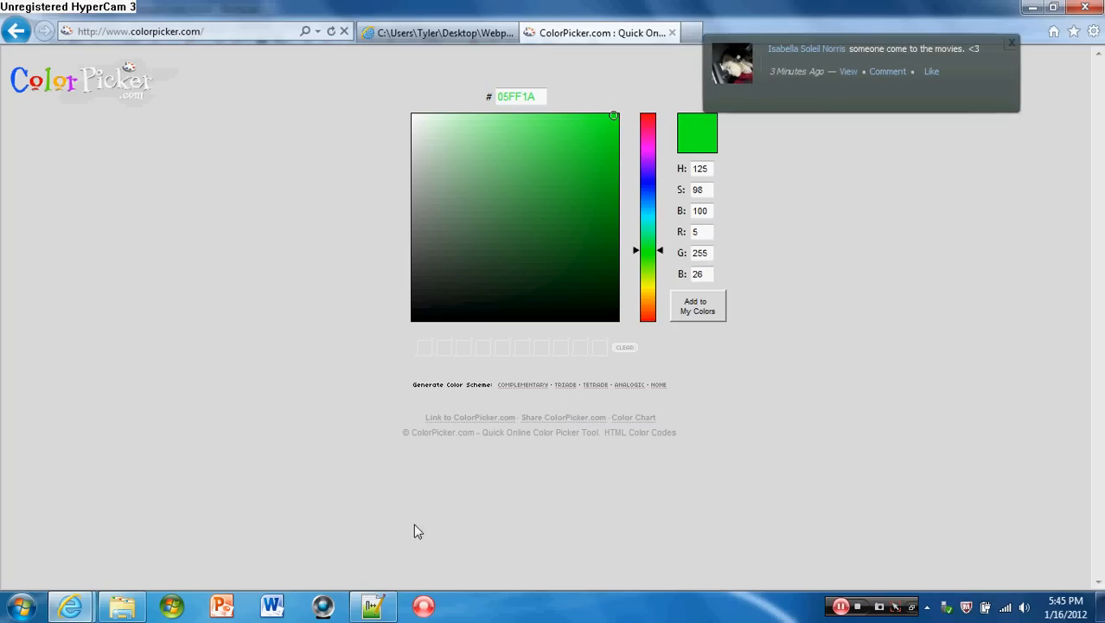
pyautogui.click(372, 605)
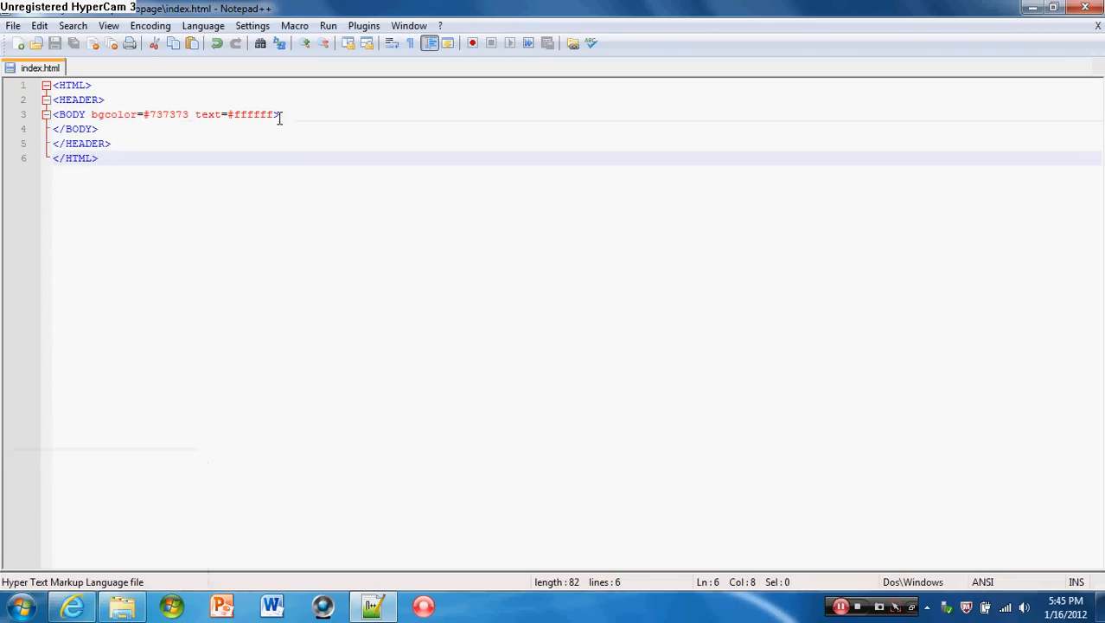
# Step: Add a new line under BODY containing <P>Welcome to my website!!</P>
pyautogui.click(279, 113)
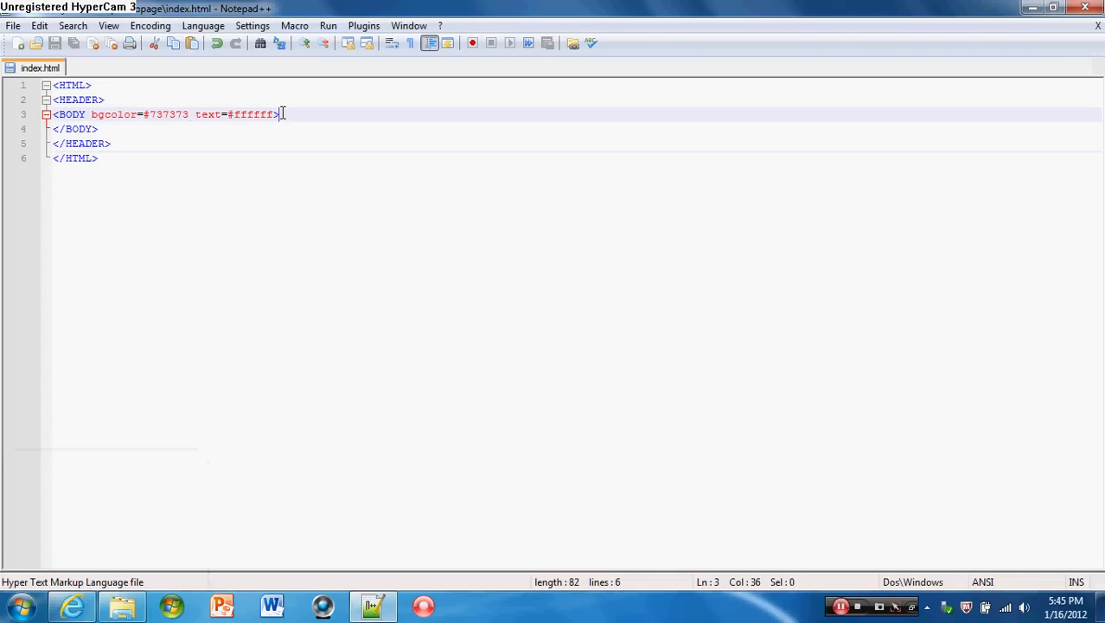
pyautogui.press('Return')
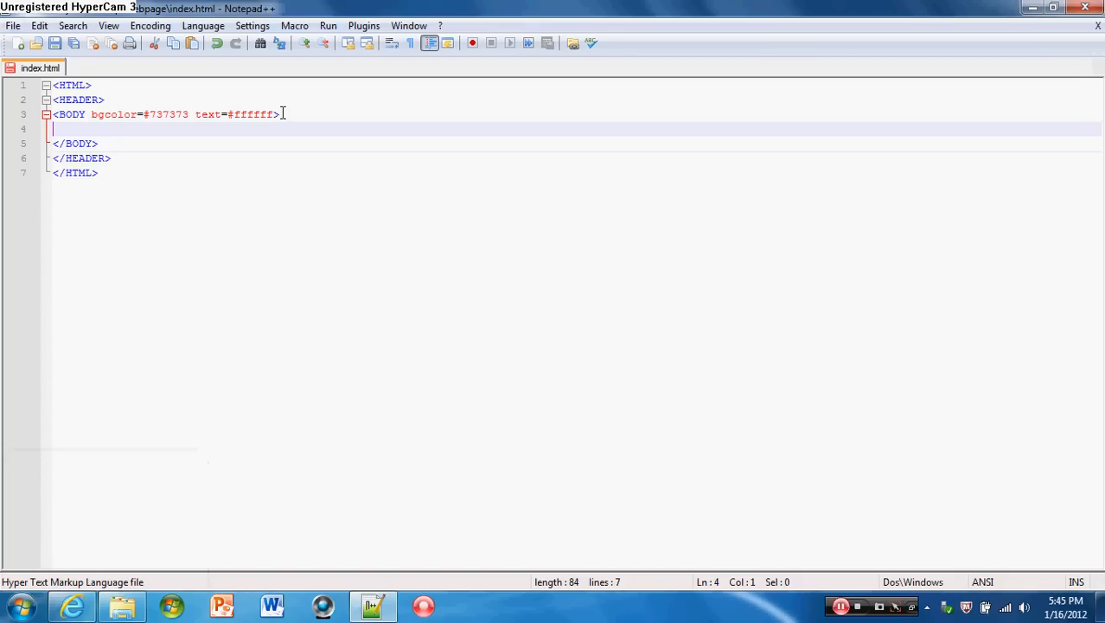
pyautogui.write('<P>')
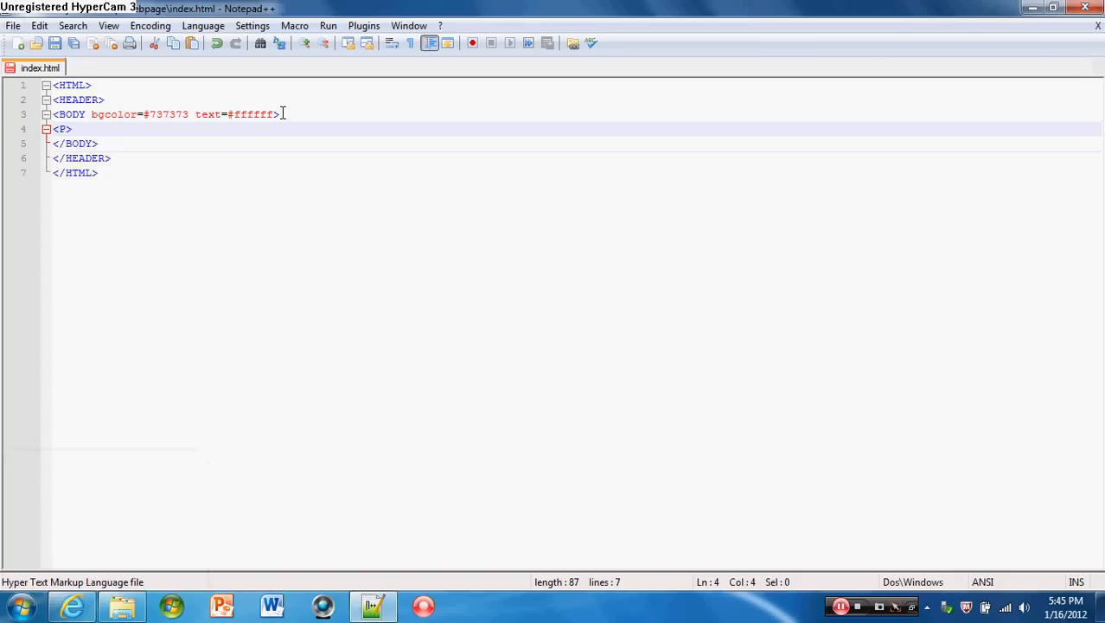
pyautogui.write('W')
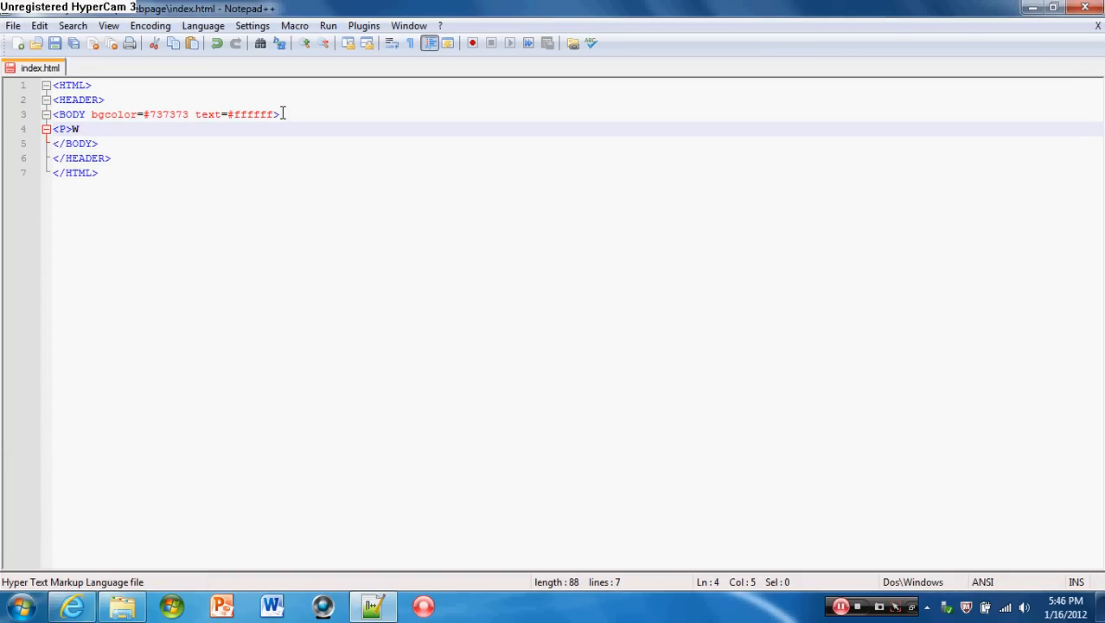
pyautogui.write('elcoe')
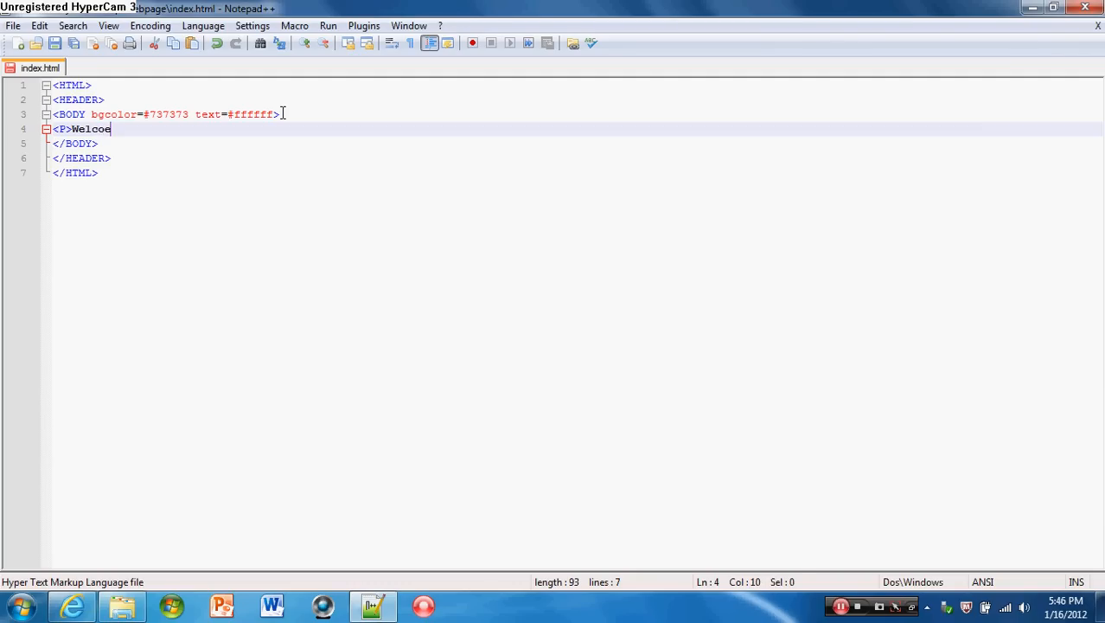
pyautogui.write('me')
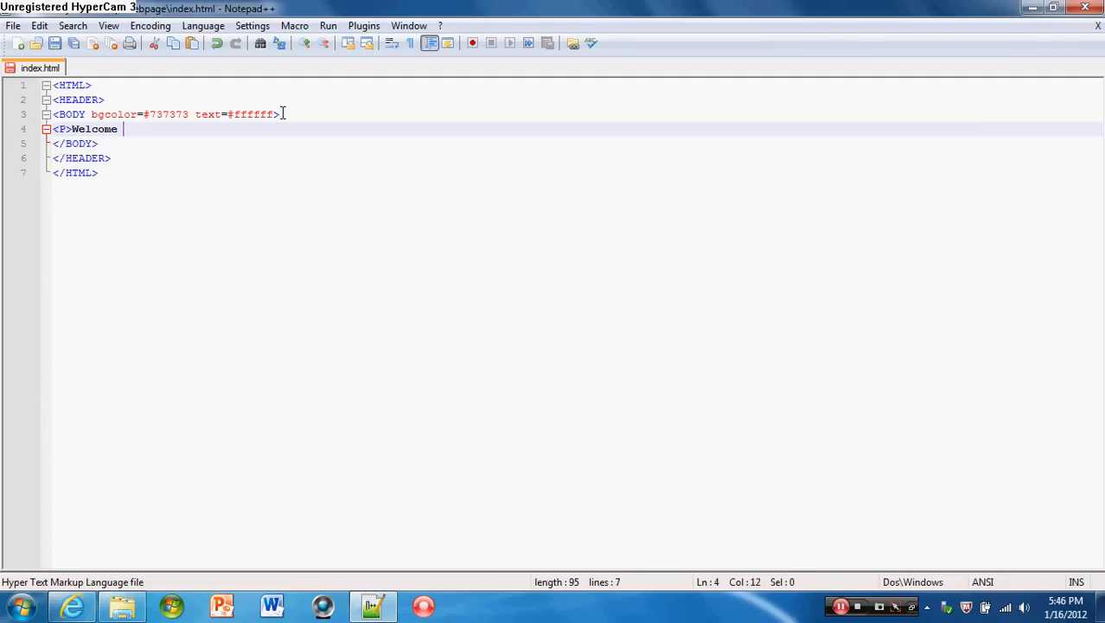
pyautogui.write('to my we')
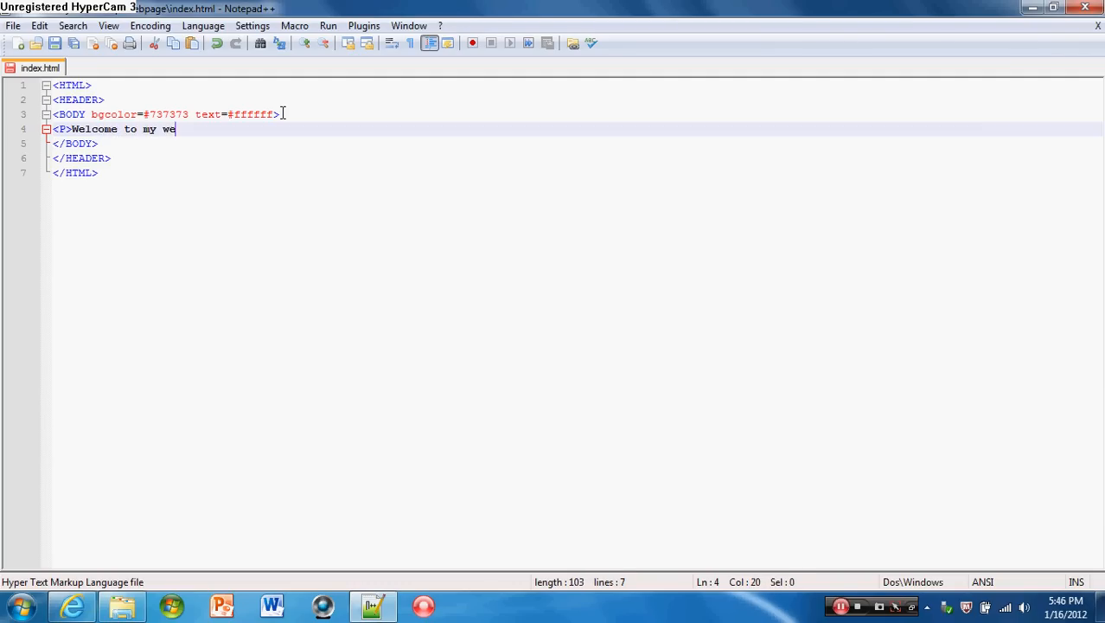
pyautogui.write('bsite!!')
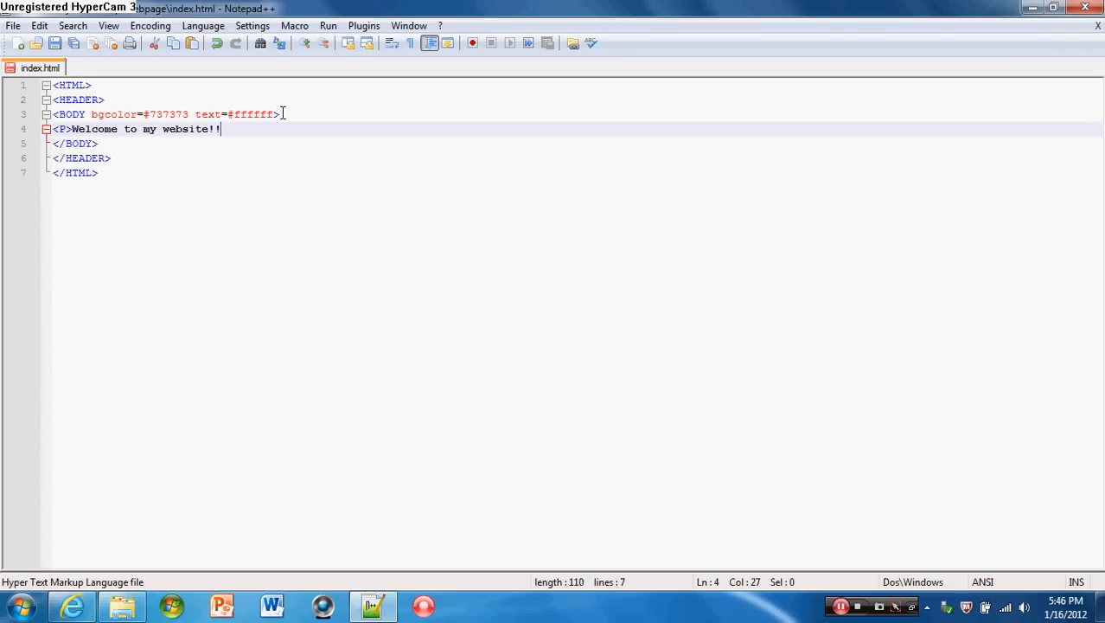
pyautogui.write('<')
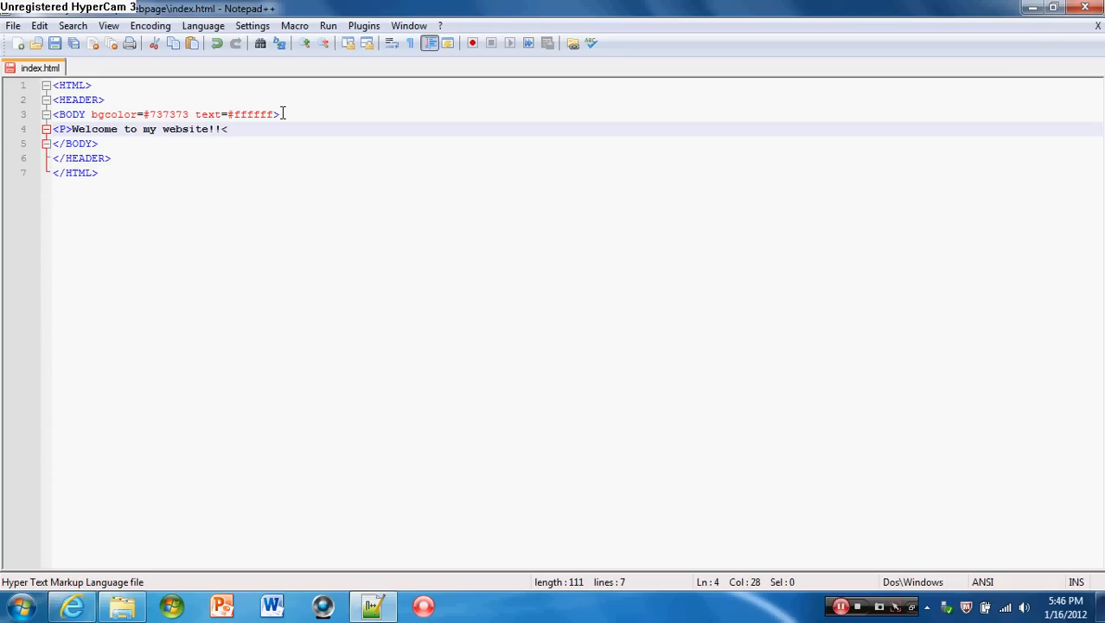
pyautogui.write('/P>')
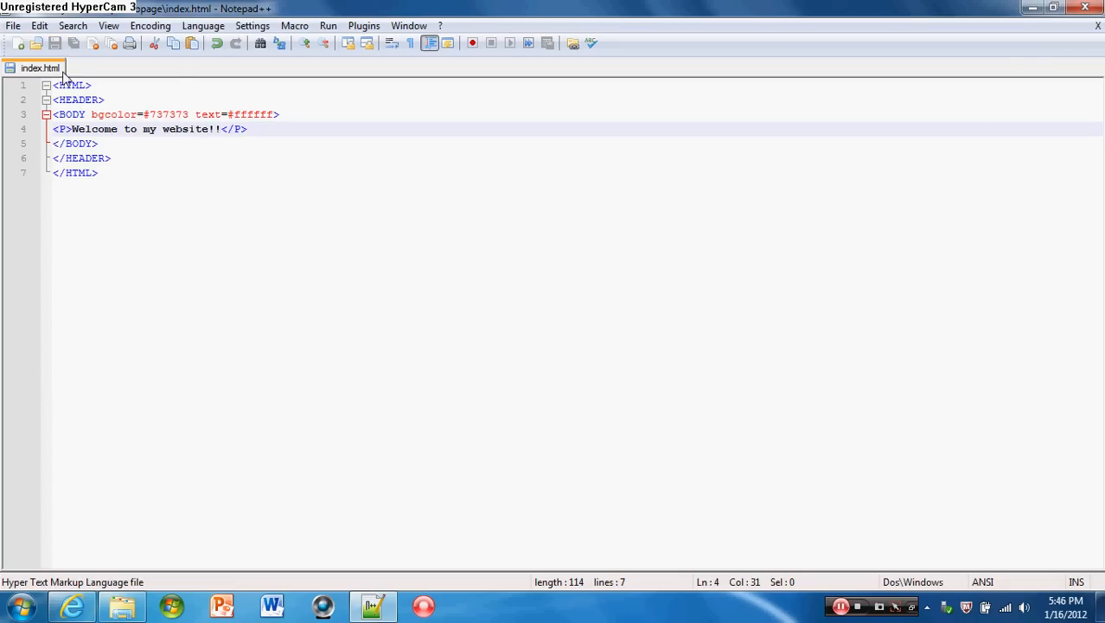
pyautogui.moveTo(39, 67)
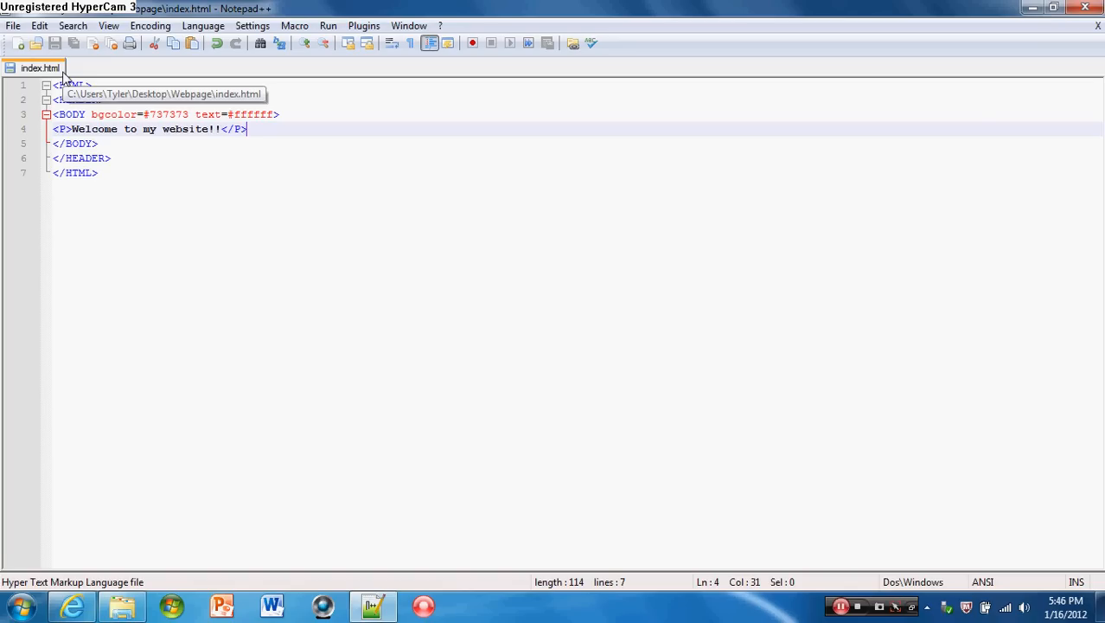
pyautogui.moveTo(115, 476)
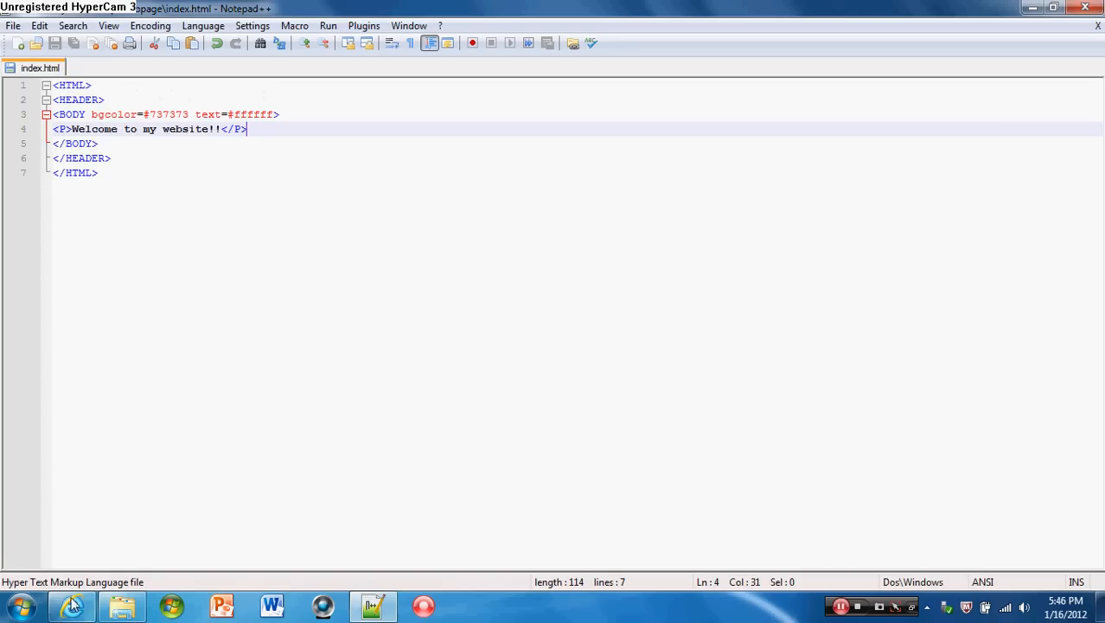
# Step: Switch to Internet Explorer to view white welcome text on the gray background
pyautogui.click(73, 605)
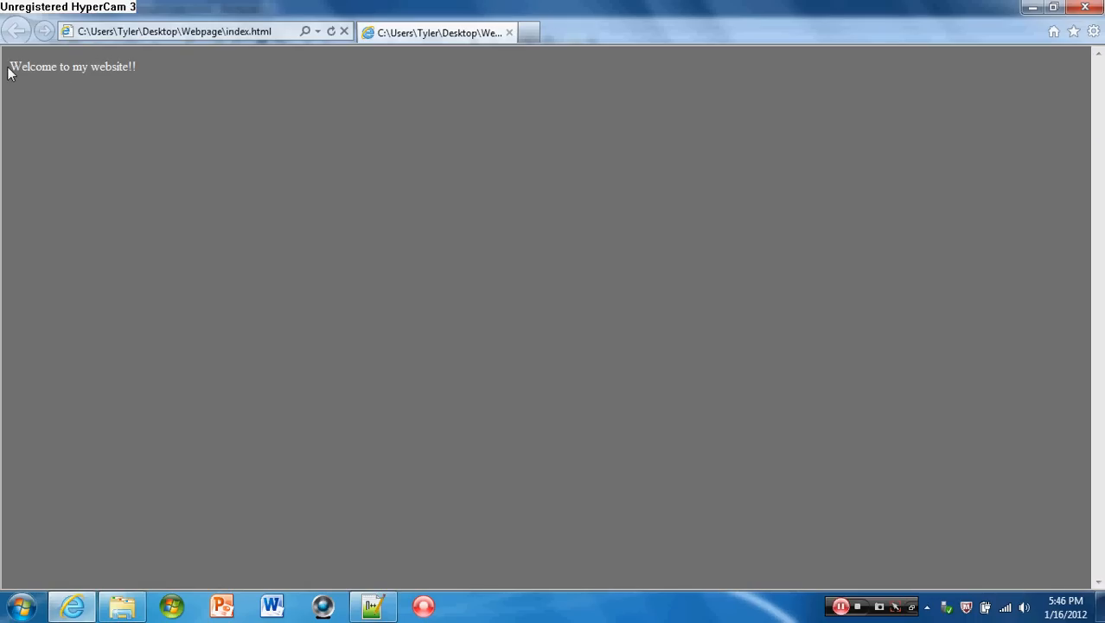
pyautogui.moveTo(554, 57)
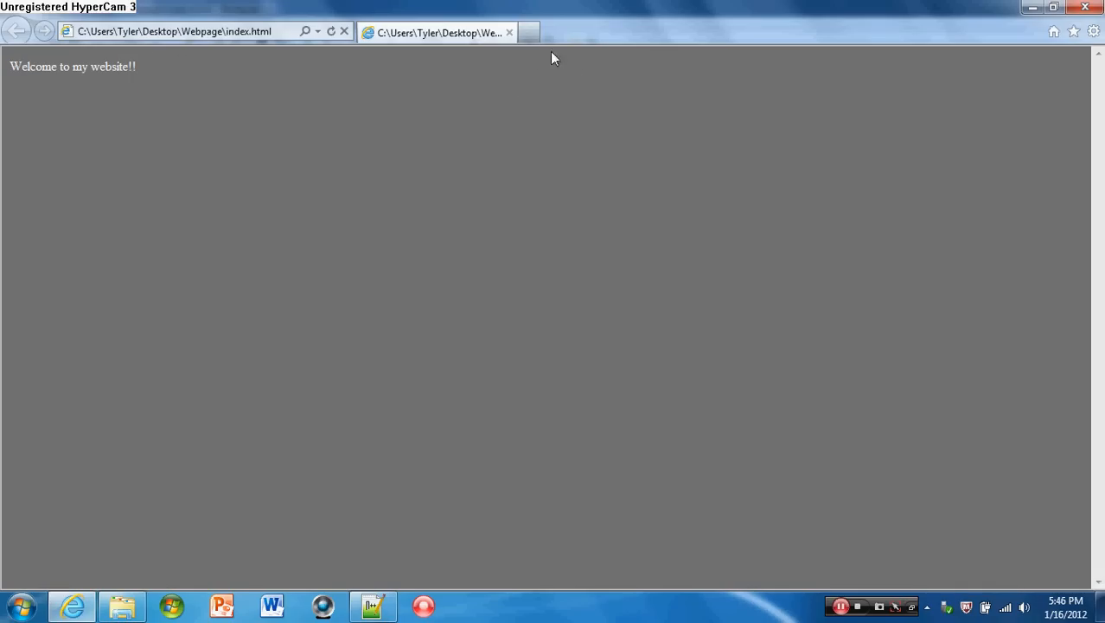
# Step: Surround the welcome paragraph with <CENTER> and </CENTER> tags
pyautogui.click(374, 605)
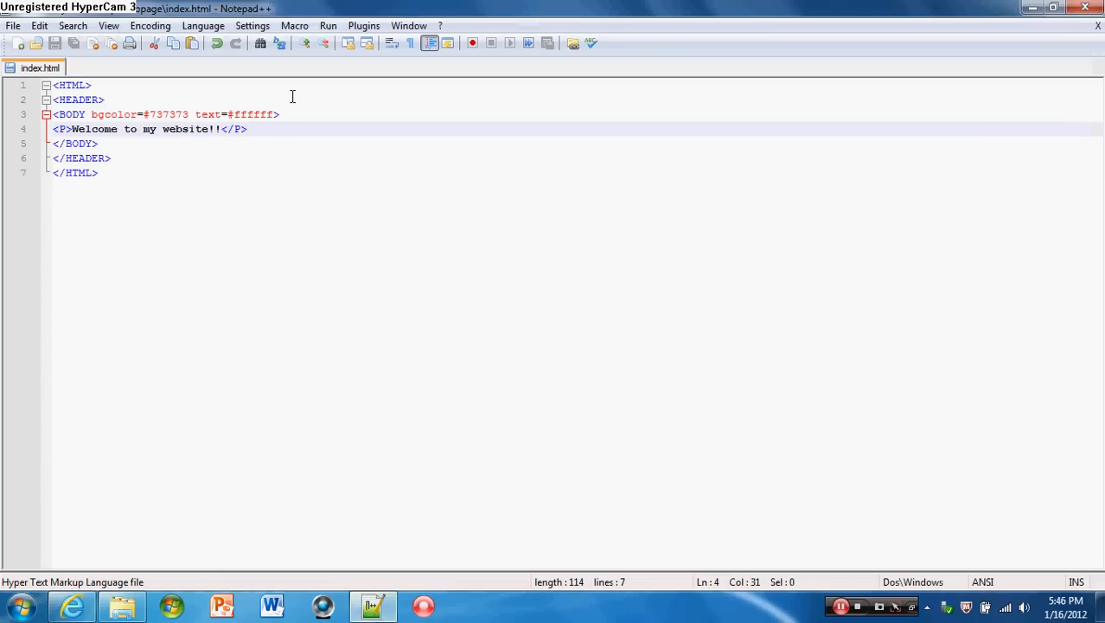
pyautogui.press('Return')
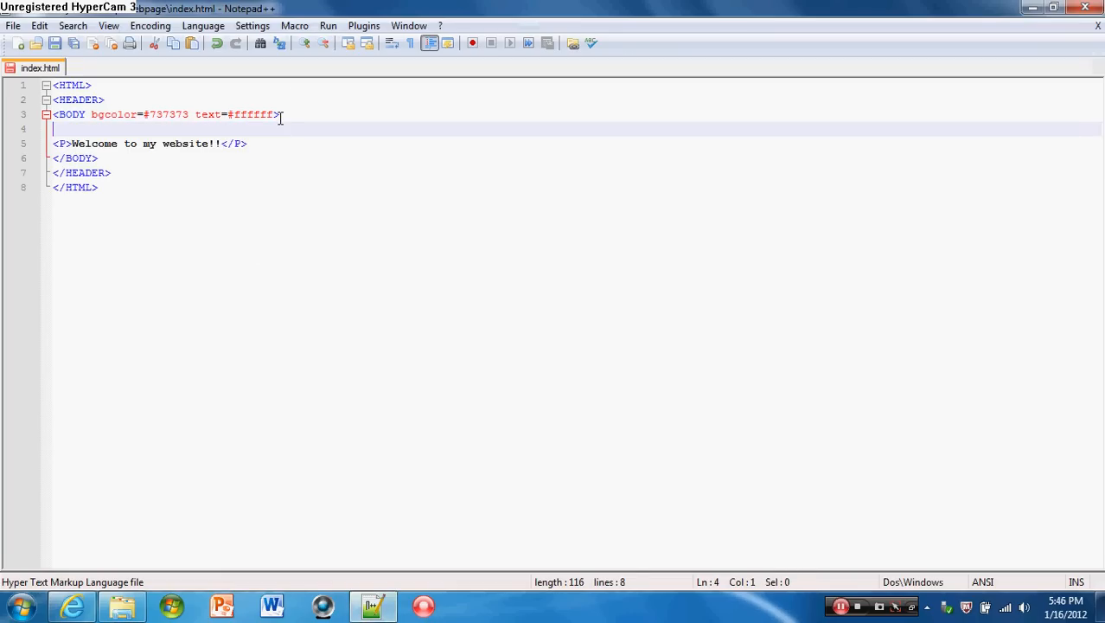
pyautogui.write('<CENTE')
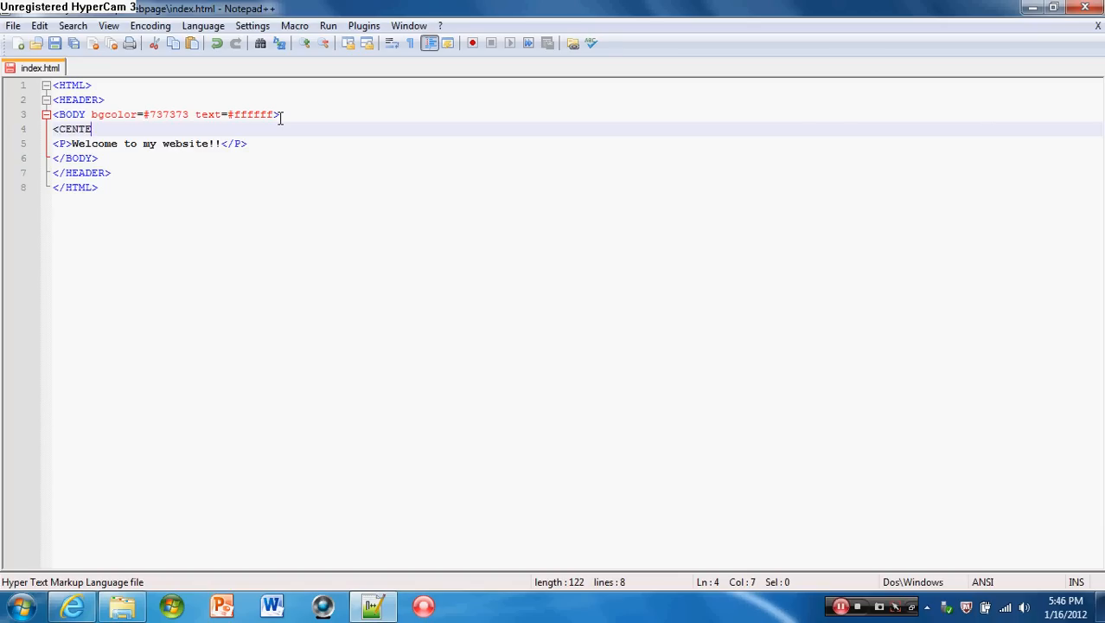
pyautogui.write('R>')
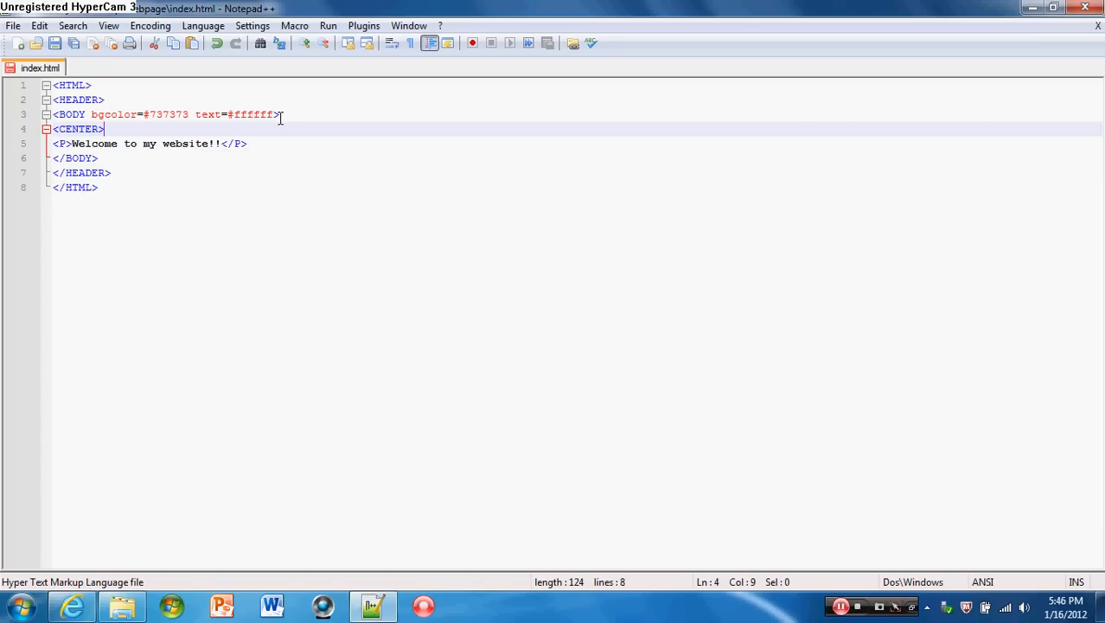
pyautogui.press('Return')
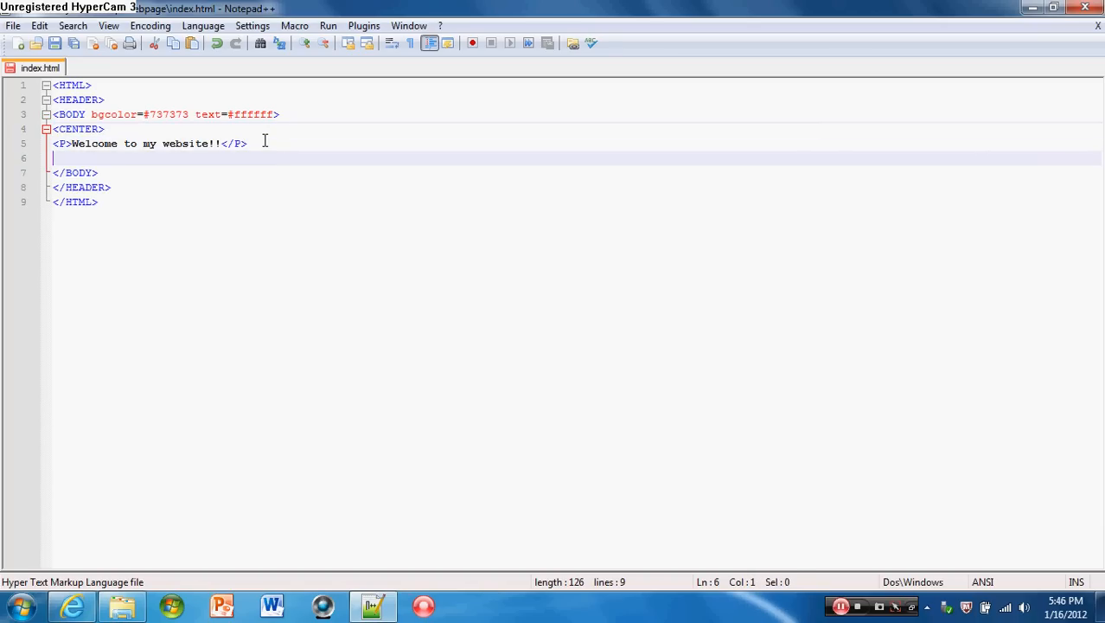
pyautogui.write('</CEN')
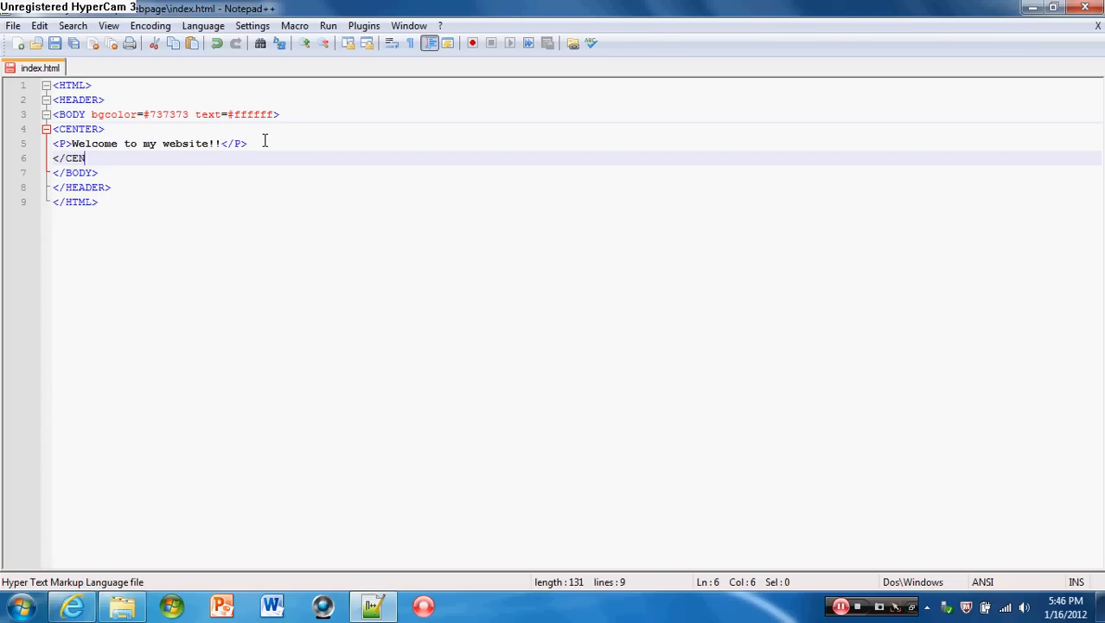
pyautogui.write('TER>')
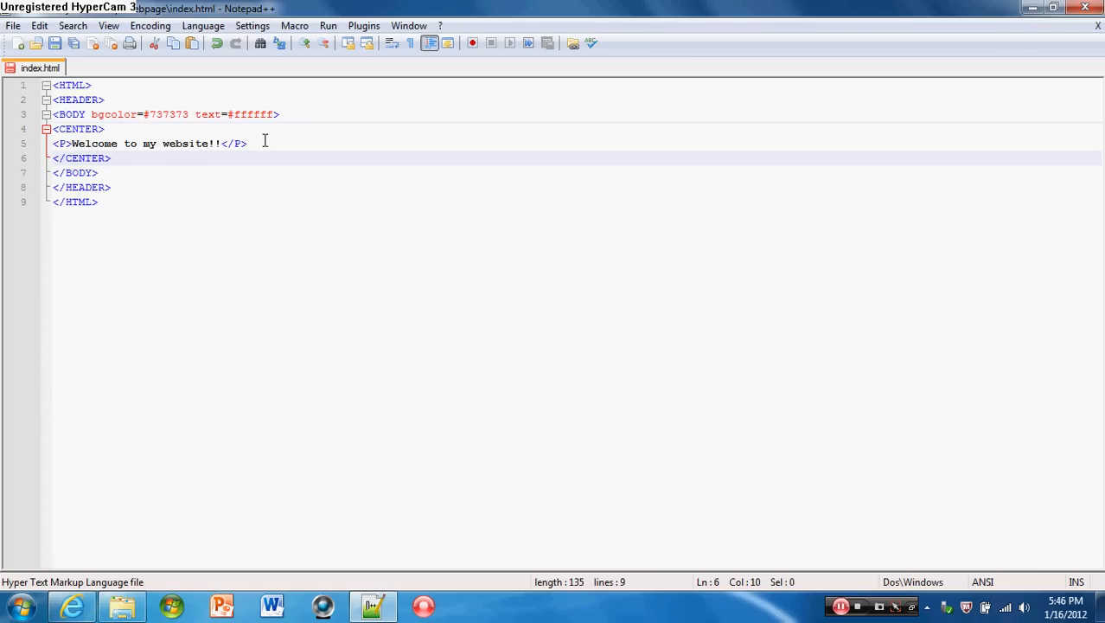
pyautogui.moveTo(66, 304)
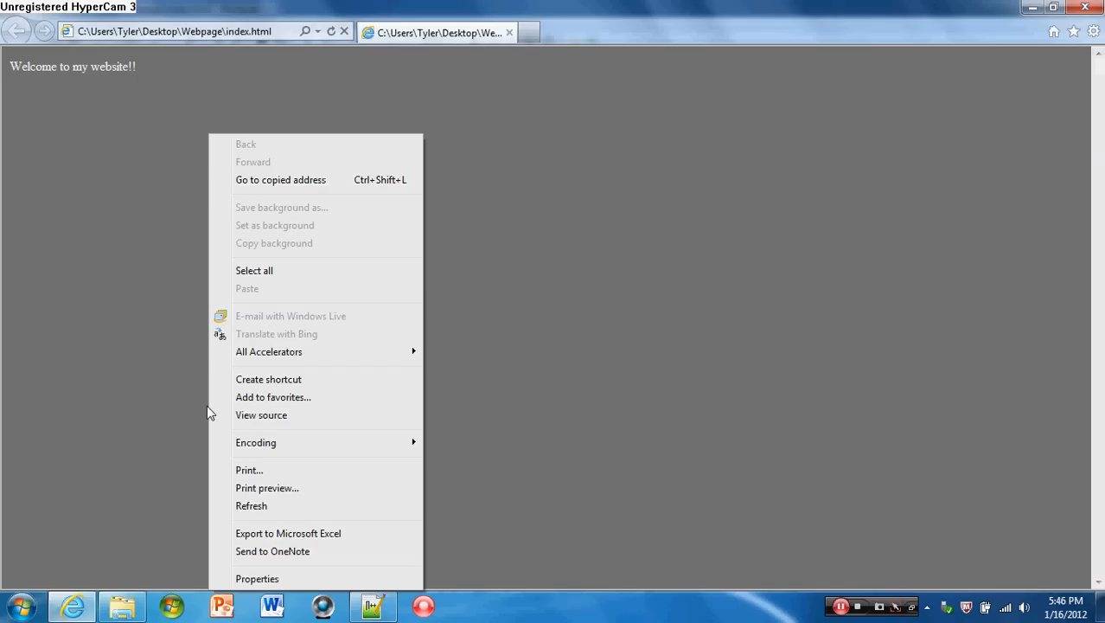
pyautogui.moveTo(262, 510)
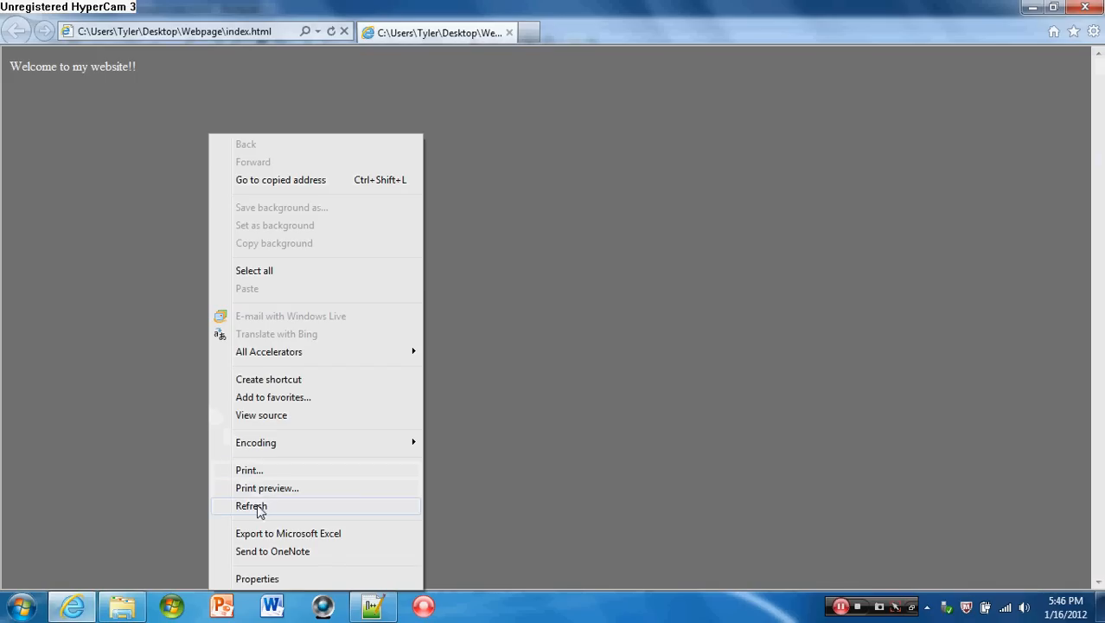
# Step: Reload Internet Explorer so the welcome text appears centred at the top
pyautogui.click(251, 505)
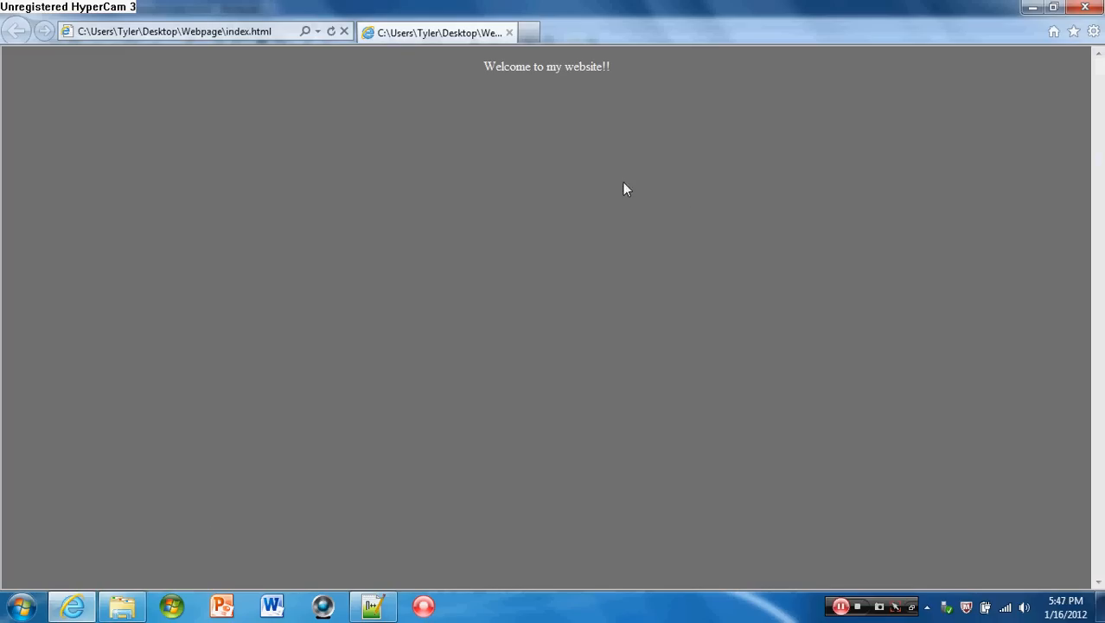
pyautogui.moveTo(447, 529)
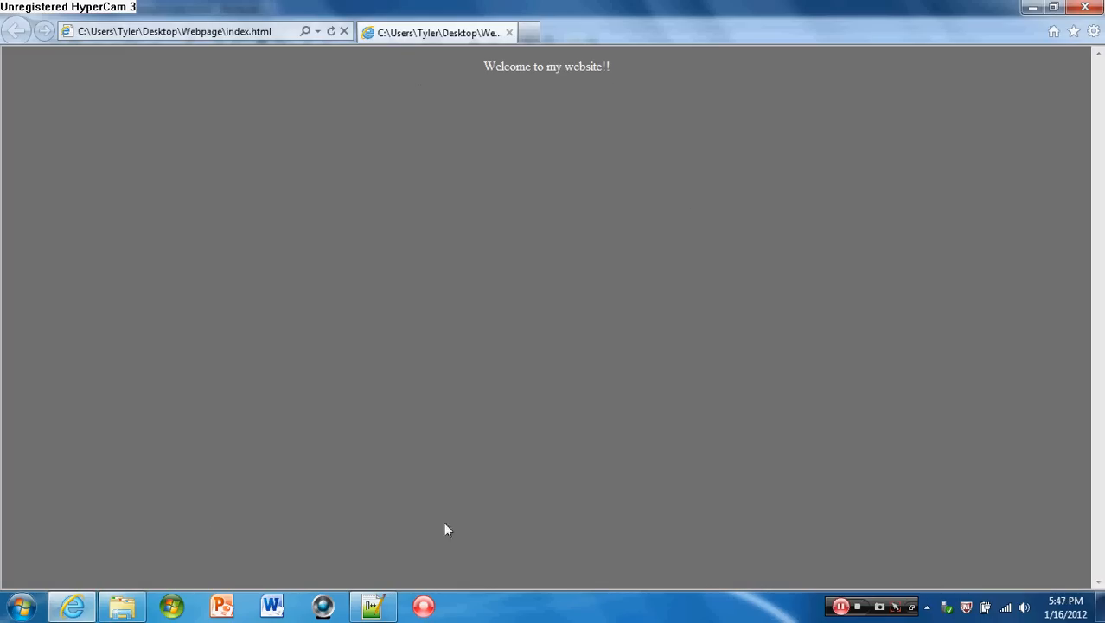
pyautogui.moveTo(372, 605)
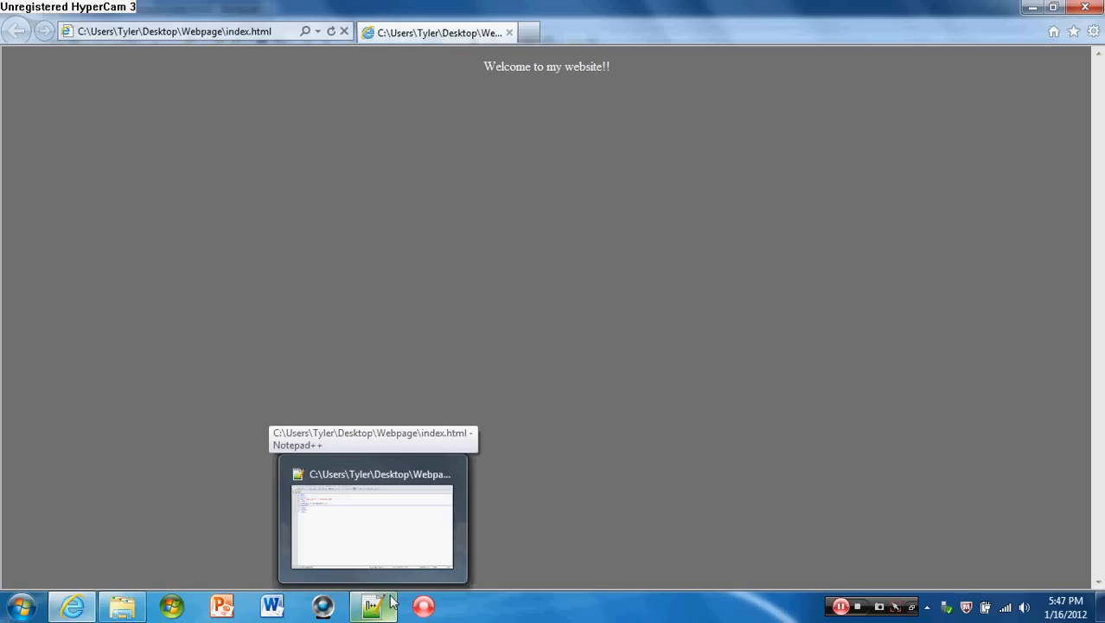
pyautogui.click(373, 519)
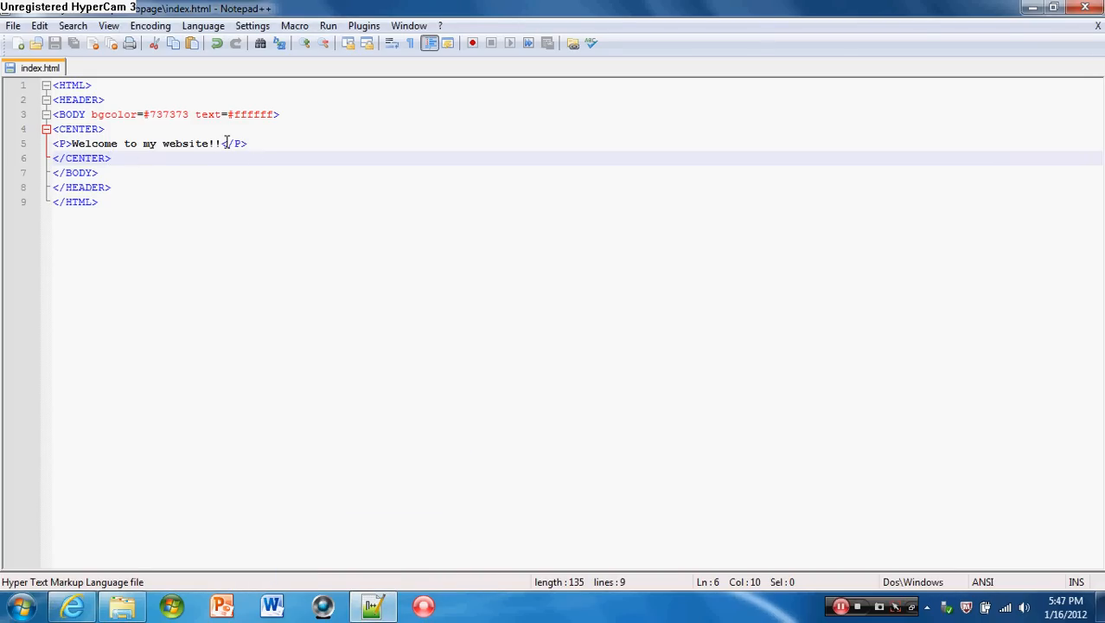
pyautogui.moveTo(276, 143)
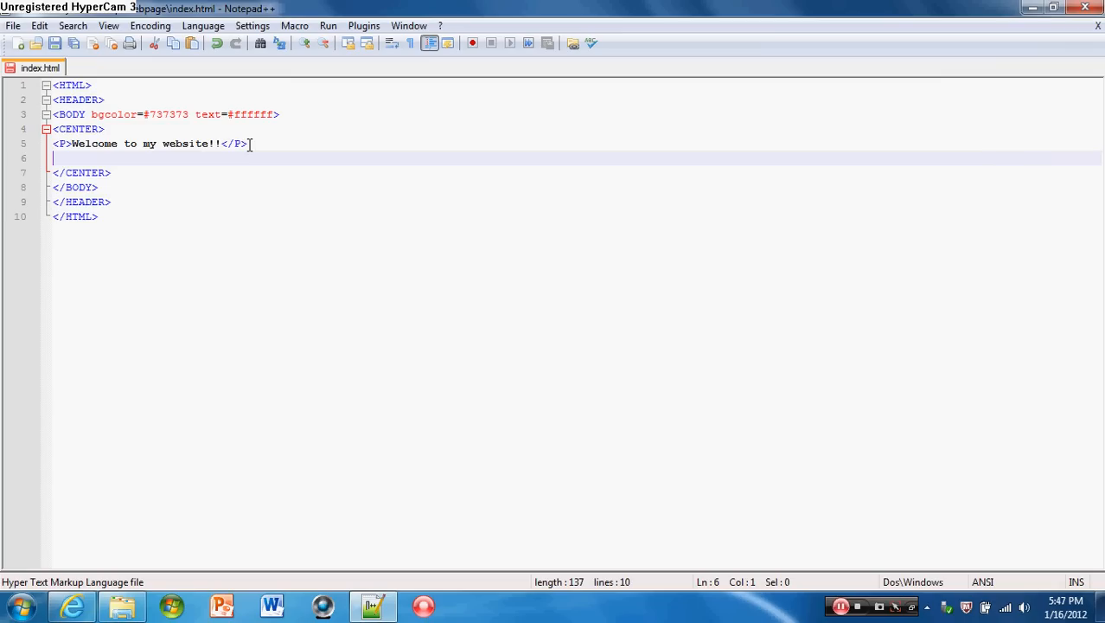
pyautogui.write('<')
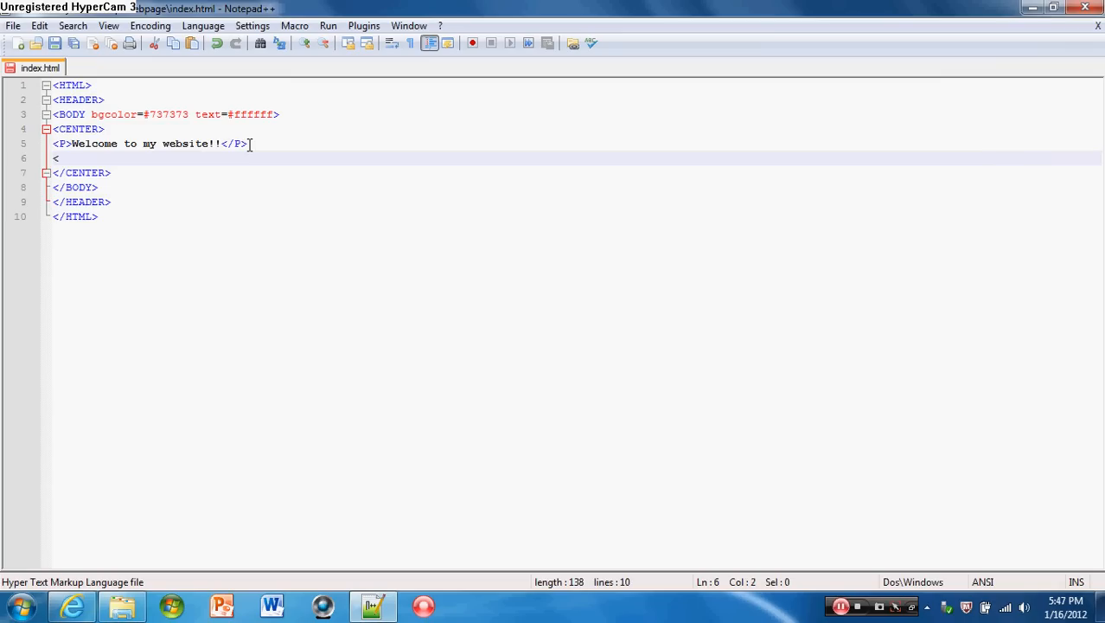
pyautogui.write('a')
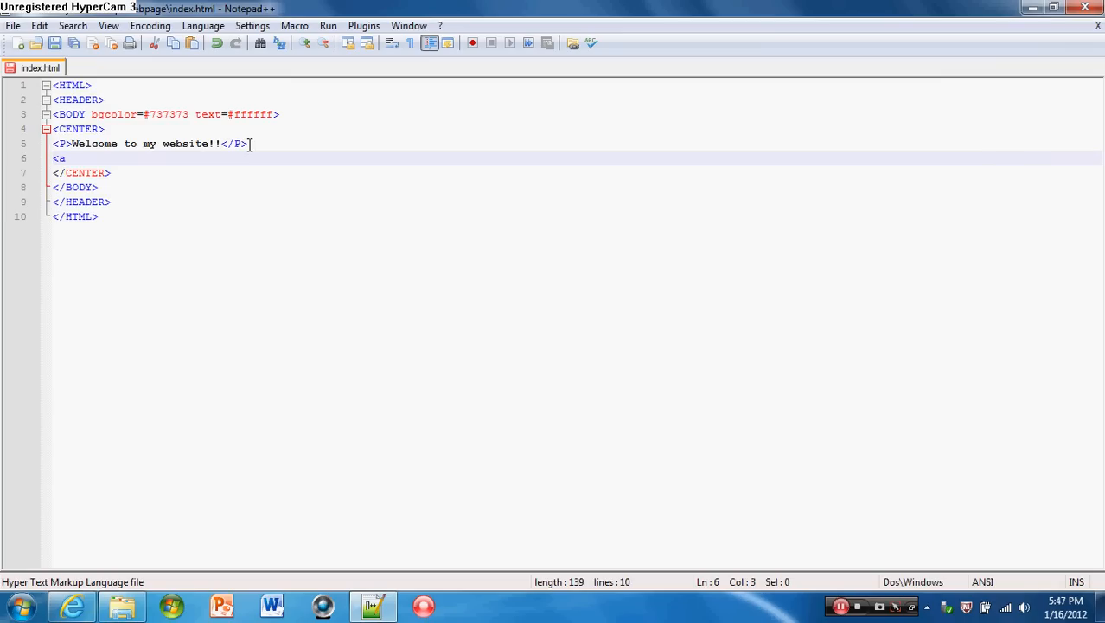
pyautogui.write('href')
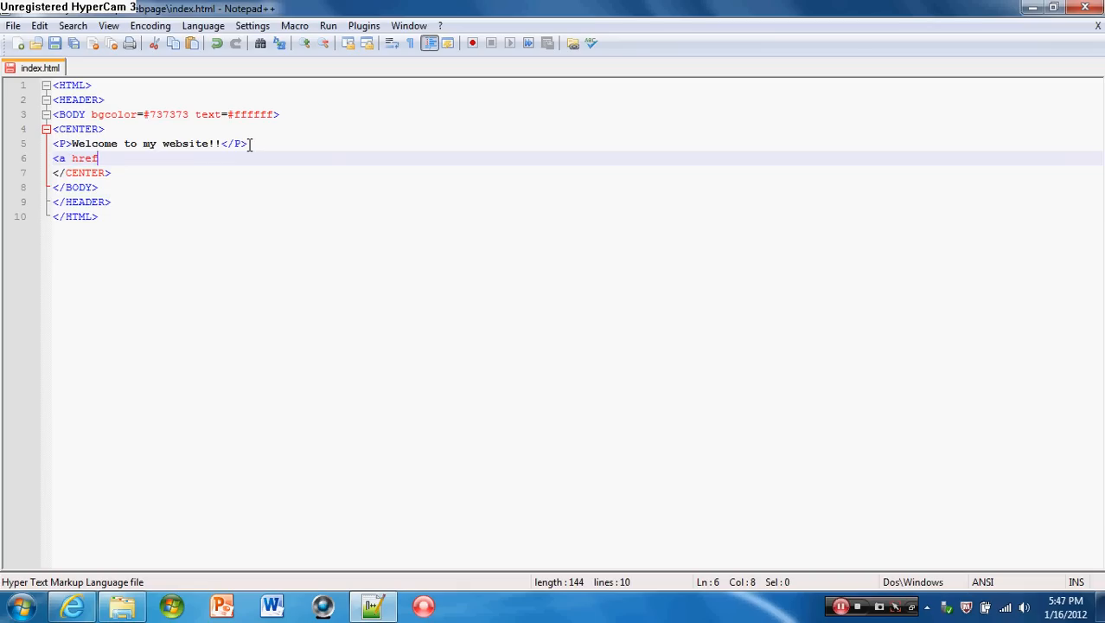
pyautogui.write('="')
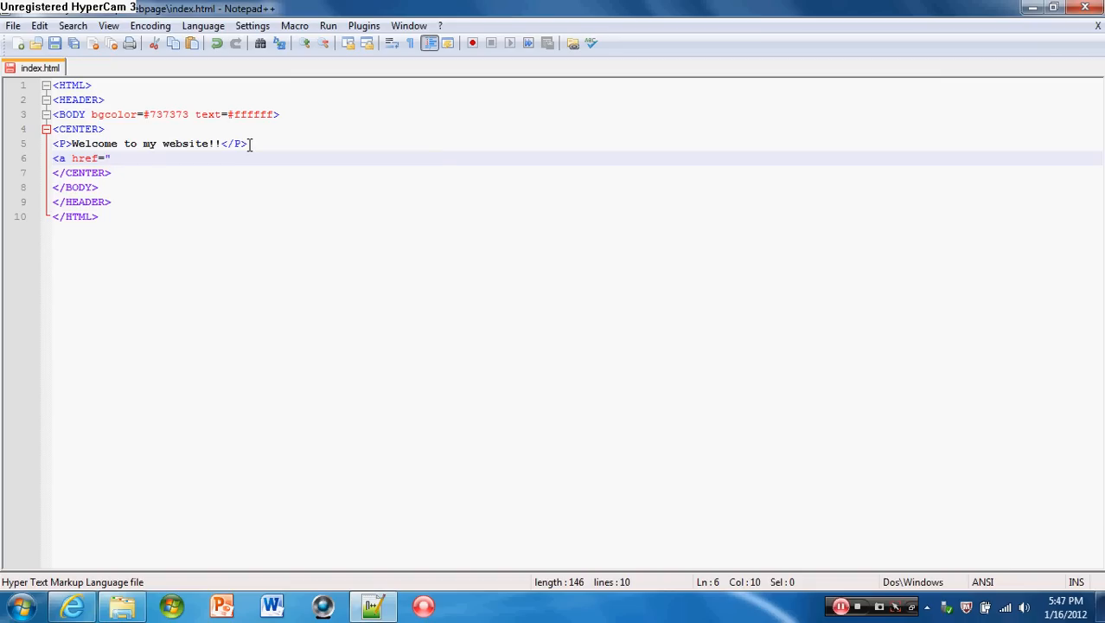
pyautogui.write('http://www.youtube.com/user/NomNom1891?feature=mhee')
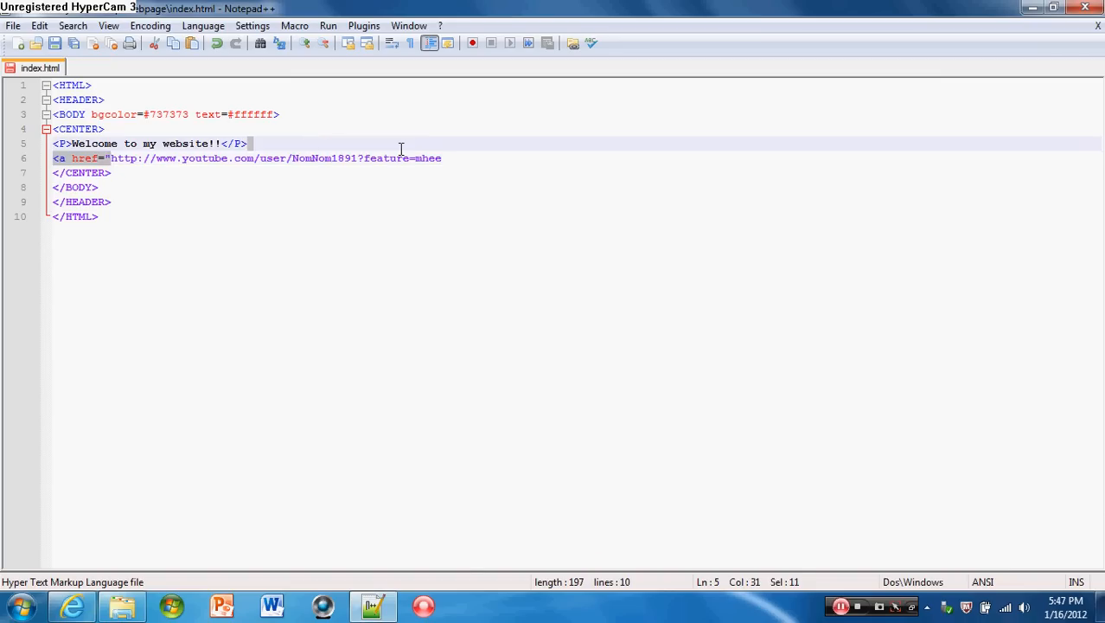
pyautogui.click(100, 216)
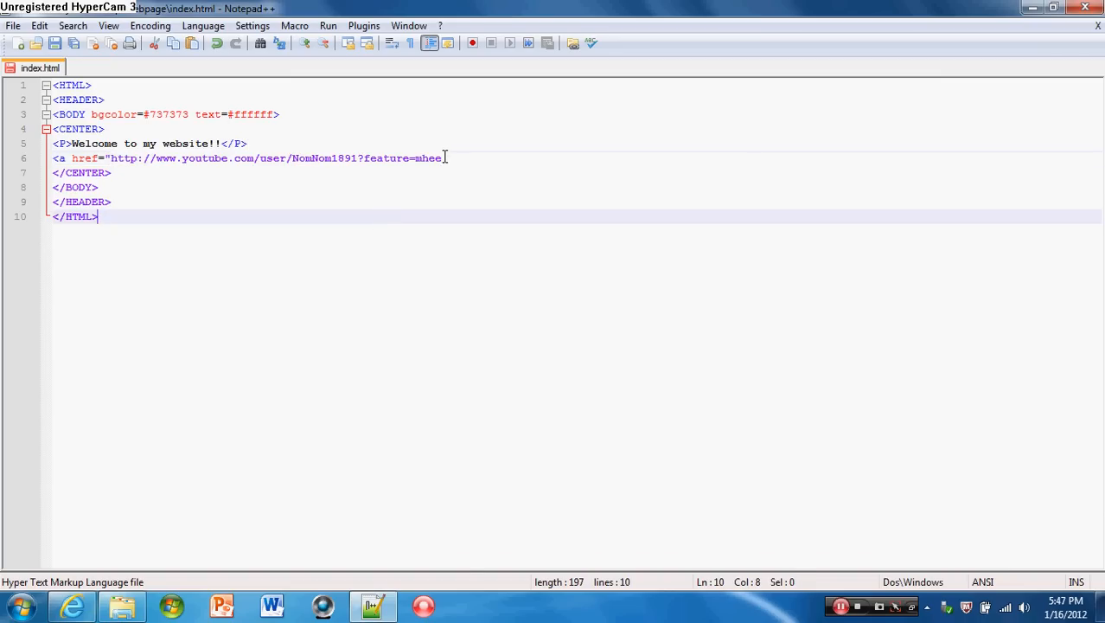
pyautogui.click(441, 157)
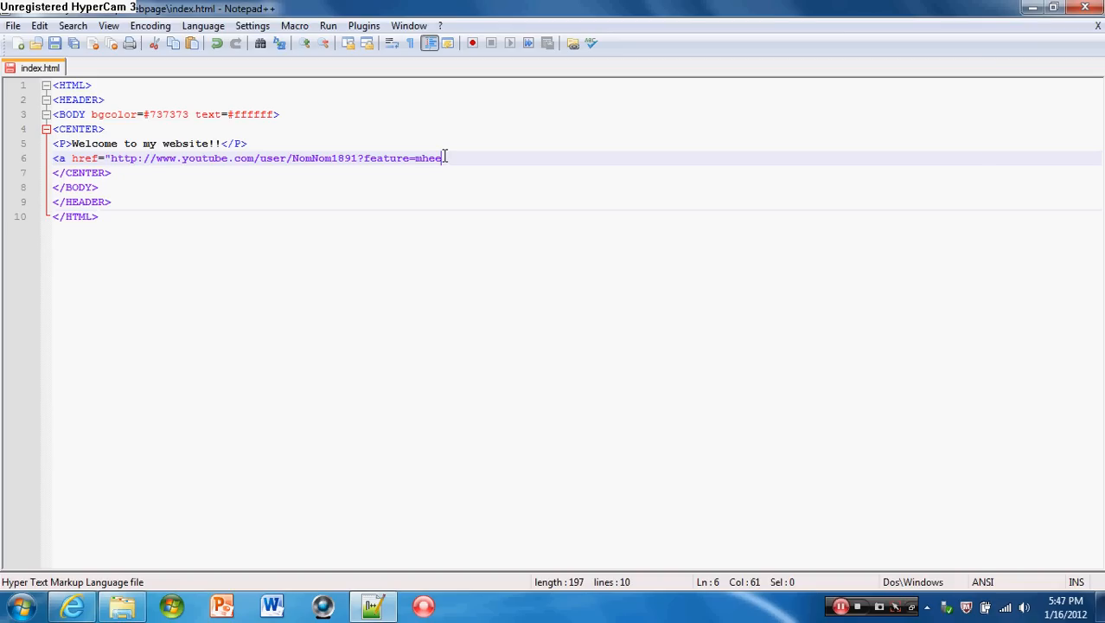
pyautogui.write('"')
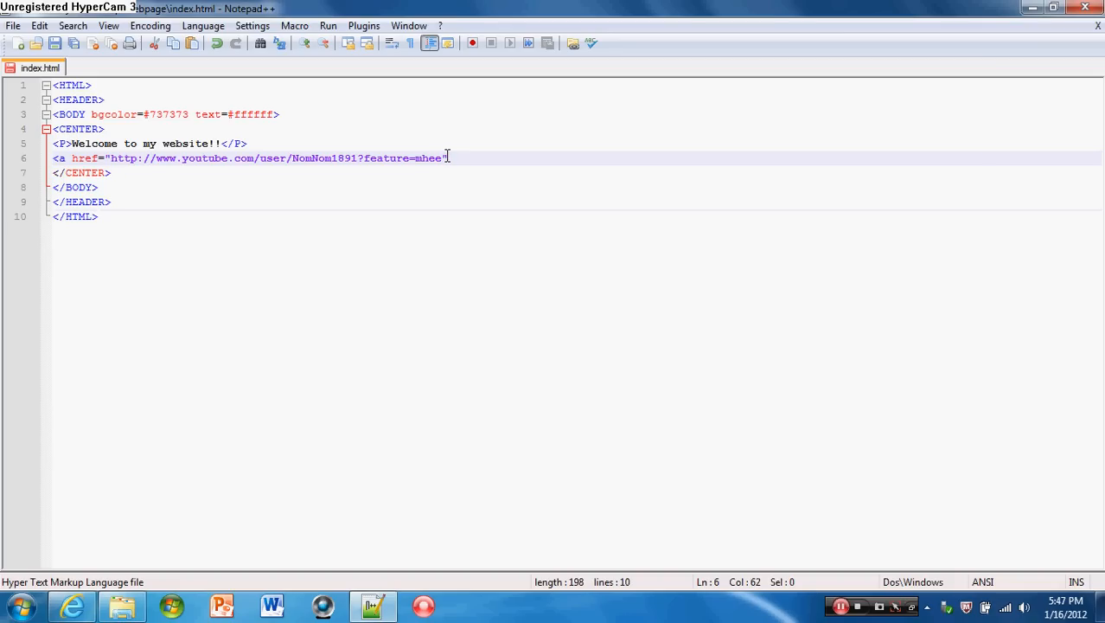
# Step: Close the opening anchor tag and add the formatting tag for italic link text
pyautogui.write('>')
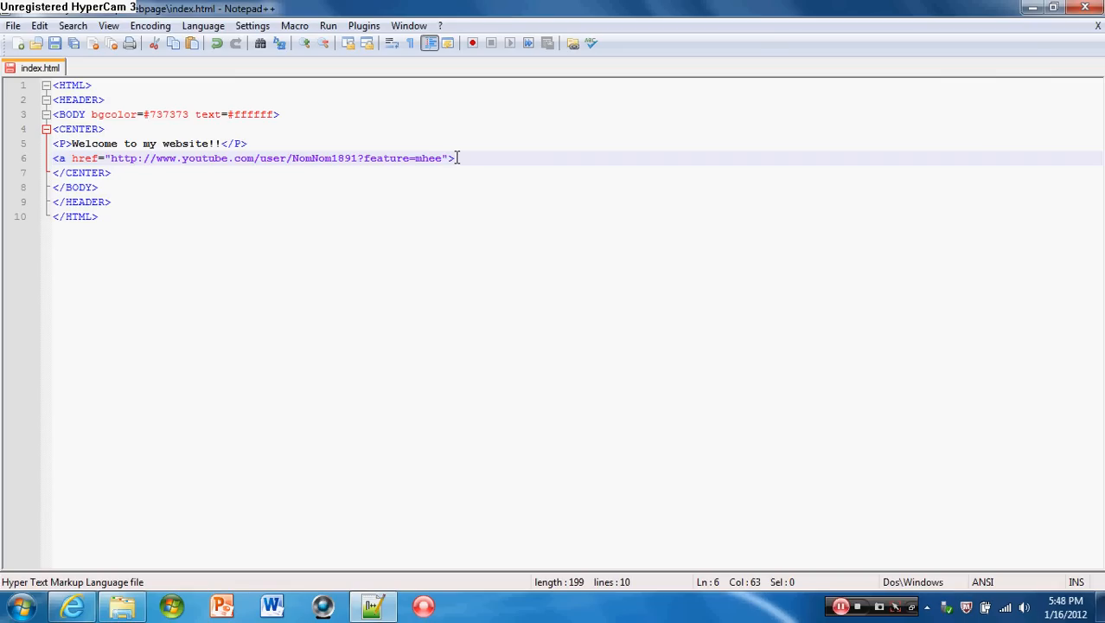
pyautogui.write('<B>')
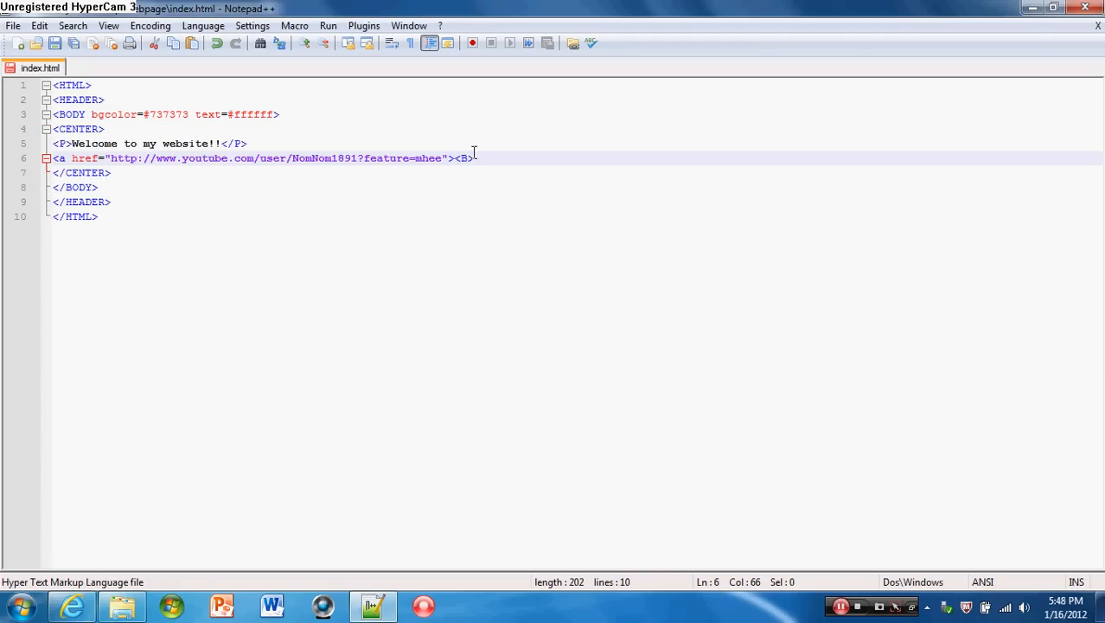
pyautogui.press('BackSpace')
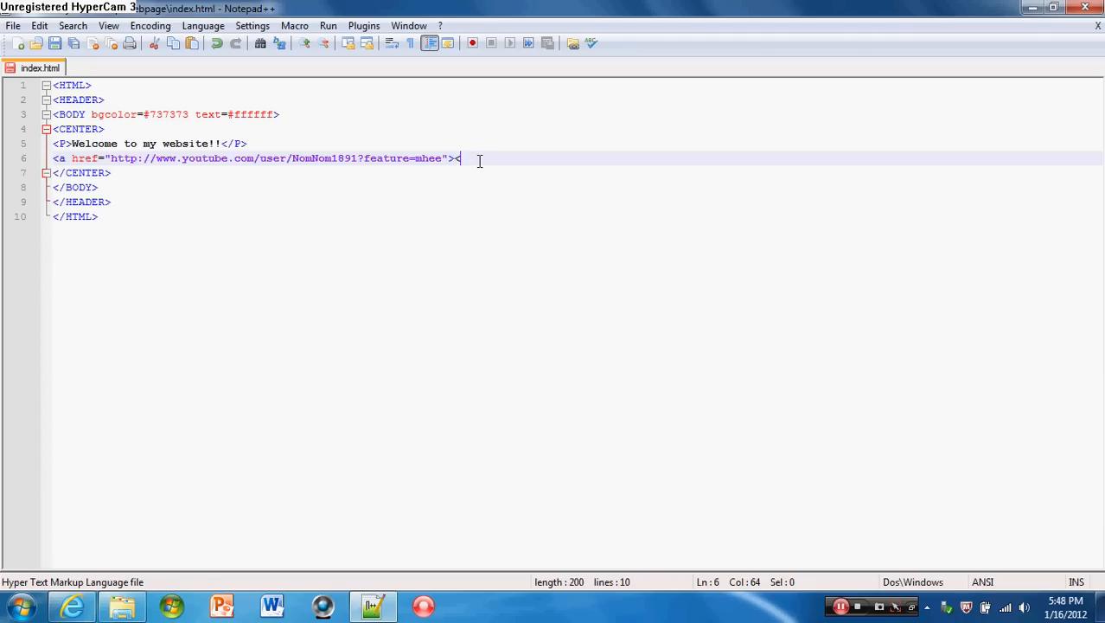
pyautogui.write('U>')
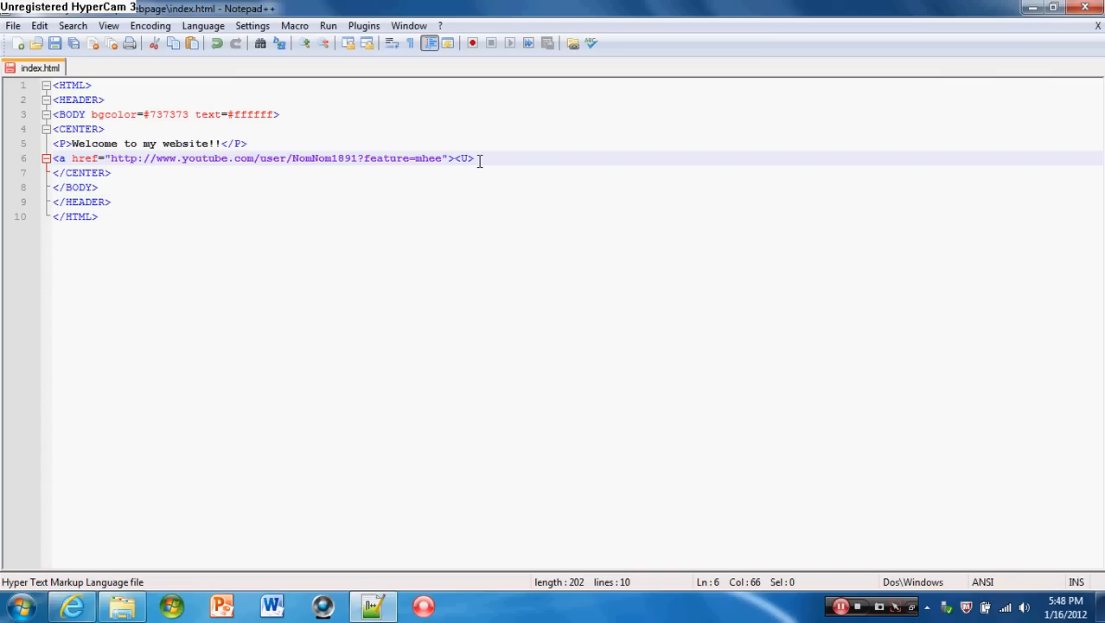
pyautogui.press('Backspace')
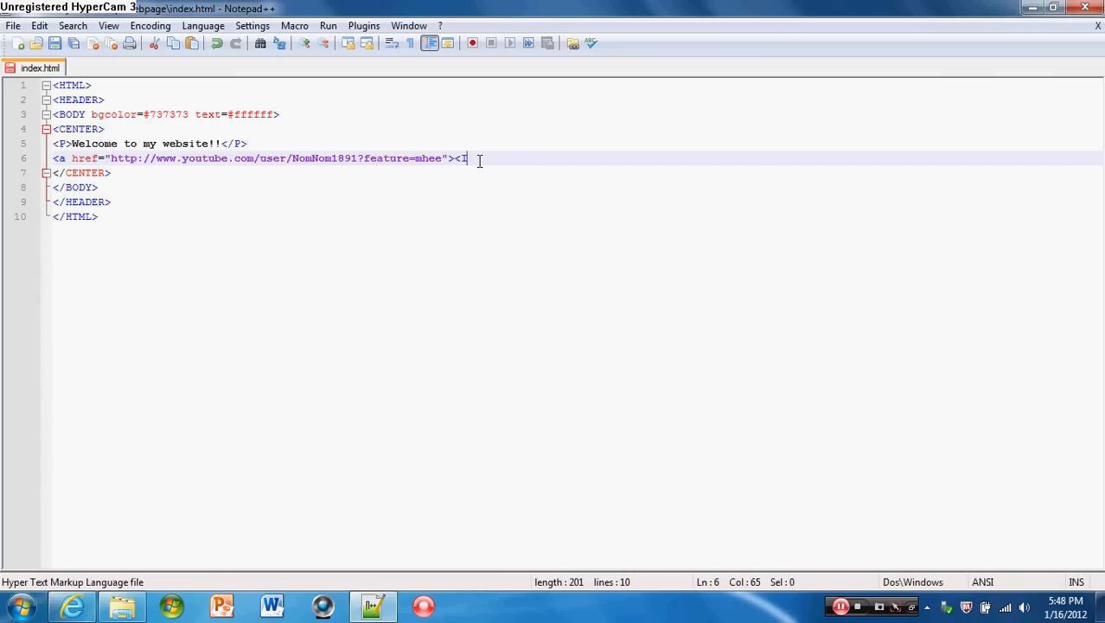
pyautogui.write('>')
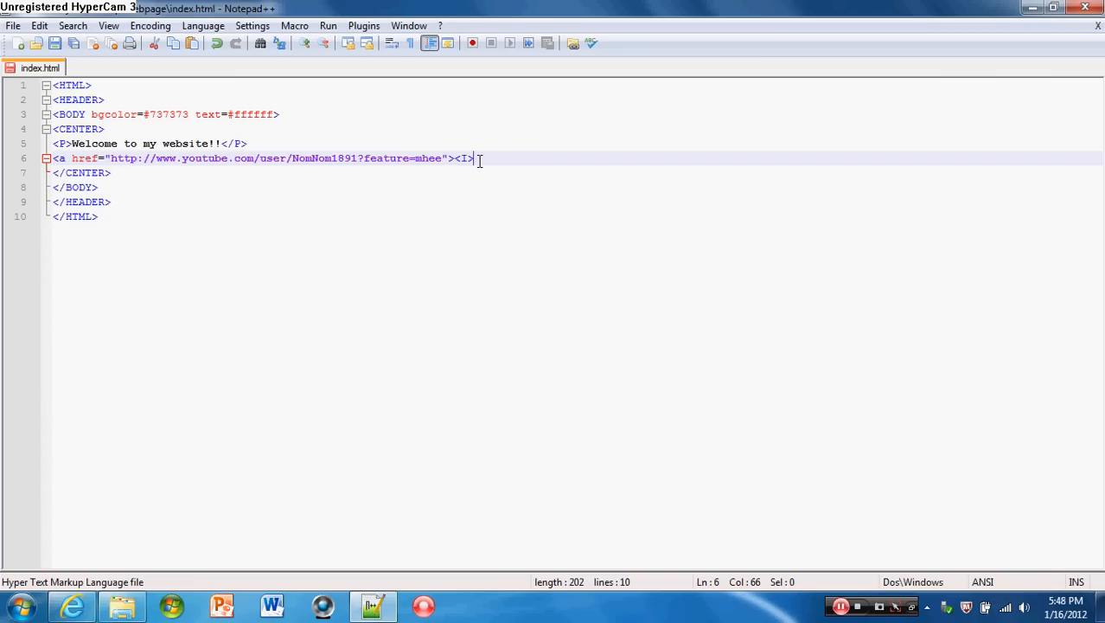
# Step: Enter the link text 'Click here to go to my channel', close it with </a>, and save
pyautogui.write('Click')
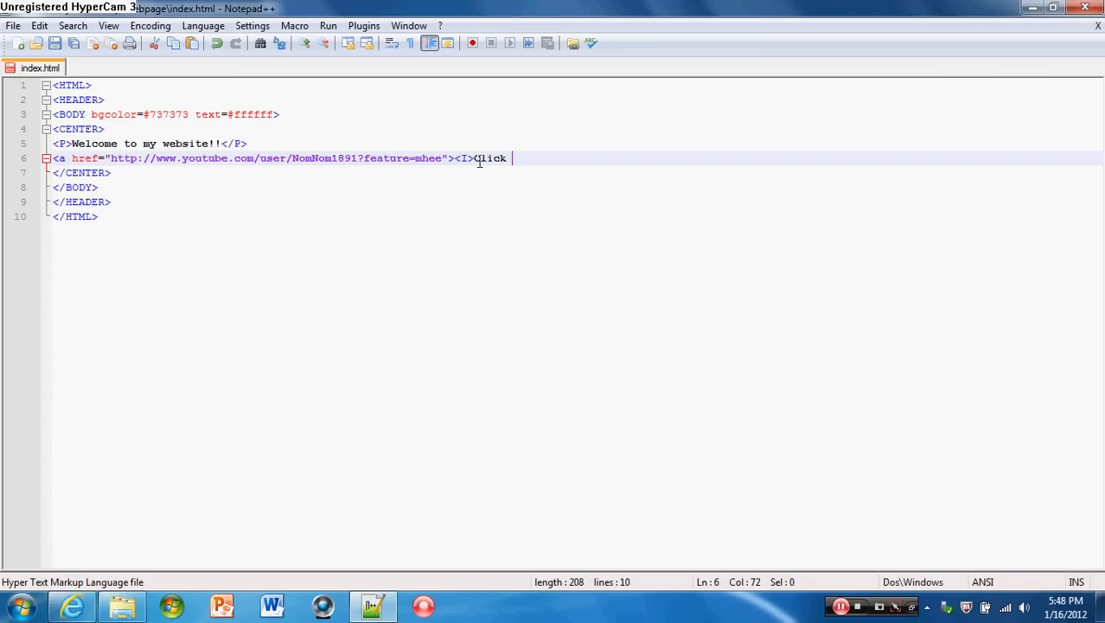
pyautogui.write('here to go')
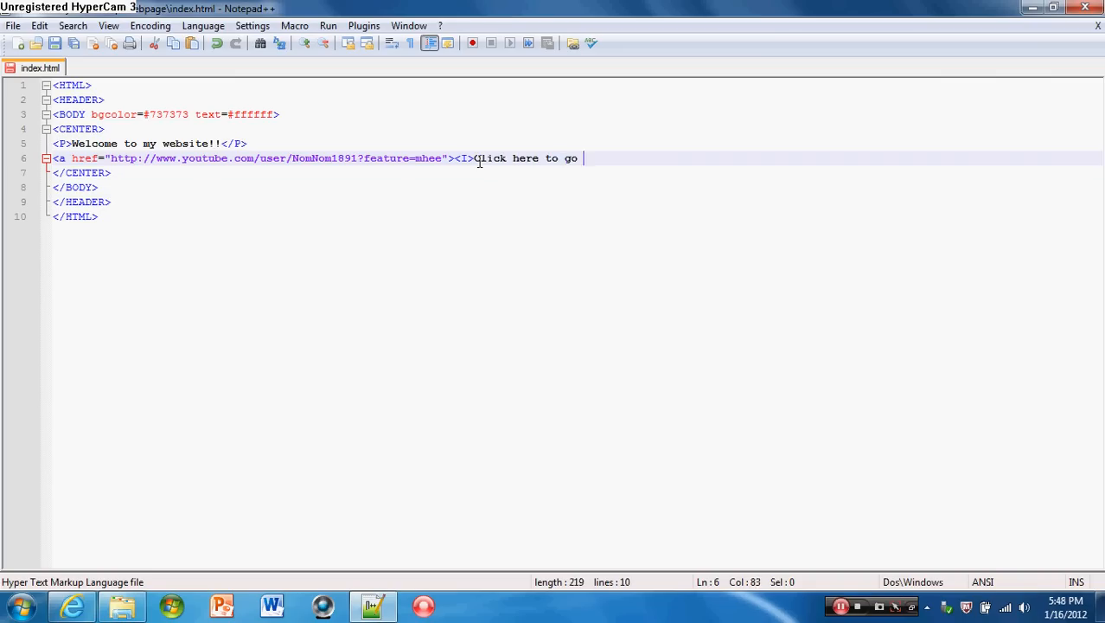
pyautogui.write('to my c')
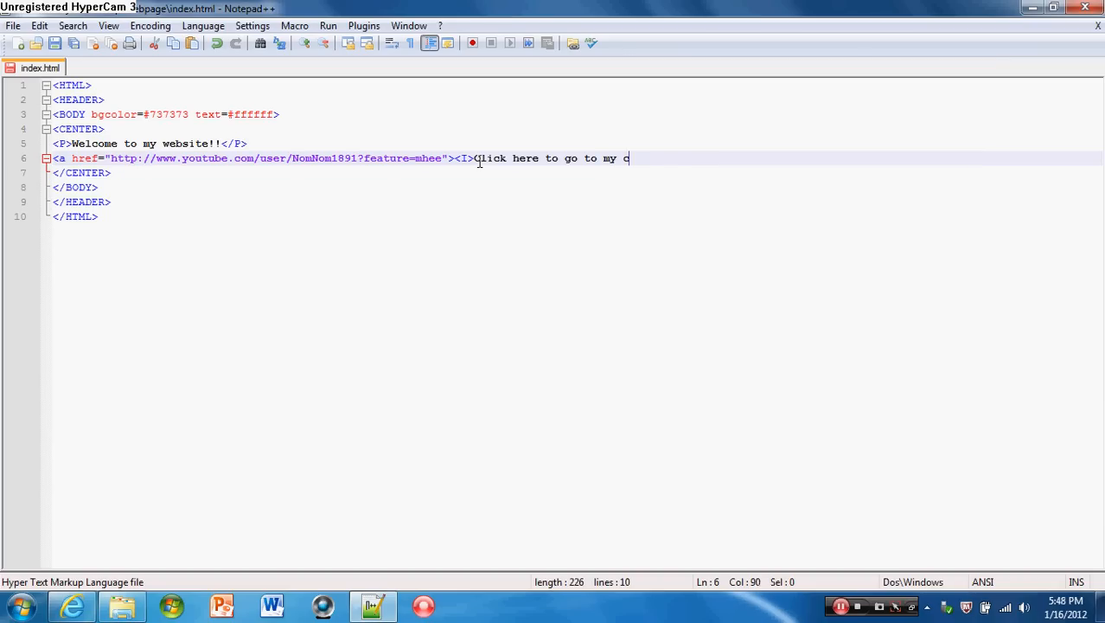
pyautogui.write('hannel')
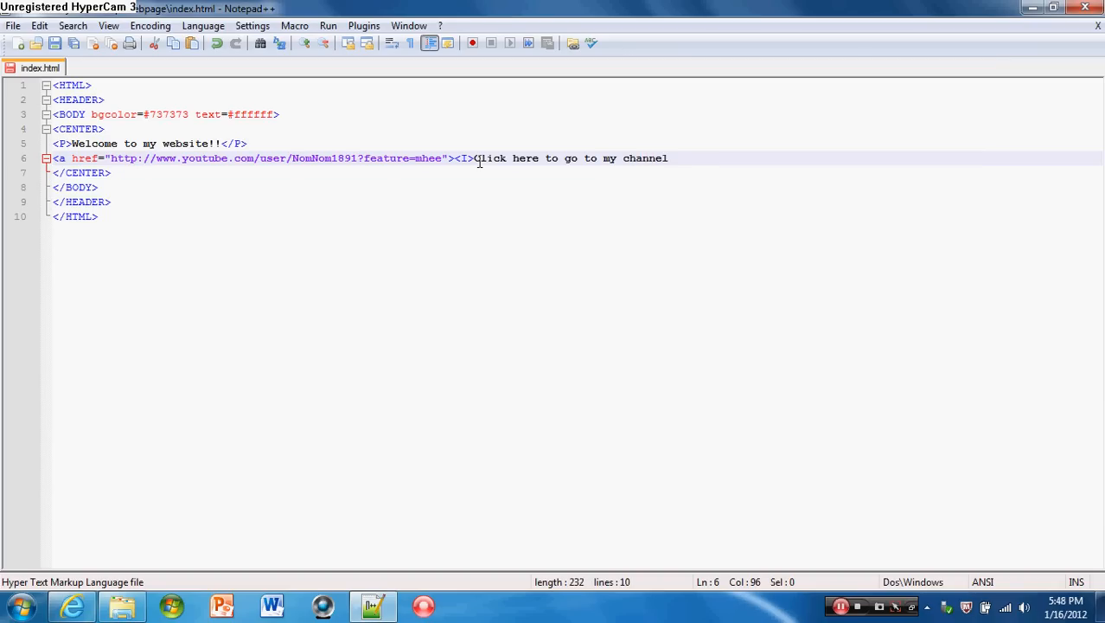
pyautogui.write('<')
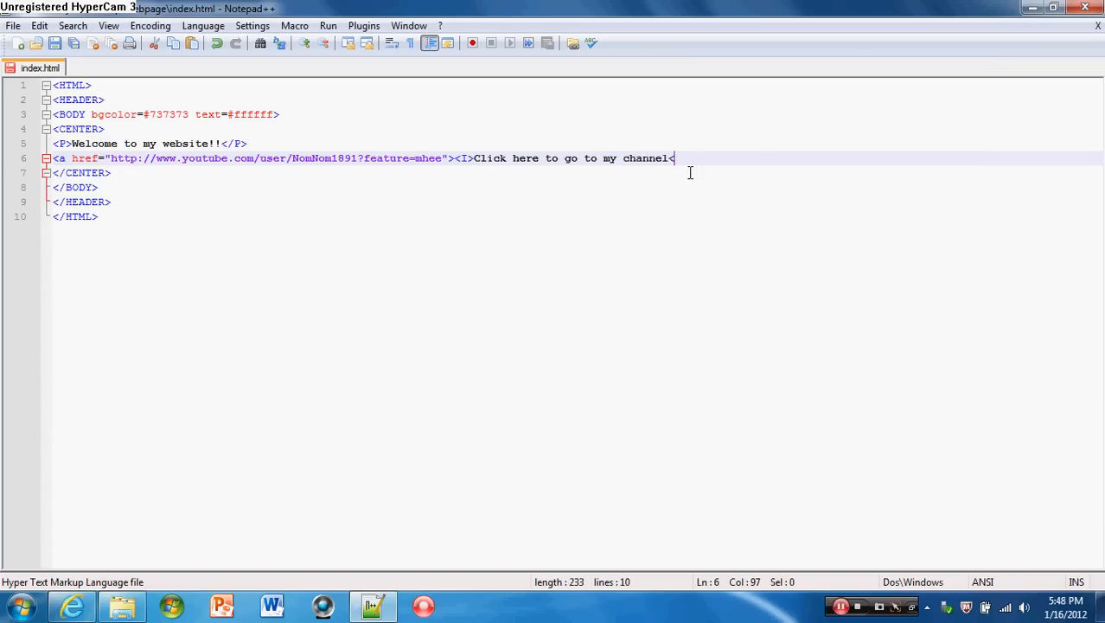
pyautogui.write('/a>')
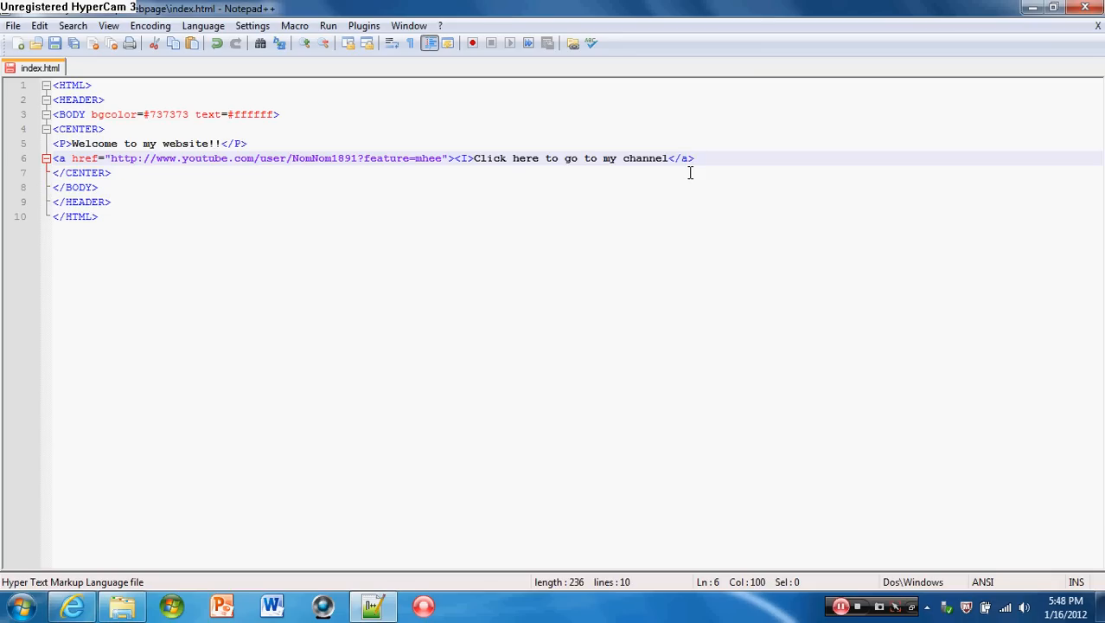
pyautogui.moveTo(451, 128)
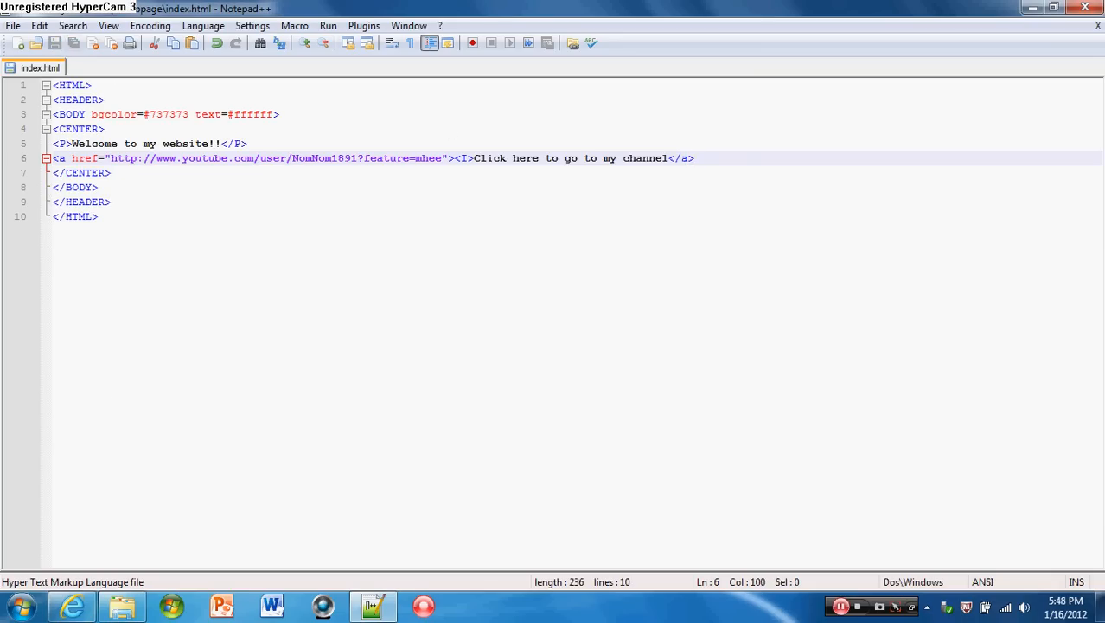
pyautogui.rightClick(337, 361)
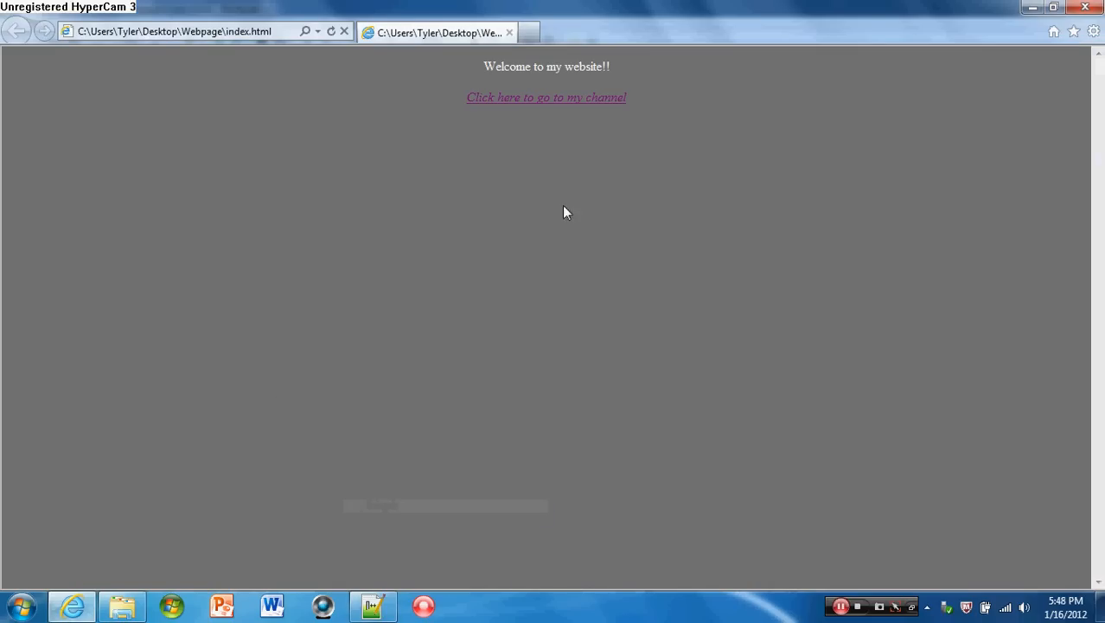
# Step: Follow the italic link to the NomNom1891 channel, go back to index.html, and return to Notepad++
pyautogui.click(545, 97)
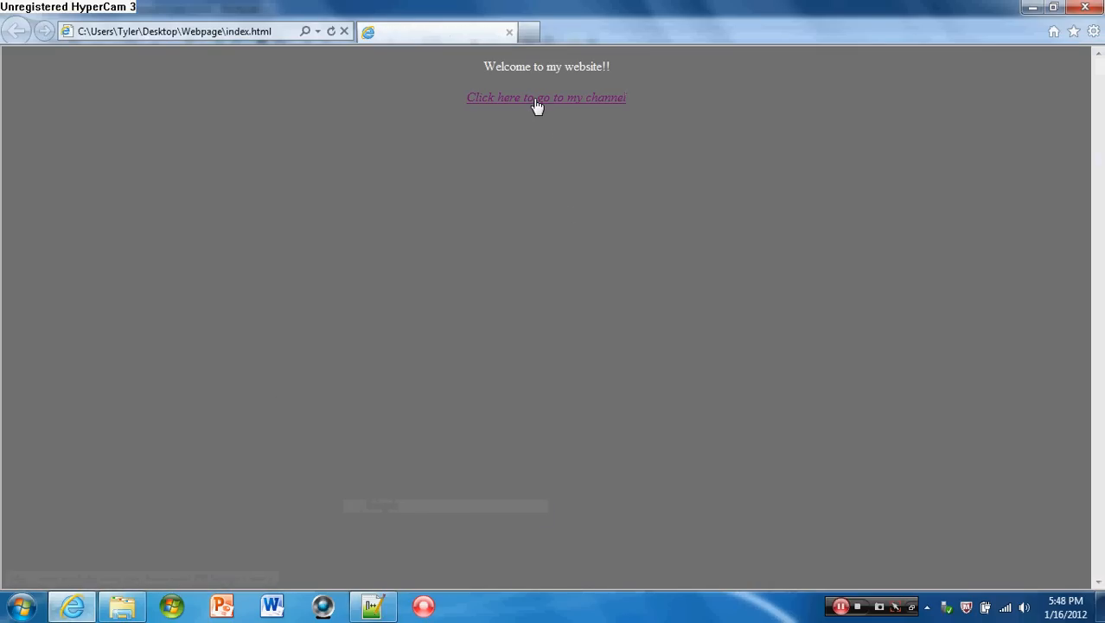
pyautogui.click(546, 97)
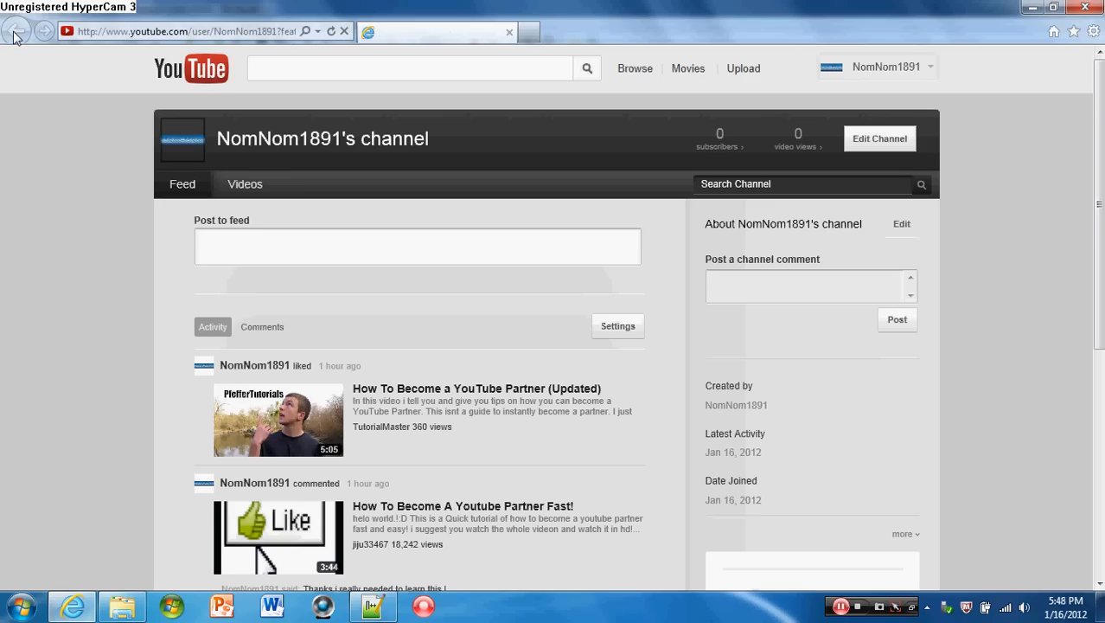
pyautogui.click(15, 32)
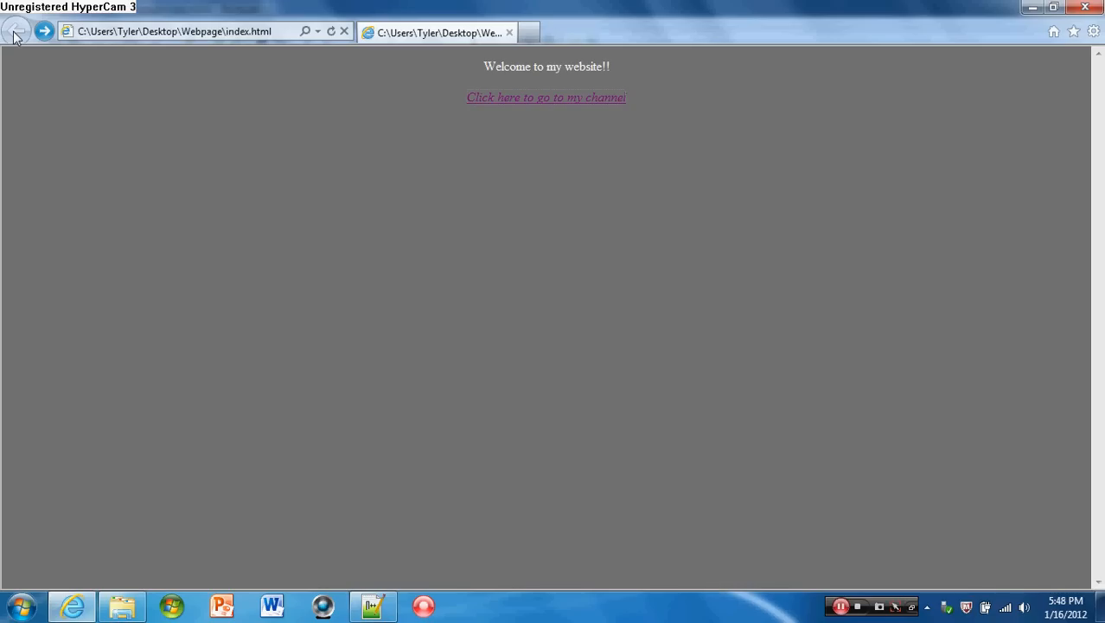
pyautogui.moveTo(367, 590)
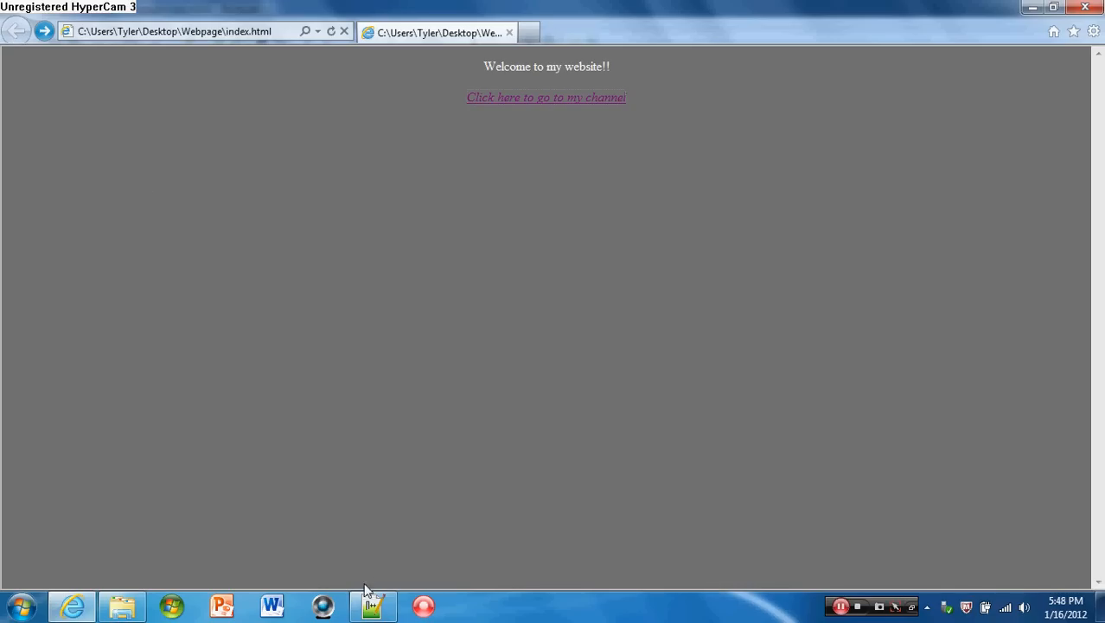
pyautogui.click(373, 605)
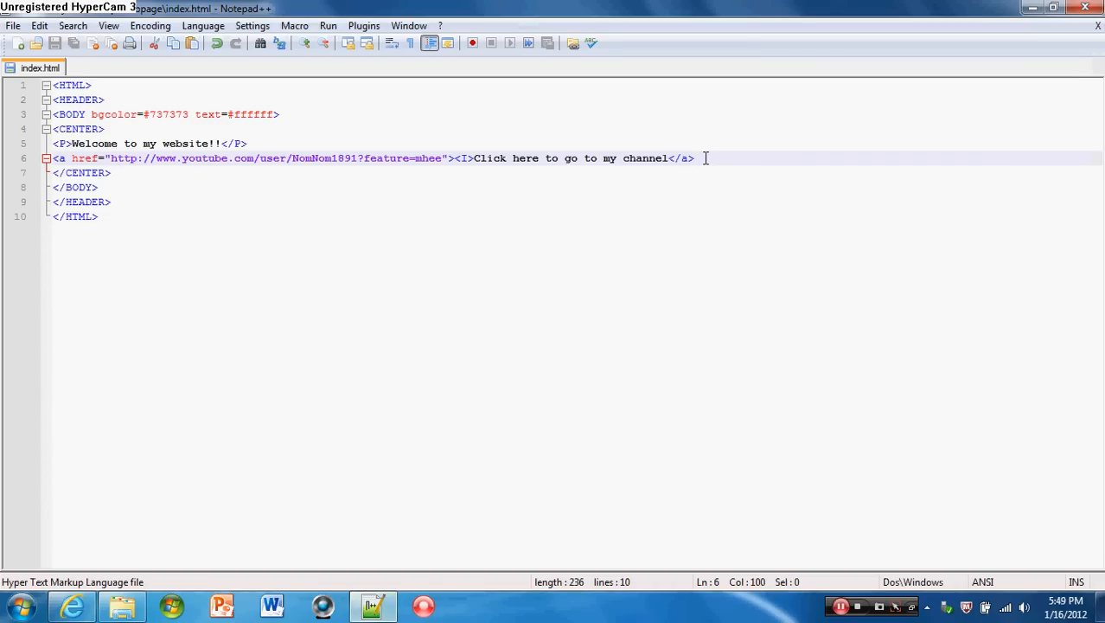
# Step: Type <TABLE>, a <TR>My fav. numbers</TR> row, and an opening <TD> tag
pyautogui.write('<TAB')
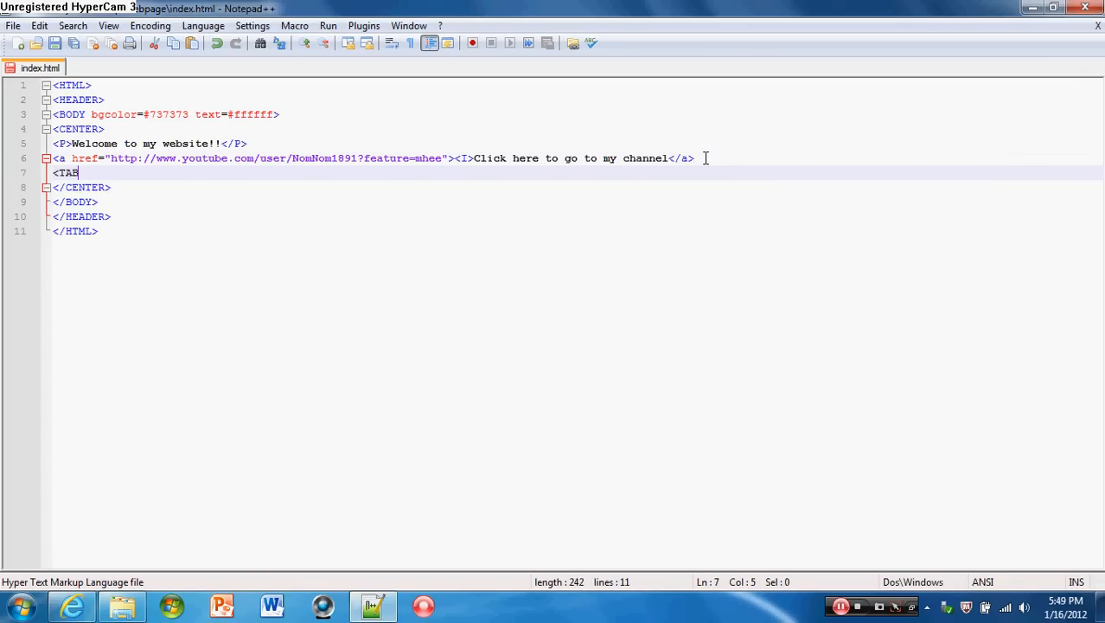
pyautogui.write('LE>')
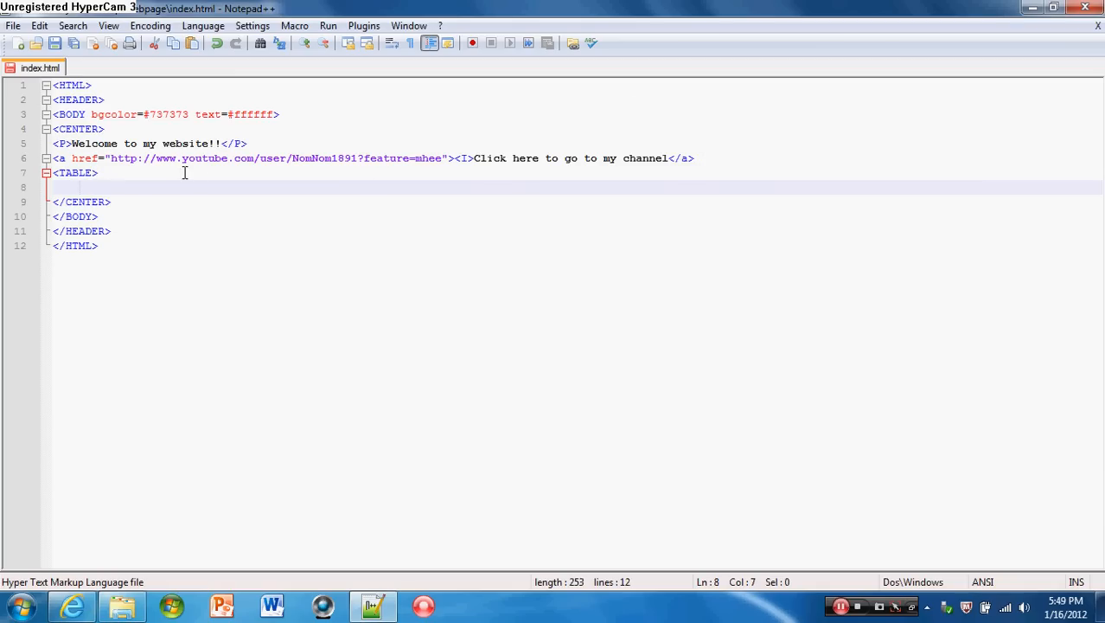
pyautogui.write('<TR')
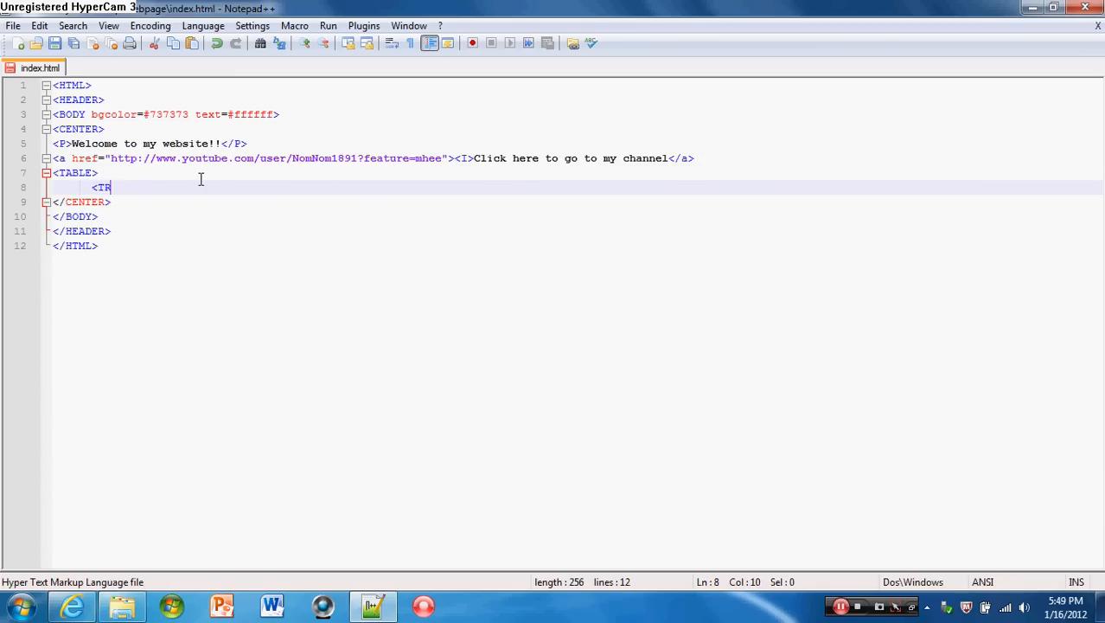
pyautogui.write('>')
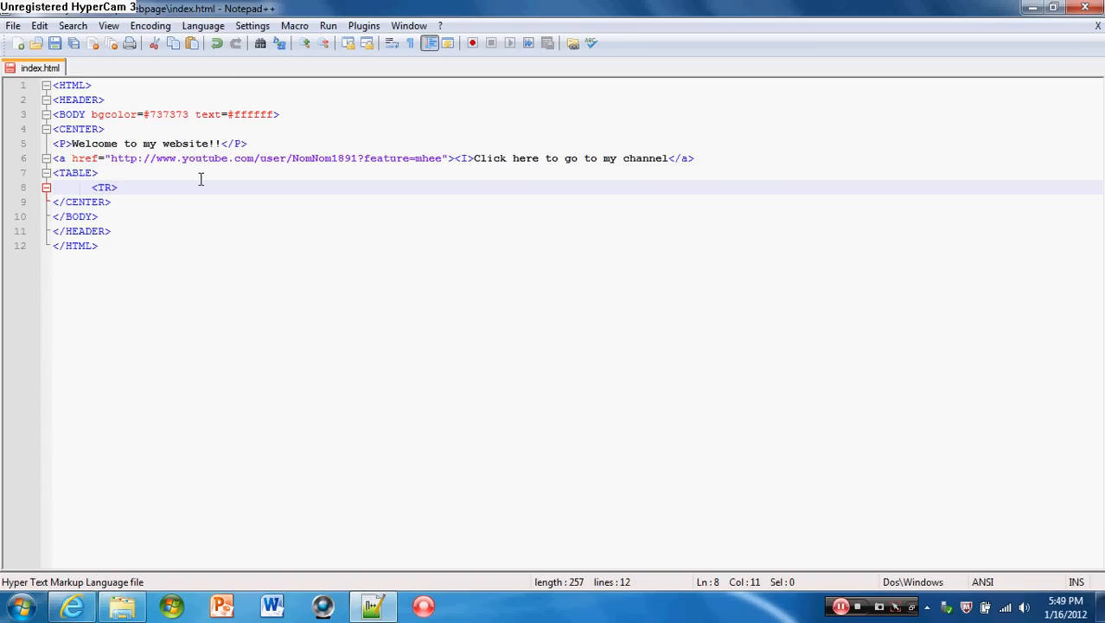
pyautogui.write('My f')
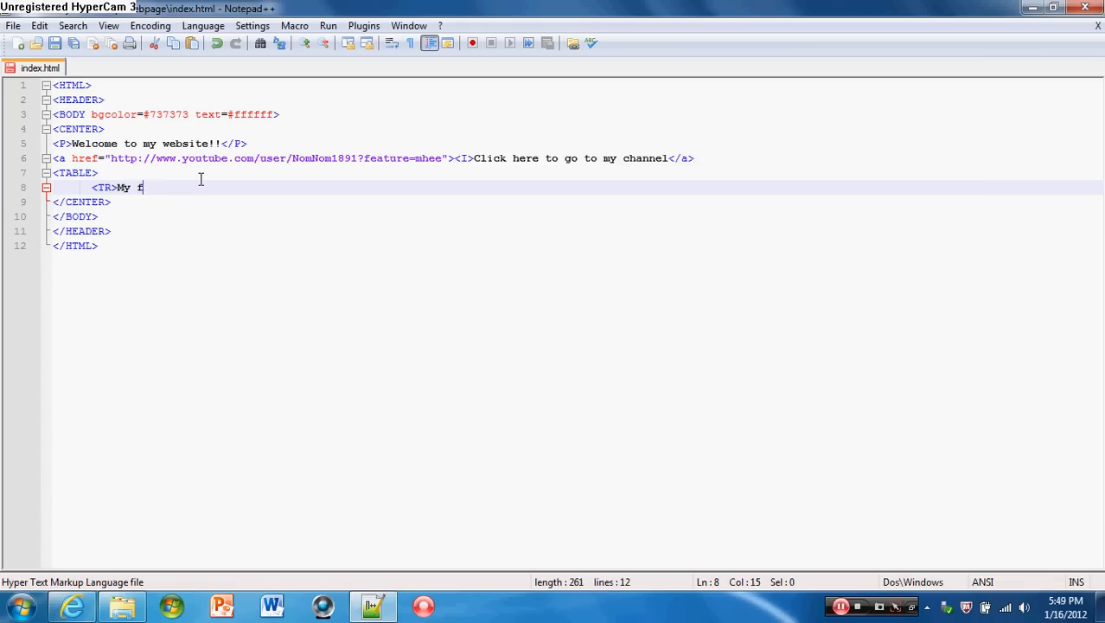
pyautogui.write('av. num')
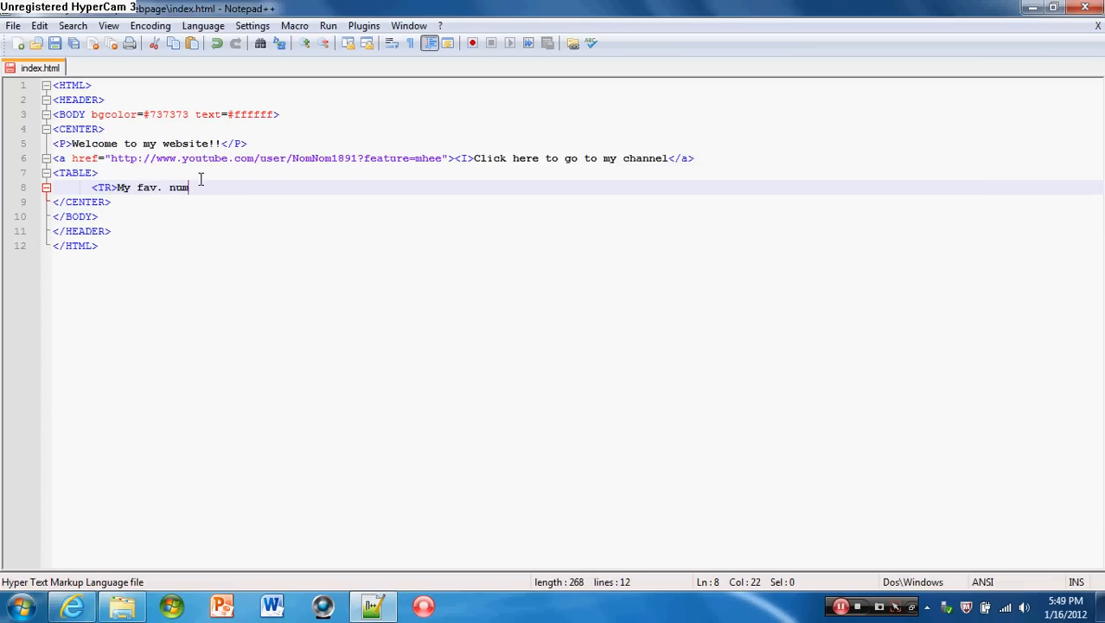
pyautogui.write('bers')
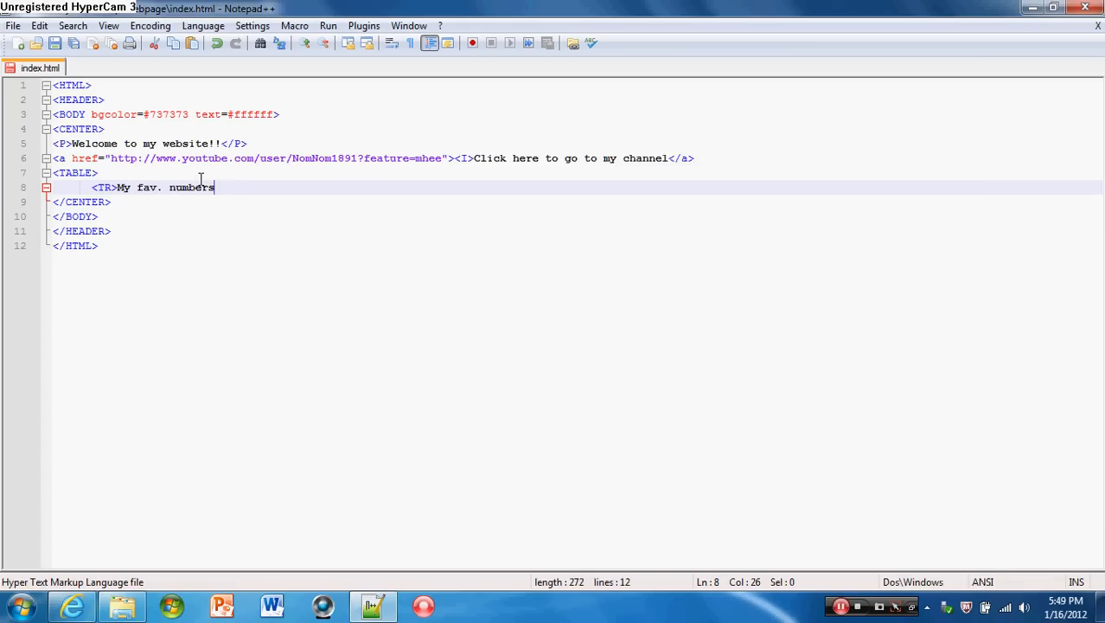
pyautogui.write('<')
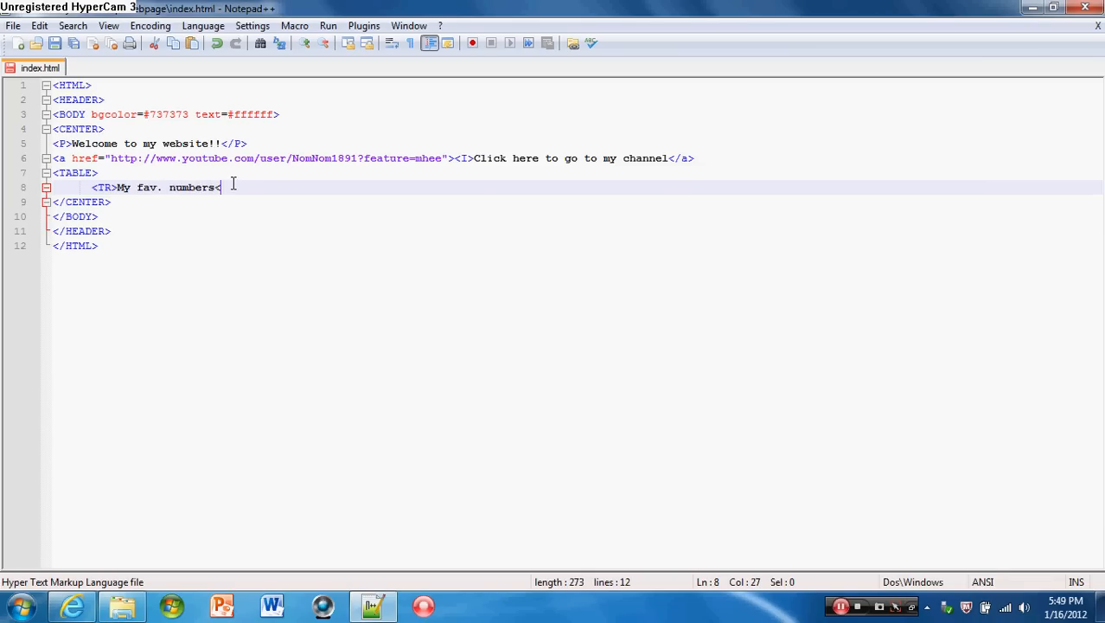
pyautogui.write('T')
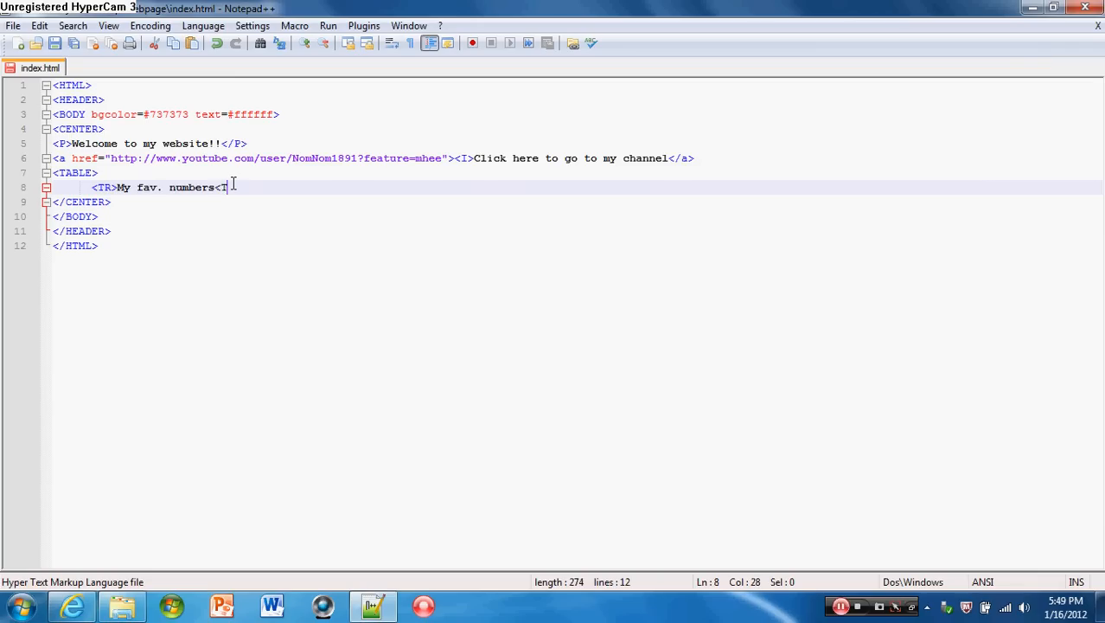
pyautogui.write('/TR>')
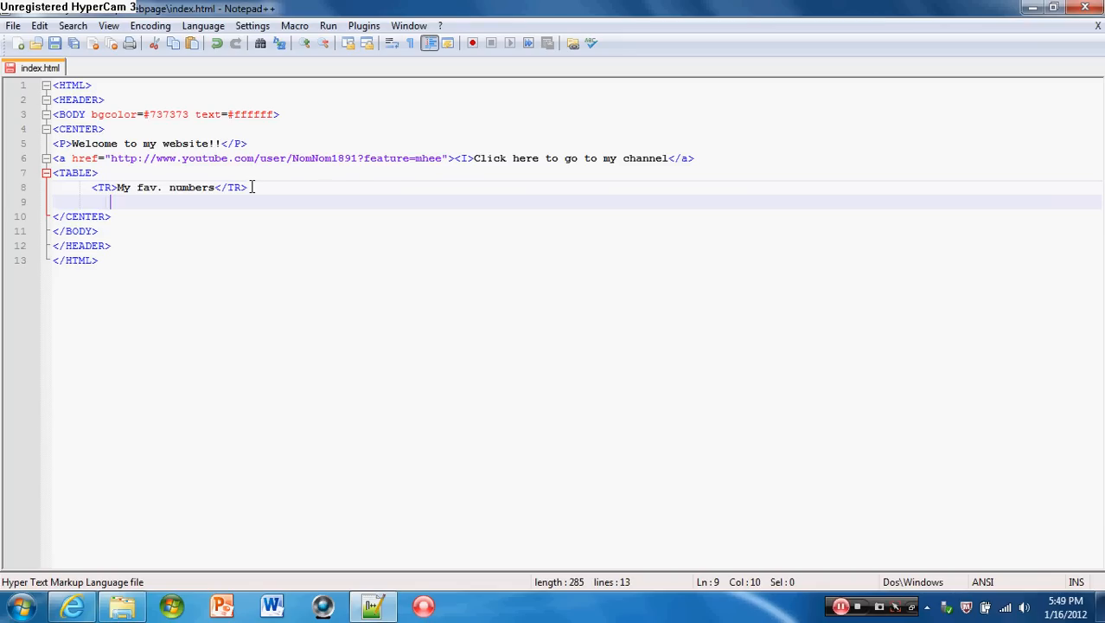
pyautogui.write('<')
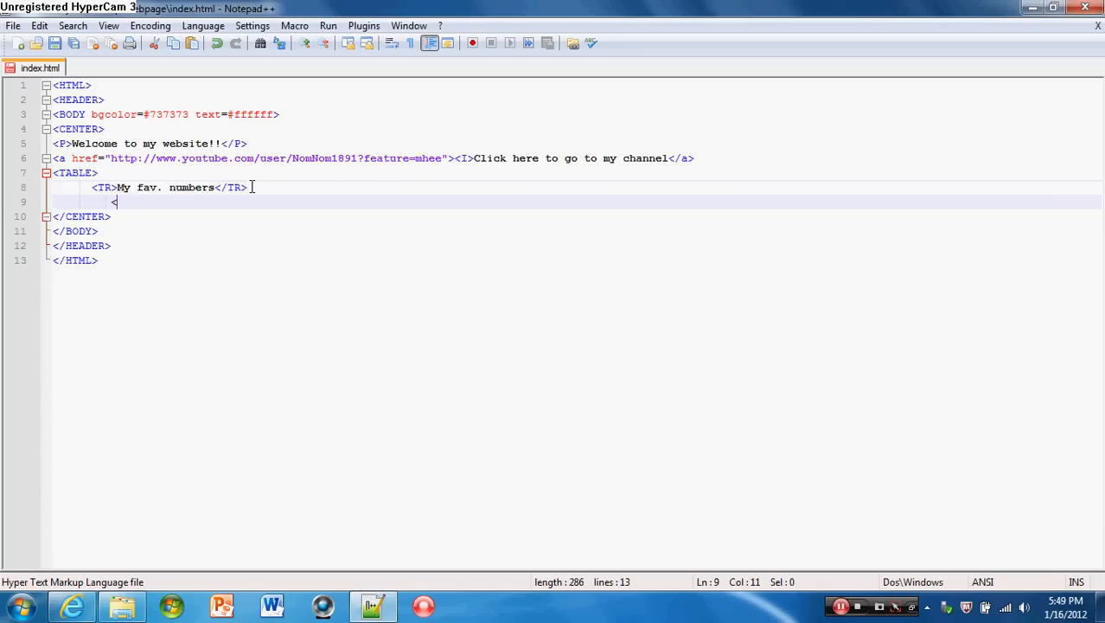
pyautogui.write('TD>')
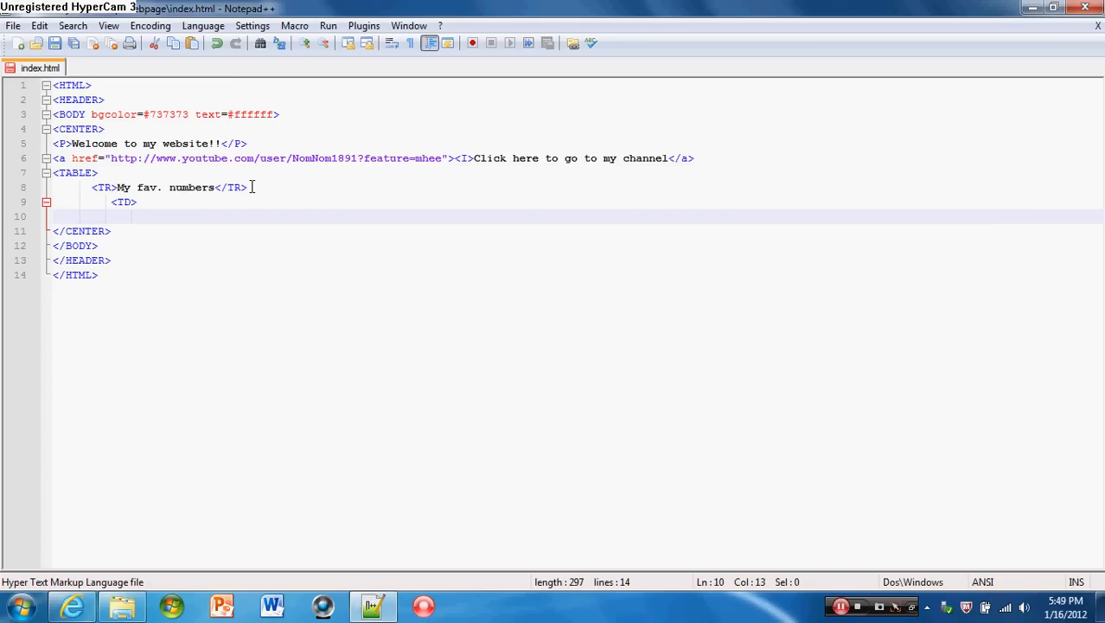
# Step: Open an unordered <UL> list in place of the mistyped <OL>, starting a new line
pyautogui.write('<OL>')
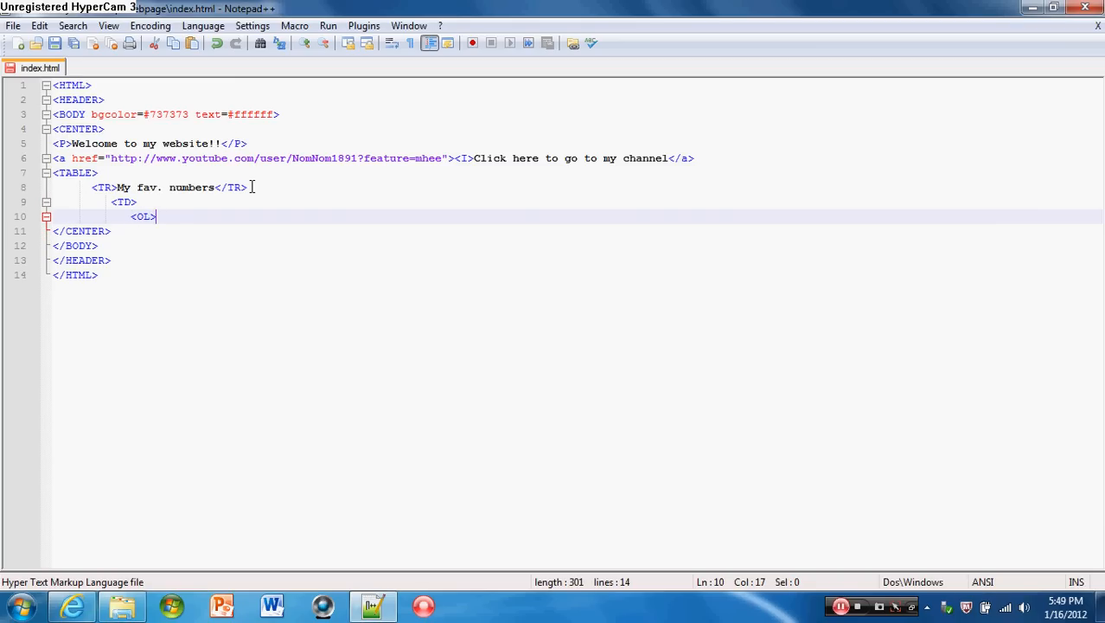
pyautogui.press('BackSpace')
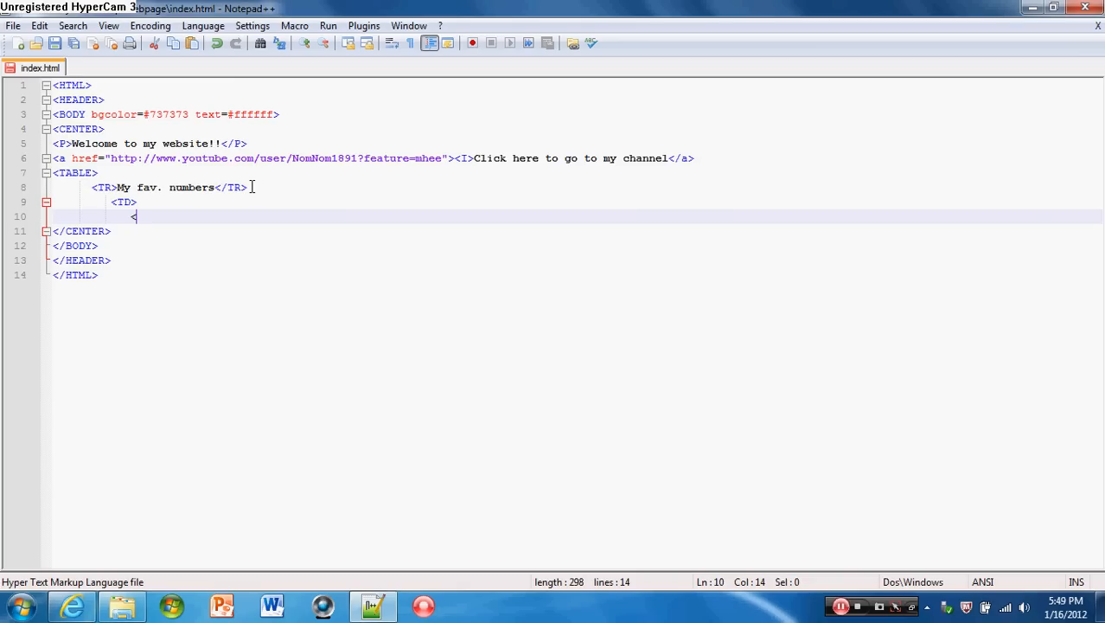
pyautogui.write('UL>')
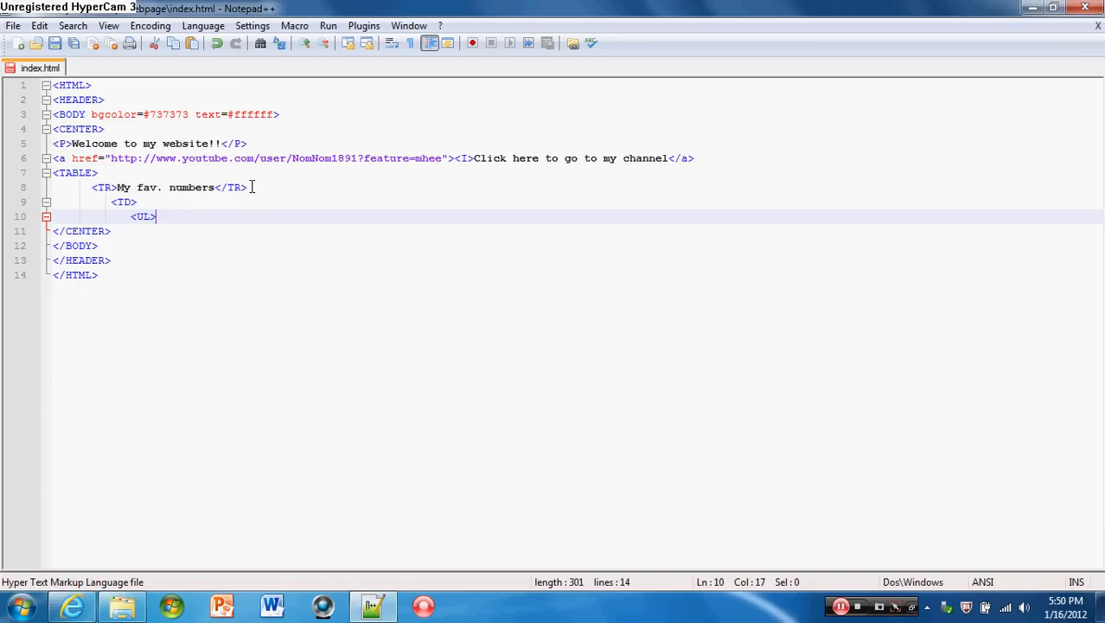
pyautogui.press('enter')
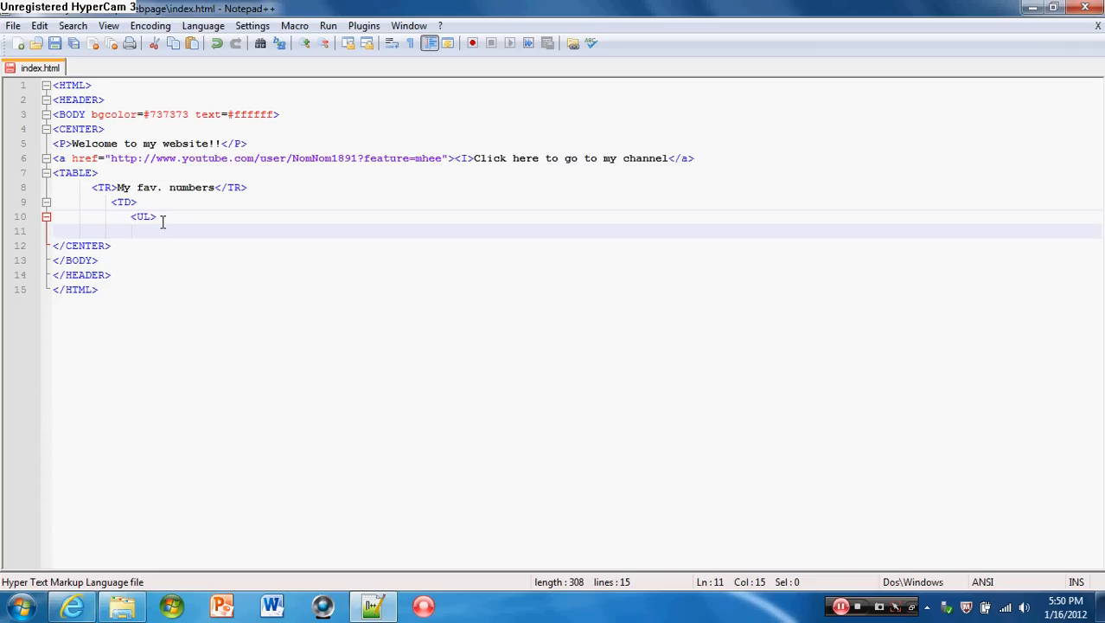
pyautogui.press('Backspace')
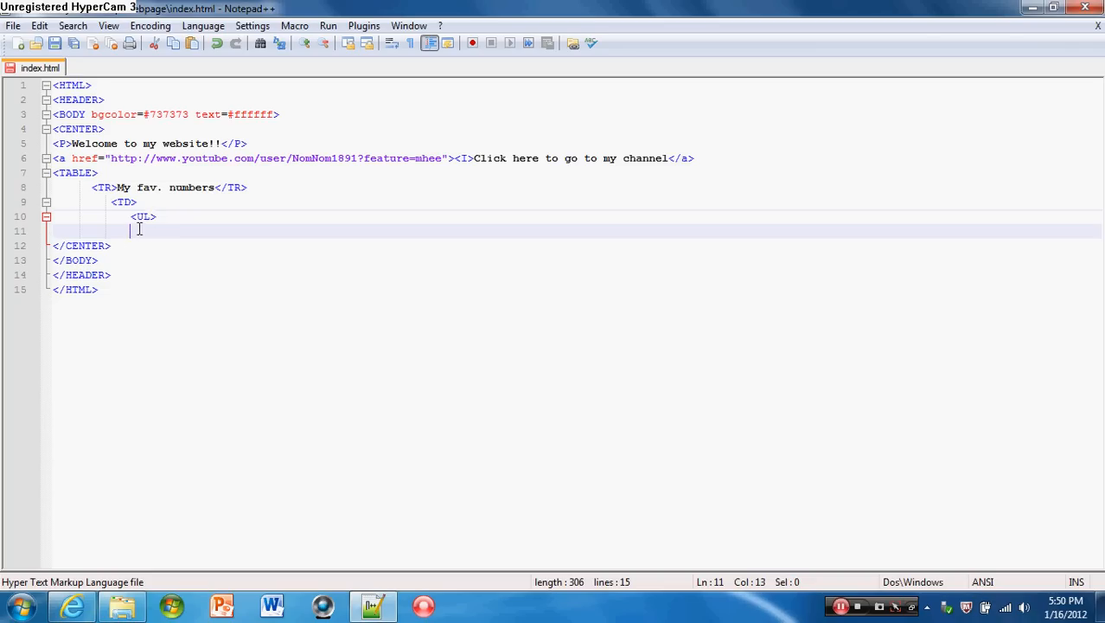
# Step: Add the list items <LI>18</LI> and <LI>22</LI>
pyautogui.write('L')
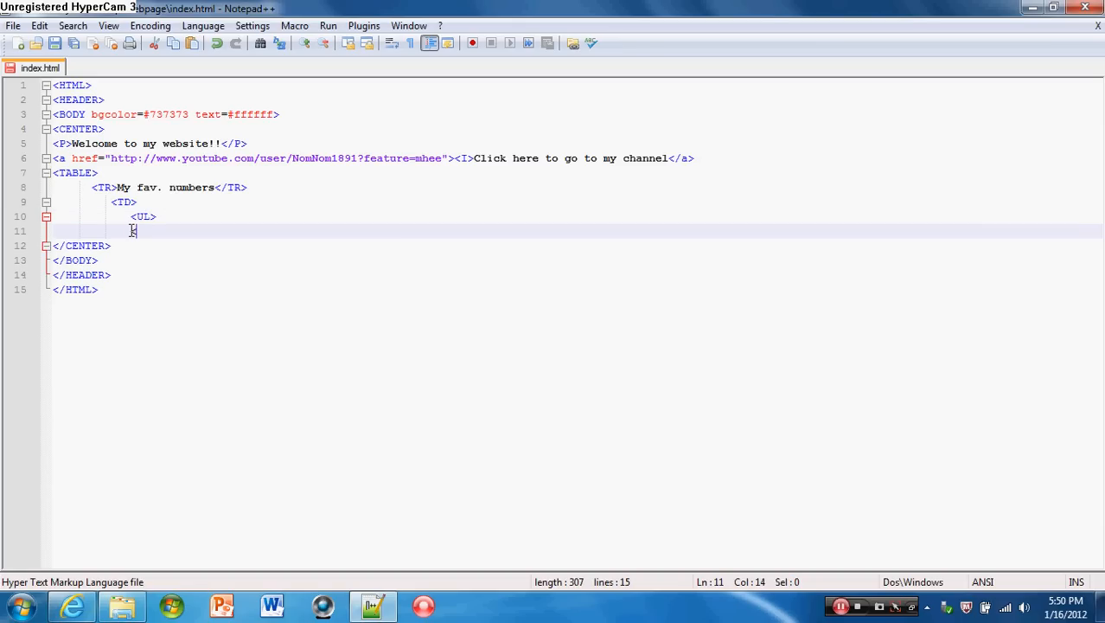
pyautogui.write('LI')
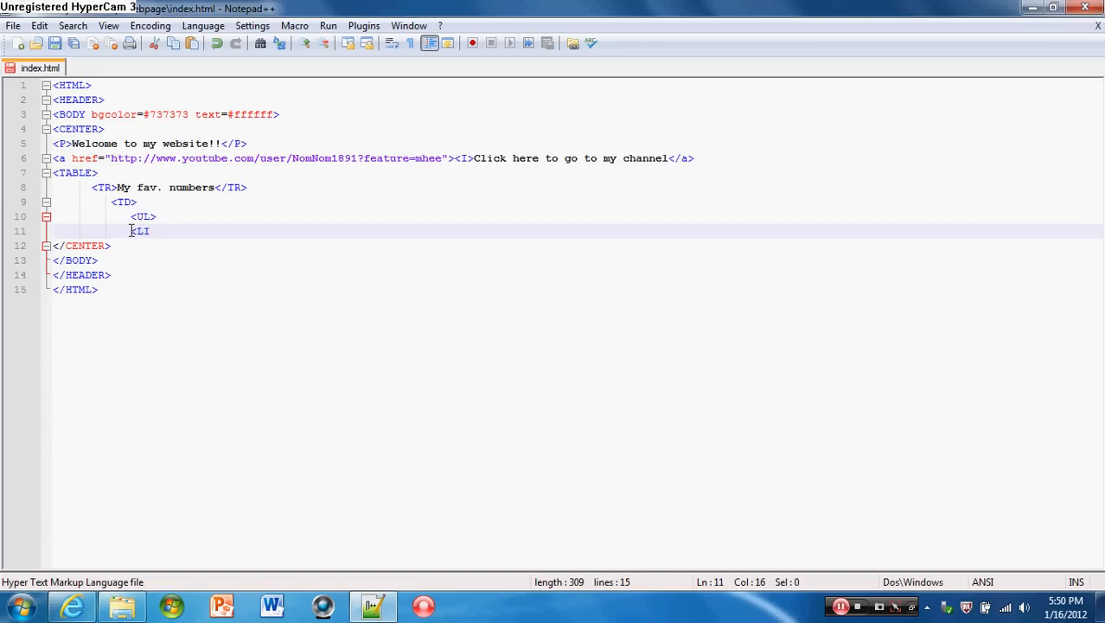
pyautogui.write('>')
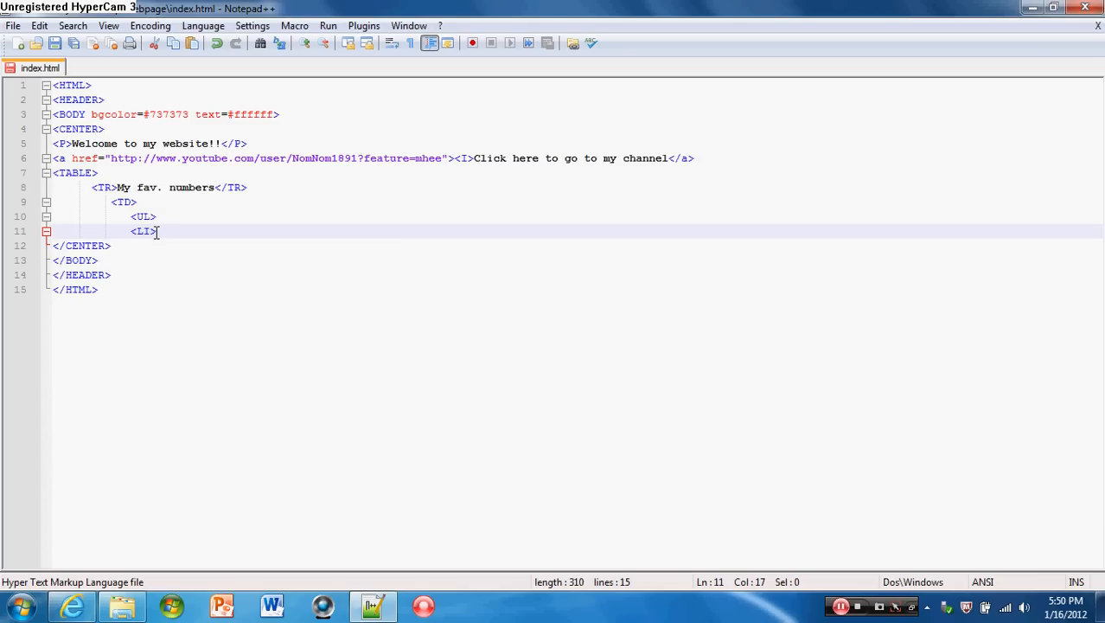
pyautogui.write('18')
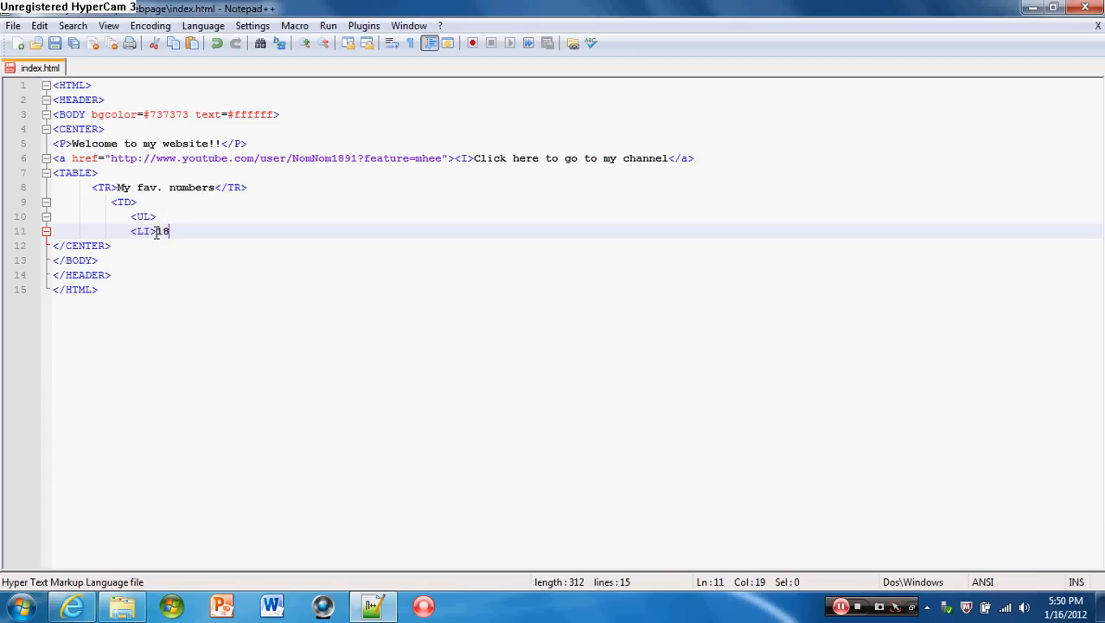
pyautogui.write('</LI>')
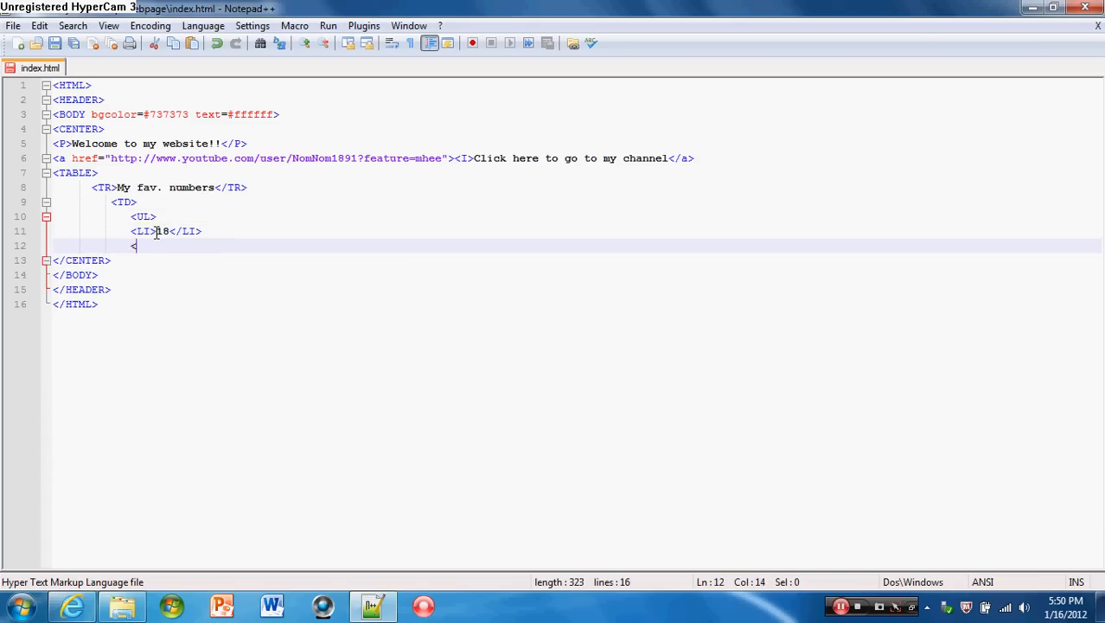
pyautogui.write('LI>')
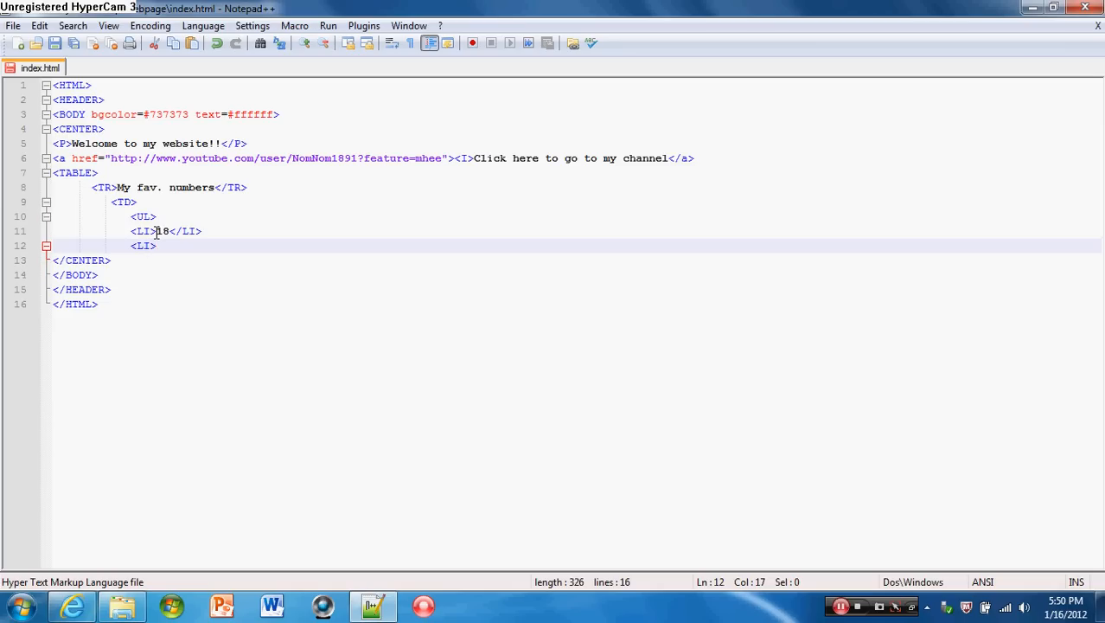
pyautogui.write('22</')
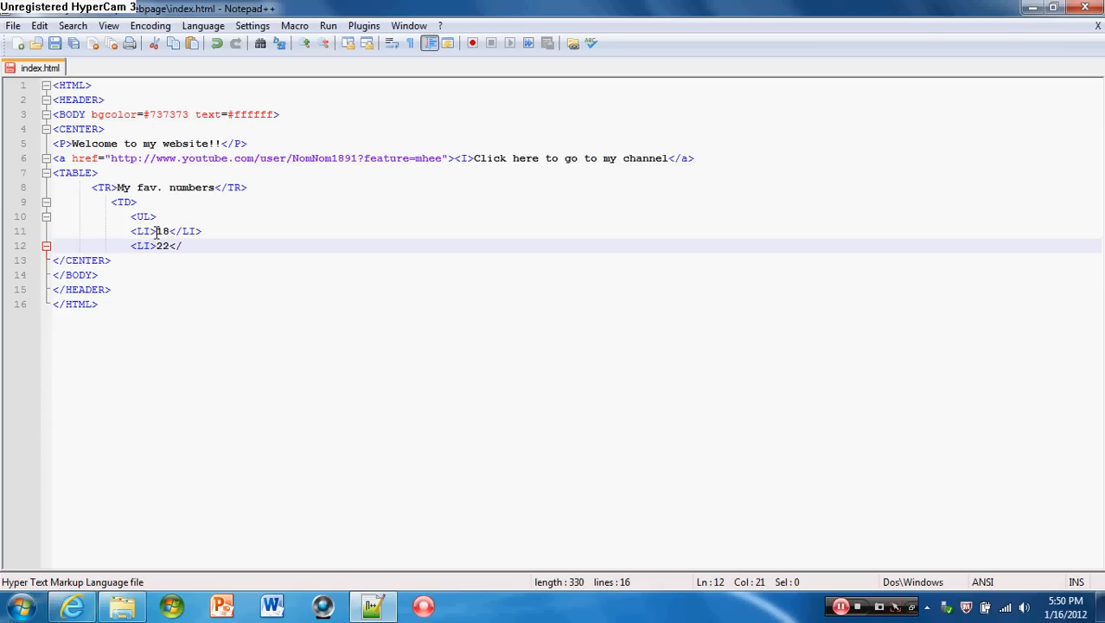
pyautogui.write('LI')
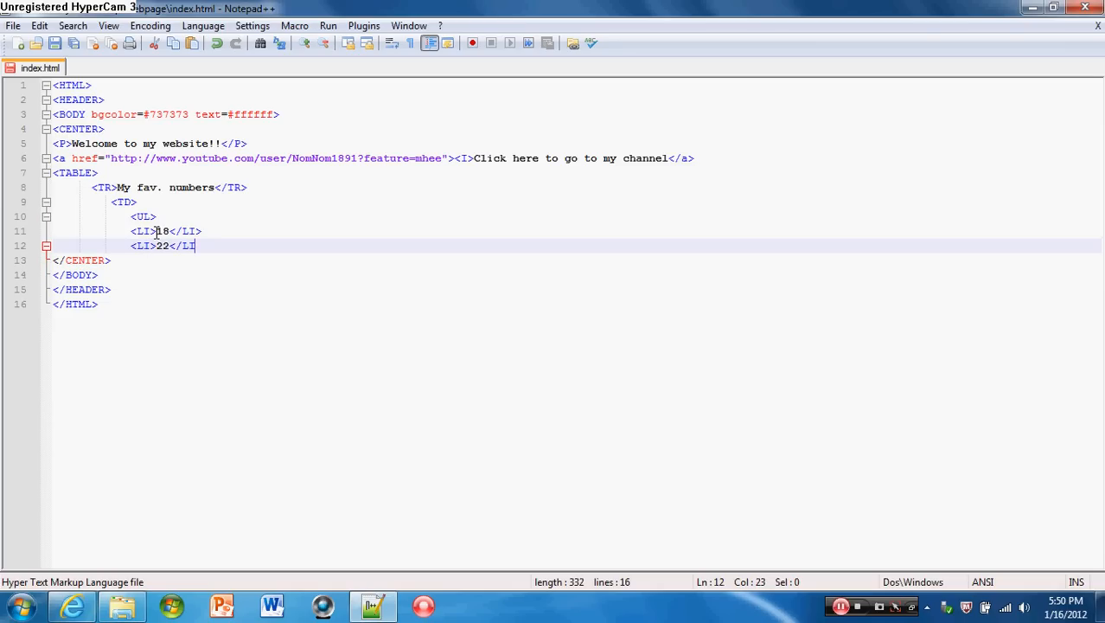
pyautogui.write('>')
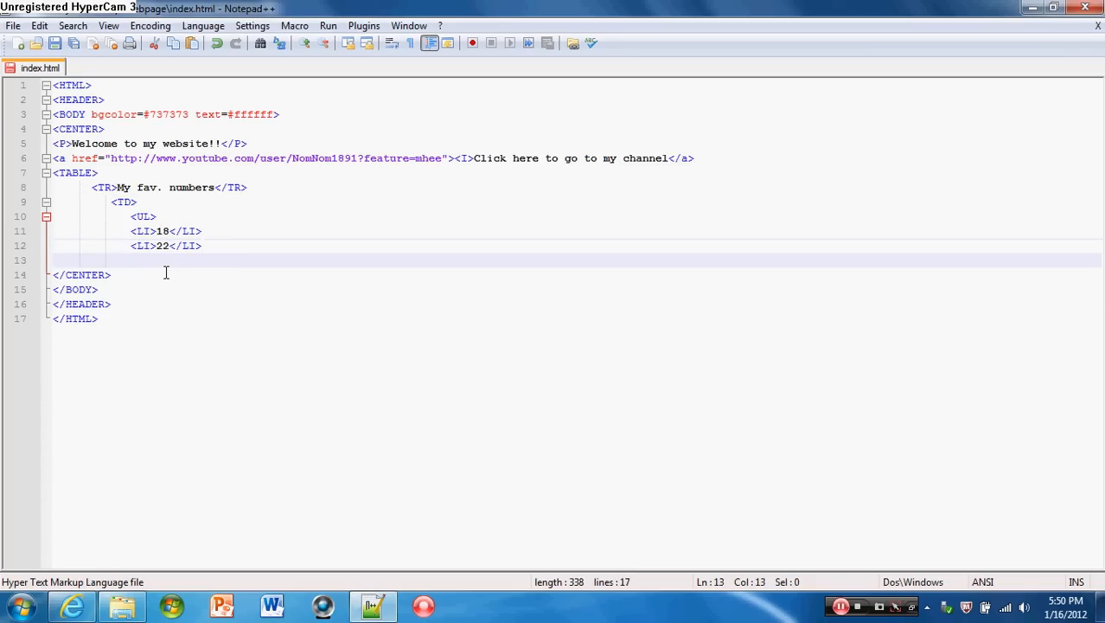
# Step: Close the list, cell and table with </UL>, </TD> and </TABLE>
pyautogui.write('</UL>')
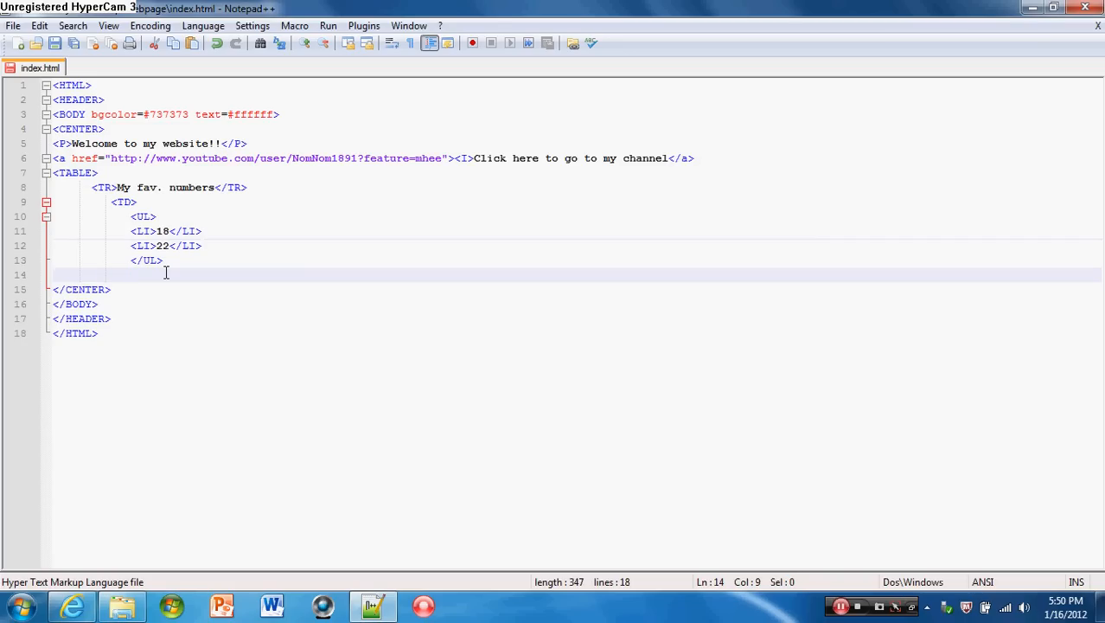
pyautogui.write('</')
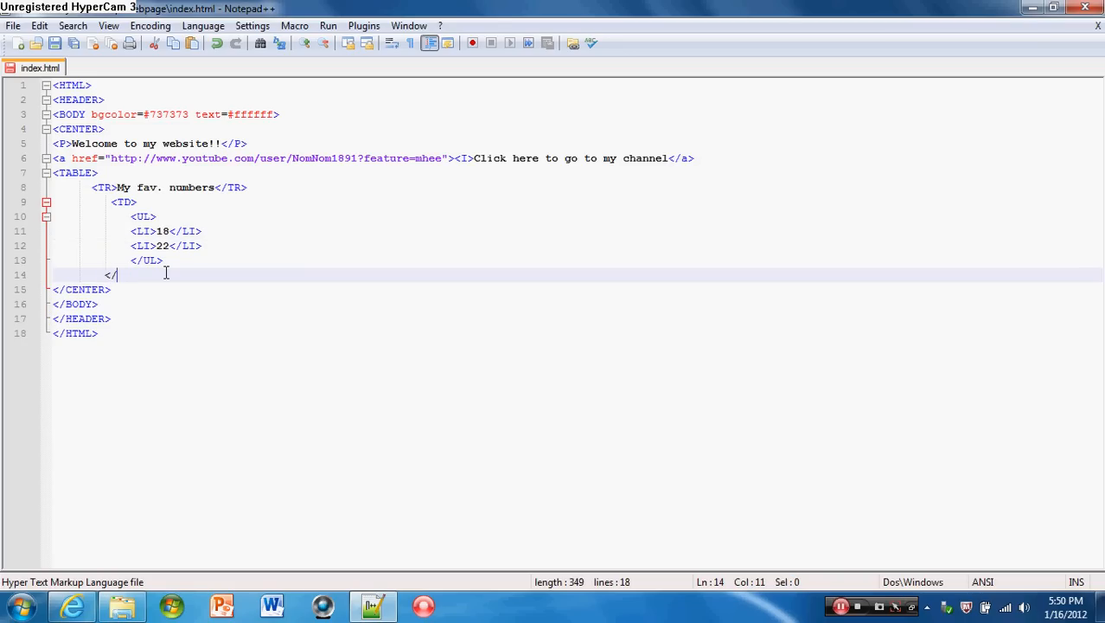
pyautogui.write('TD>')
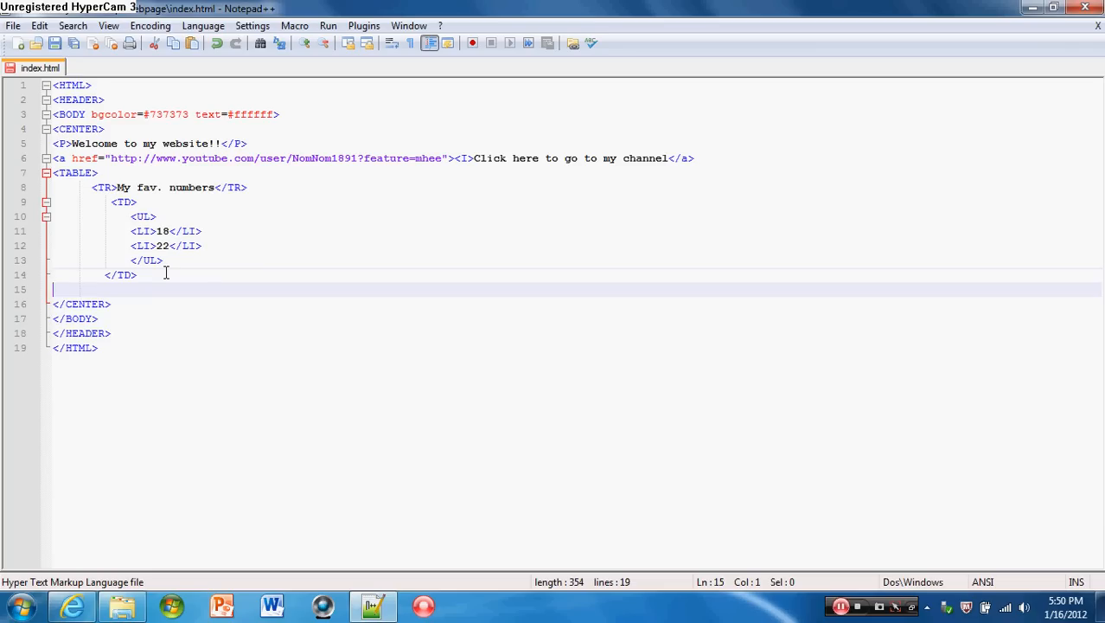
pyautogui.write('</TAB')
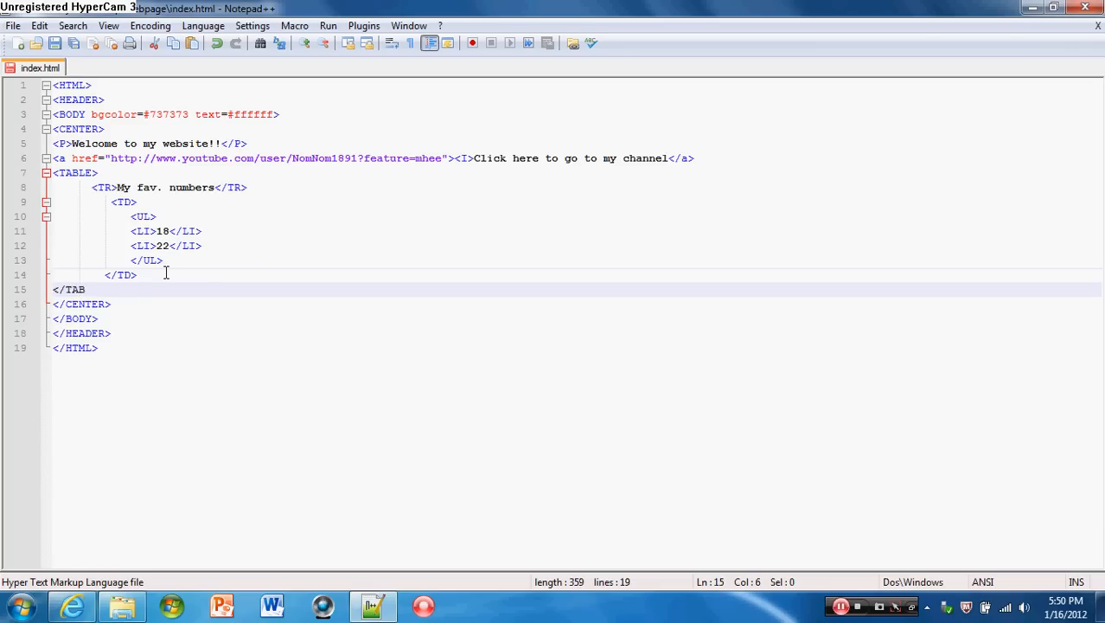
pyautogui.write('LE>')
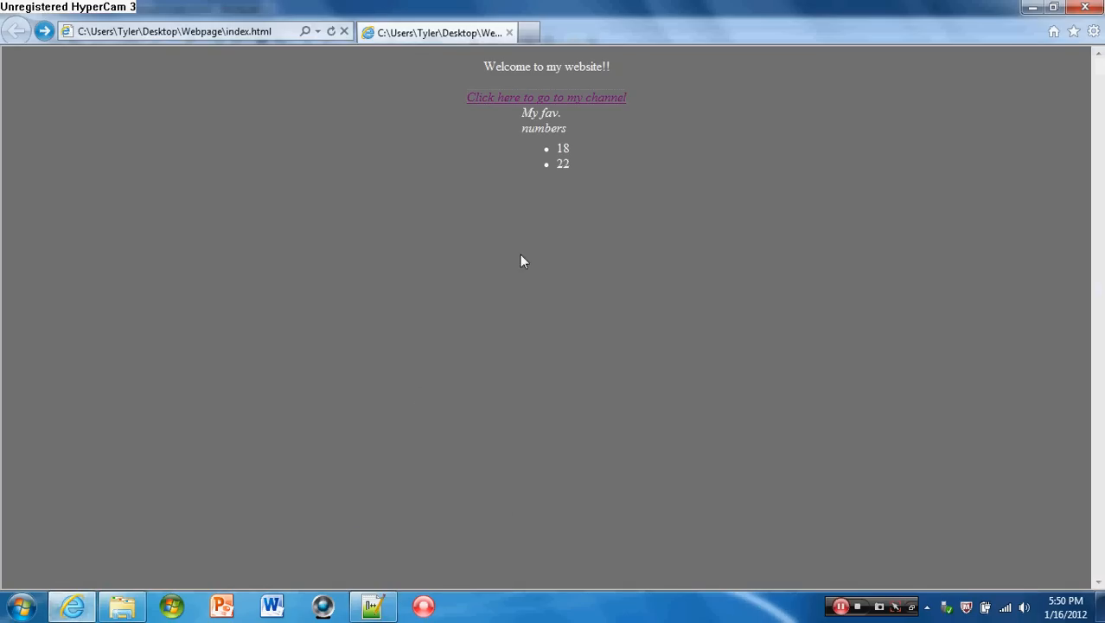
pyautogui.moveTo(541, 173)
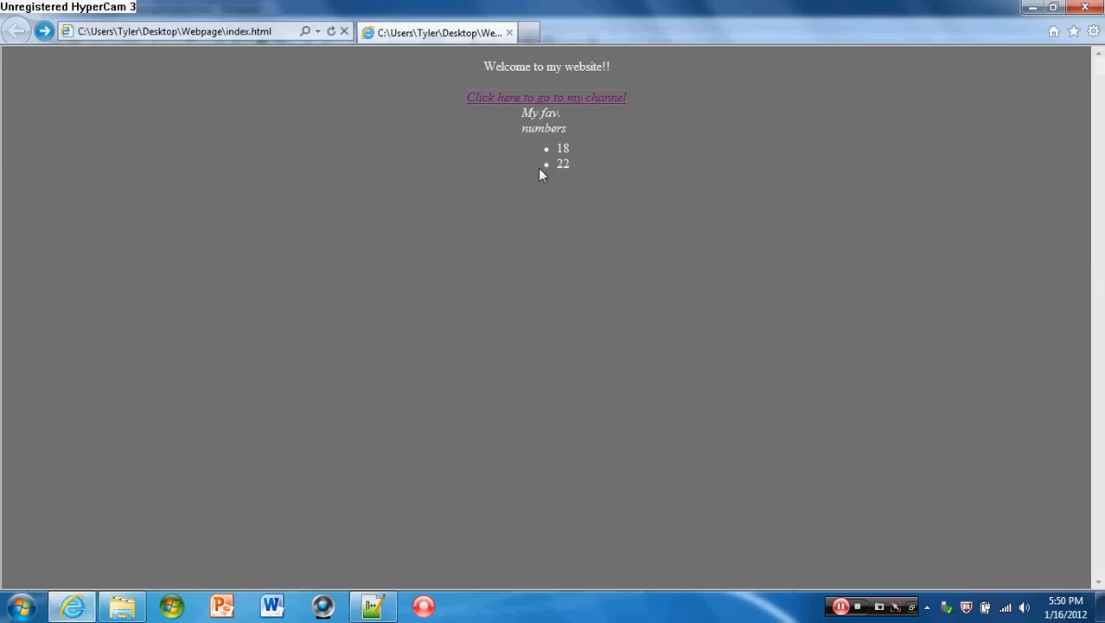
pyautogui.moveTo(547, 158)
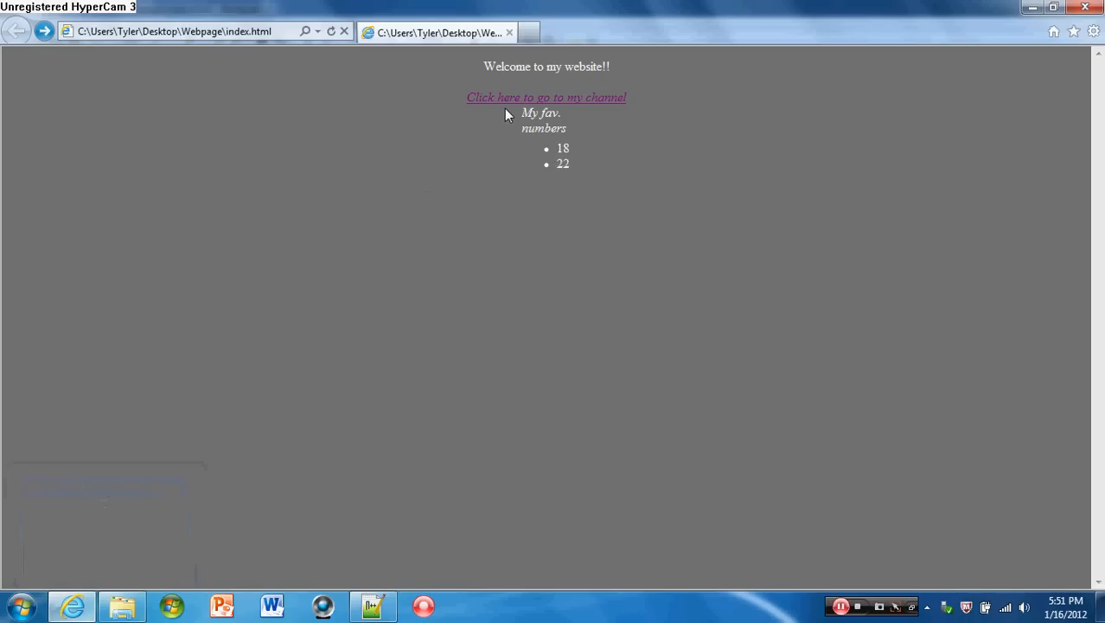
pyautogui.moveTo(219, 525)
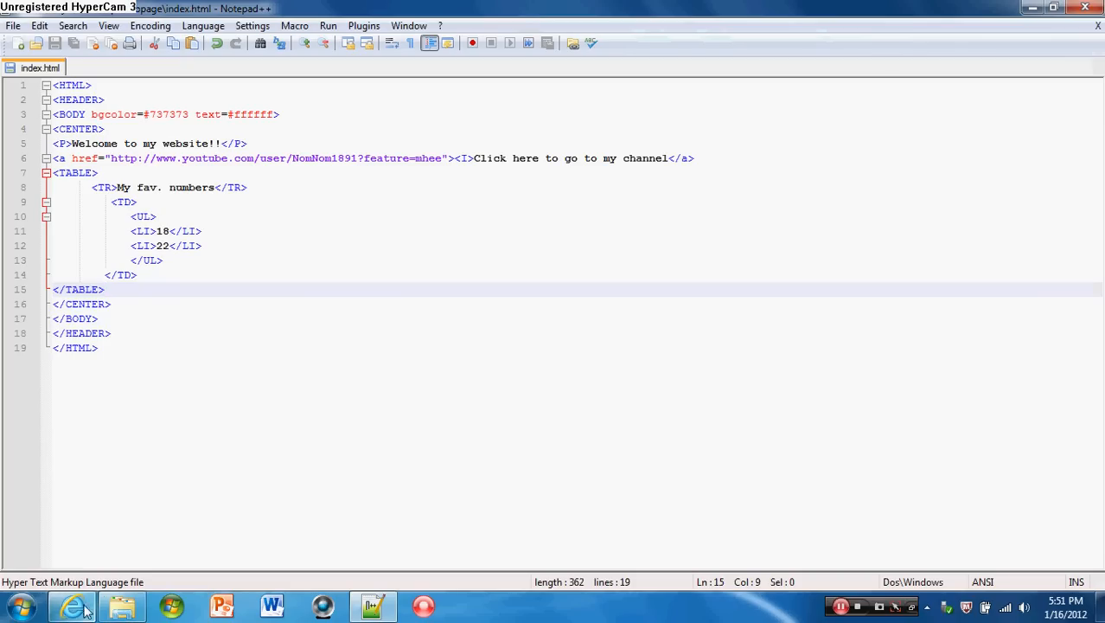
# Step: Bring the Internet Explorer preview of index.html back to the front
pyautogui.click(73, 606)
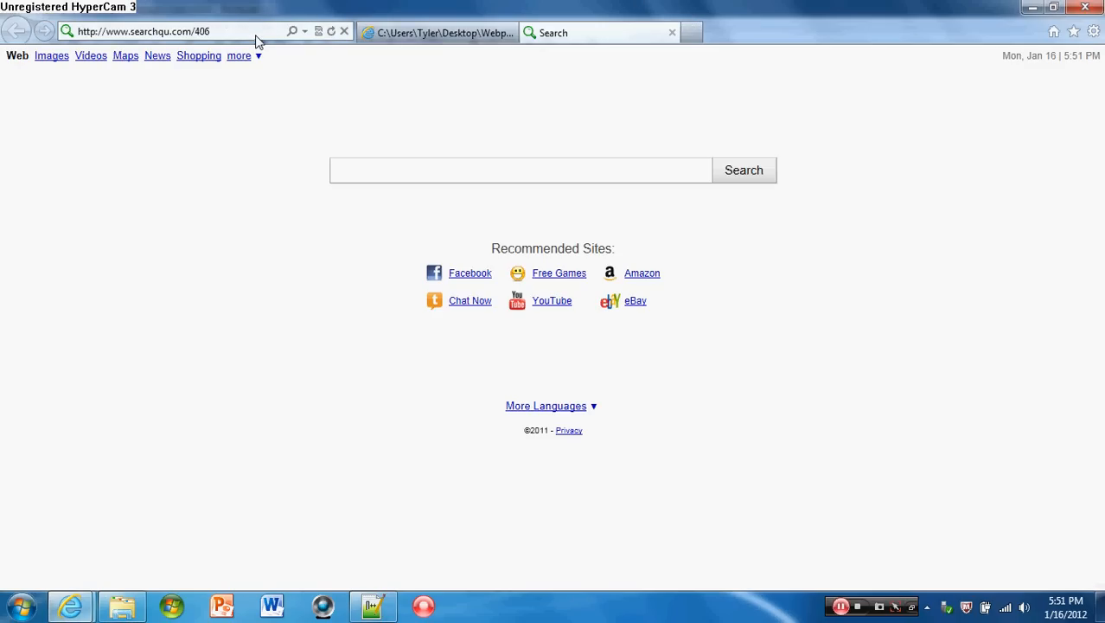
# Step: Go to the htmlhelp.com HTML Help reference site from the address bar suggestion
pyautogui.click(143, 32)
pyautogui.write('htmlhelp')
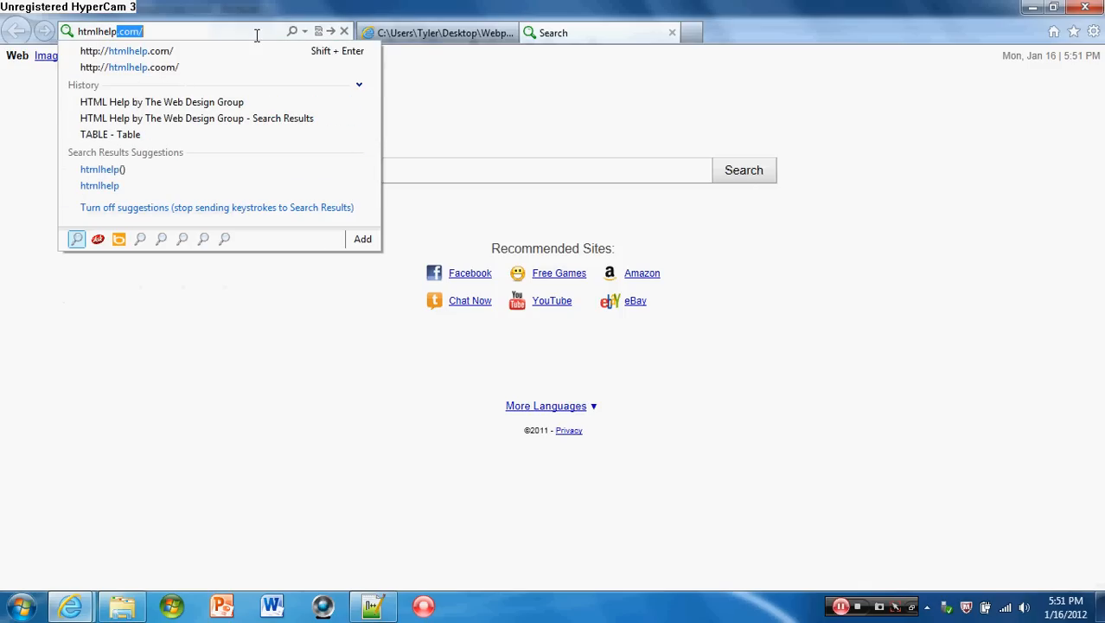
pyautogui.click(125, 50)
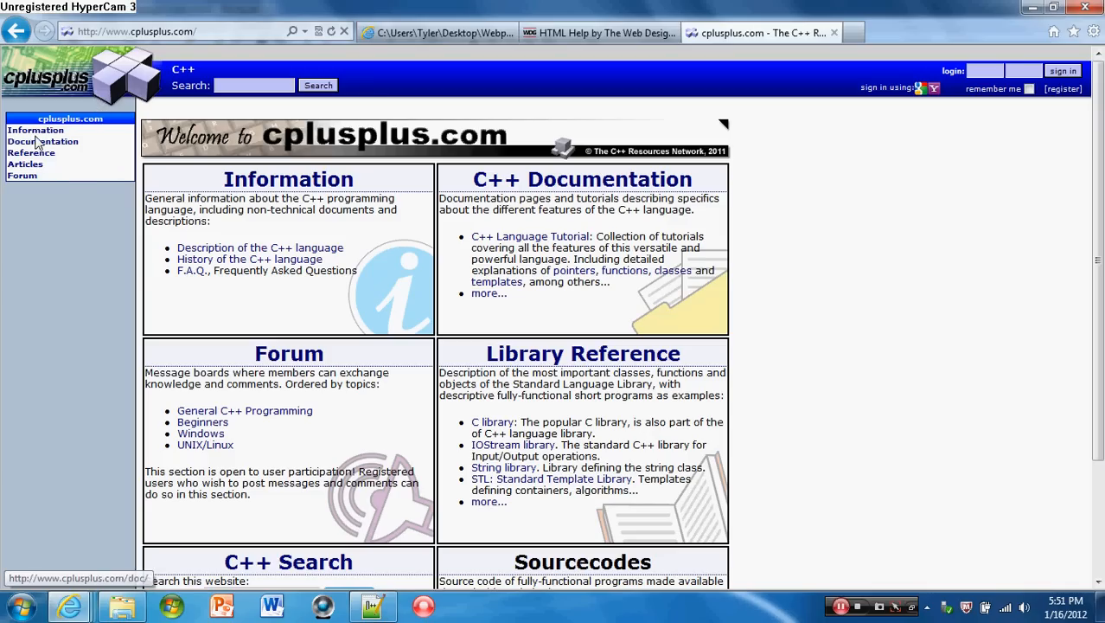
pyautogui.moveTo(420, 148)
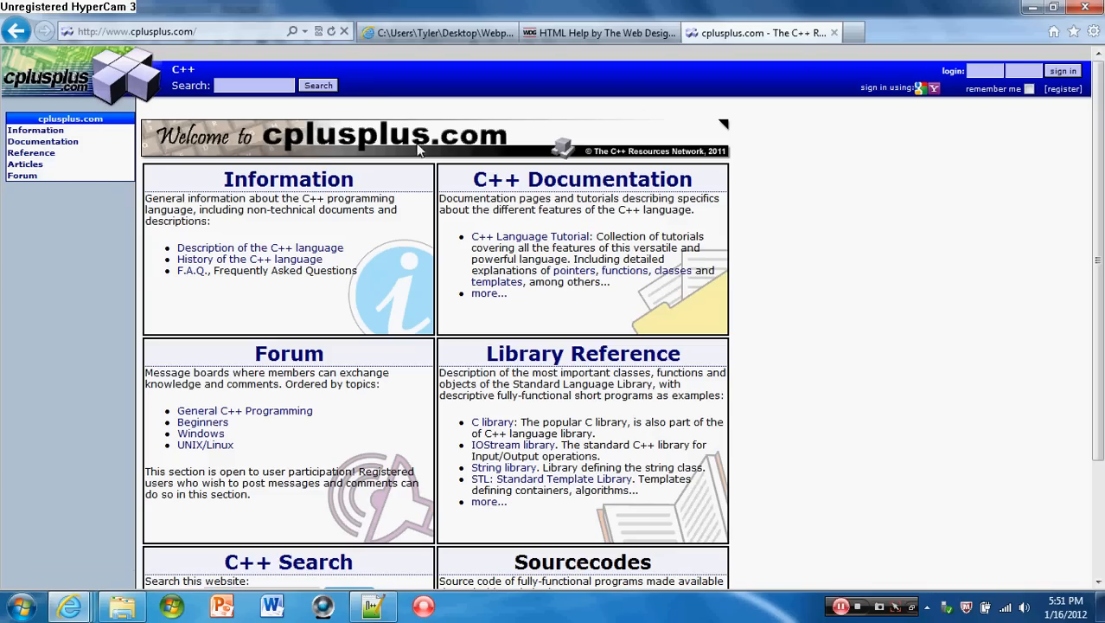
pyautogui.moveTo(852, 76)
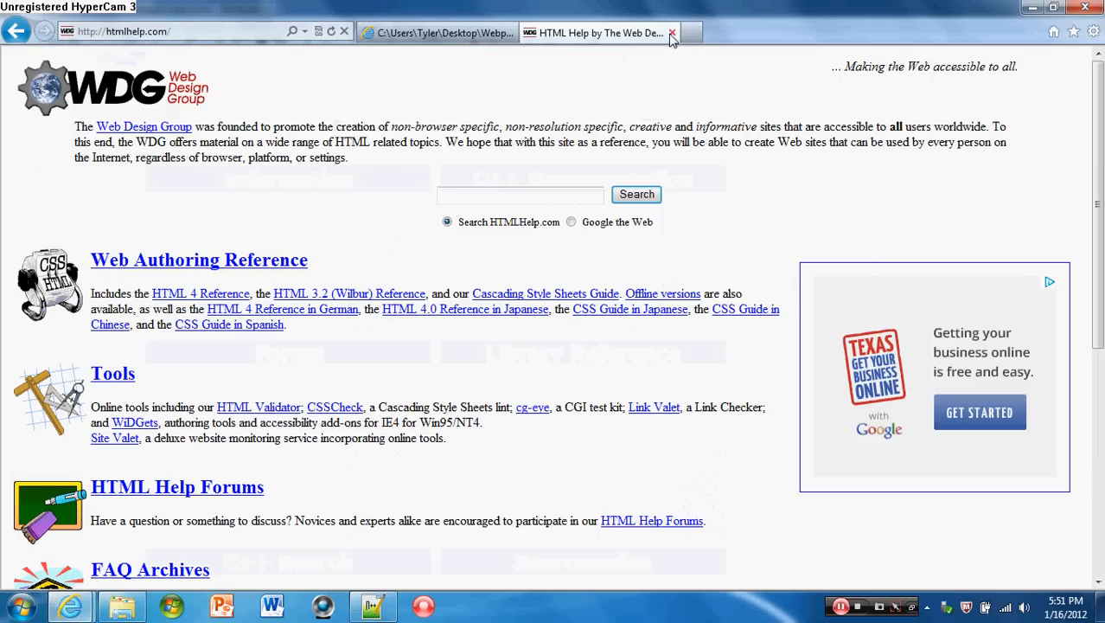
# Step: Close the HTML Help tab and open a new browser tab
pyautogui.click(672, 32)
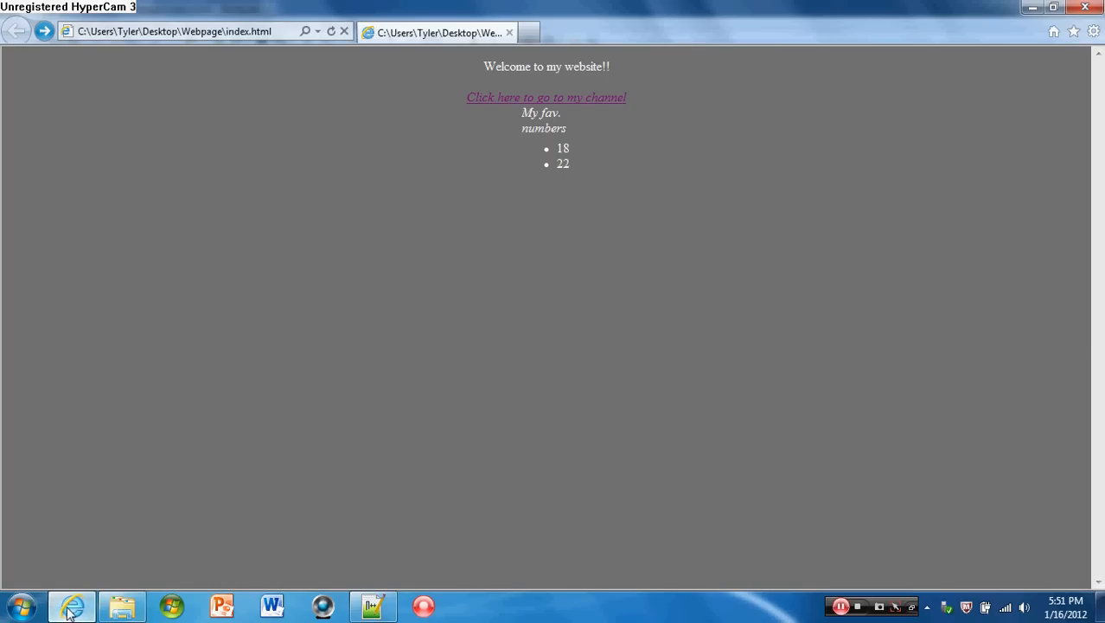
pyautogui.moveTo(71, 605)
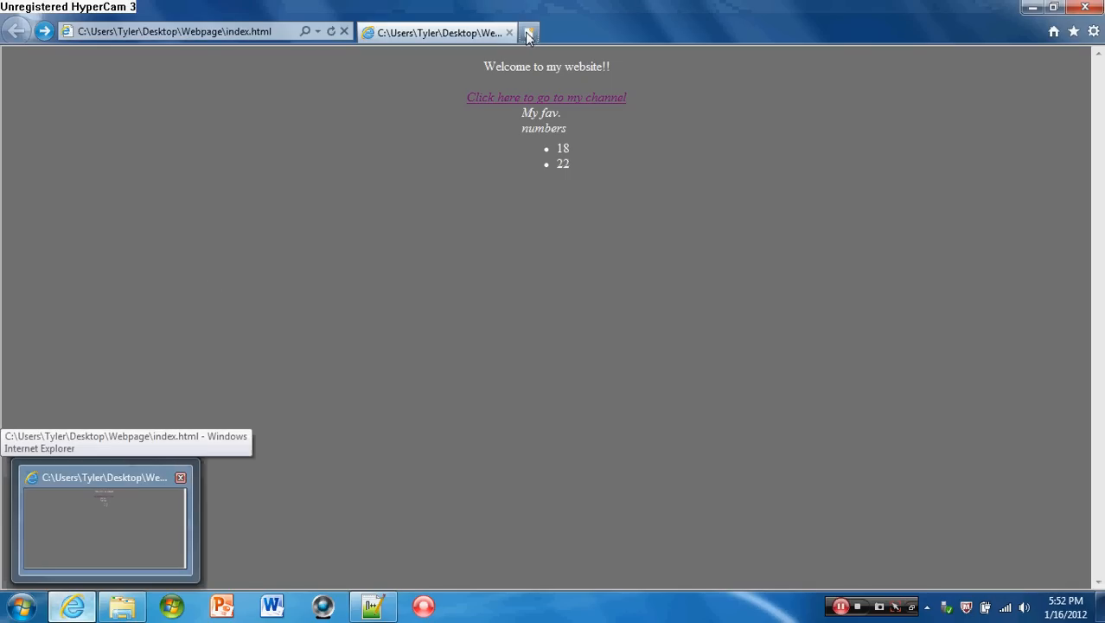
pyautogui.click(528, 33)
pyautogui.write('http://www.youtube.com/')
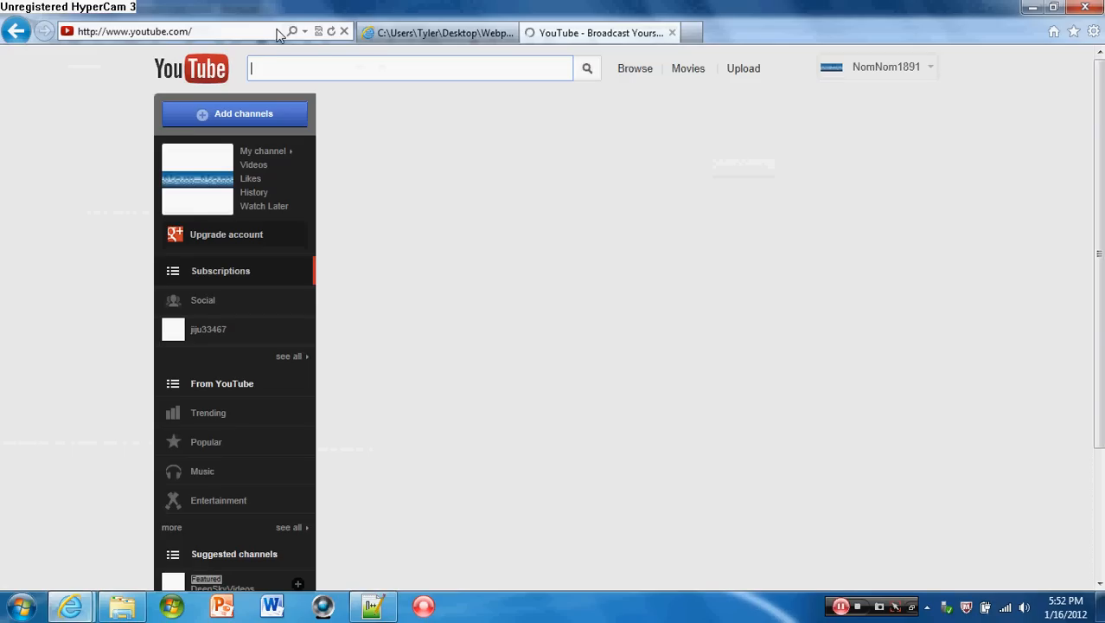
# Step: Open the 'Popcorn Cellphone Trick Really Works!!' video from the YouTube subscriptions feed
pyautogui.click(221, 271)
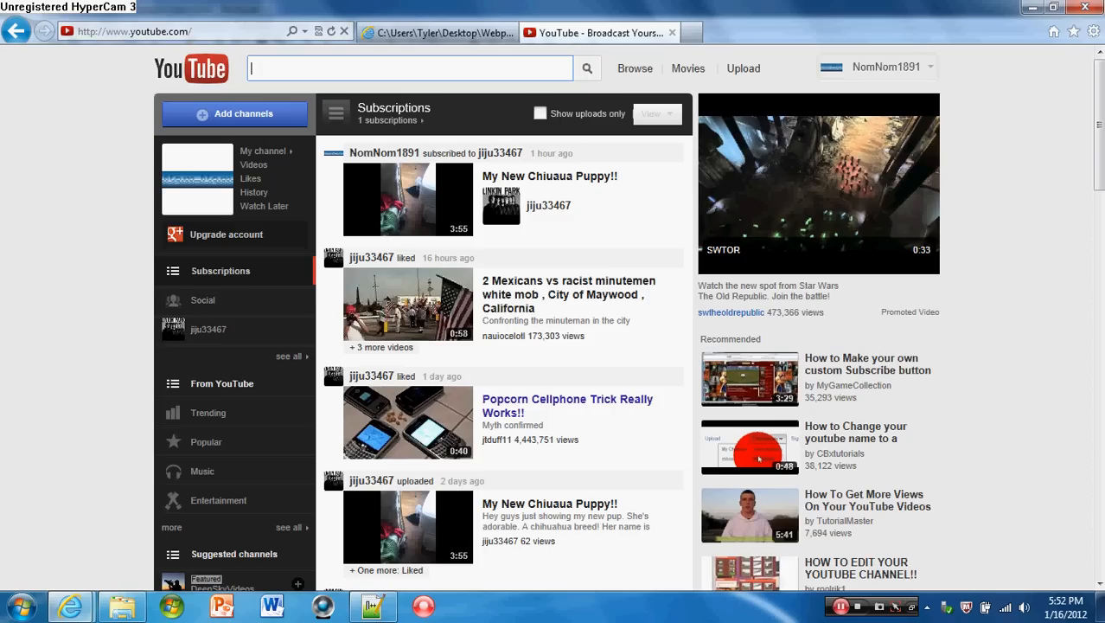
pyautogui.moveTo(506, 407)
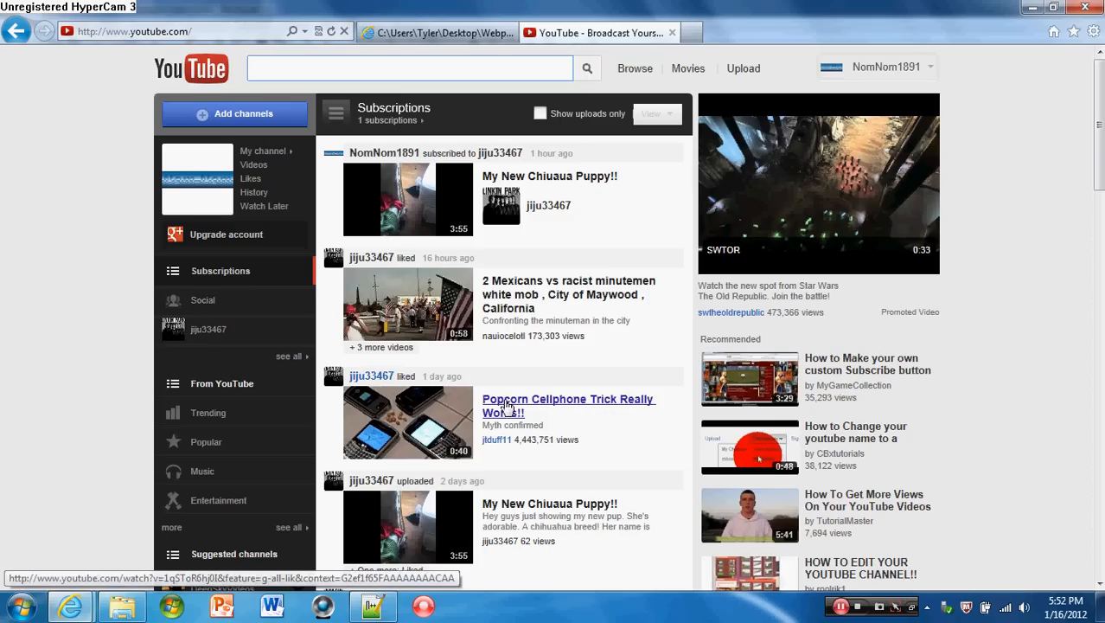
pyautogui.click(568, 399)
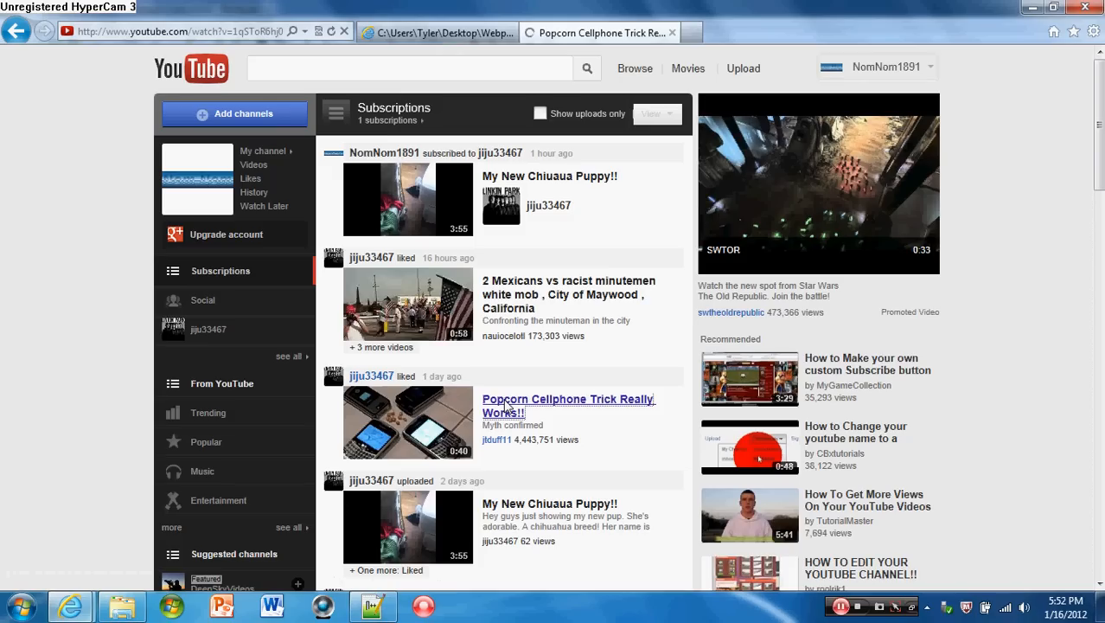
pyautogui.click(568, 398)
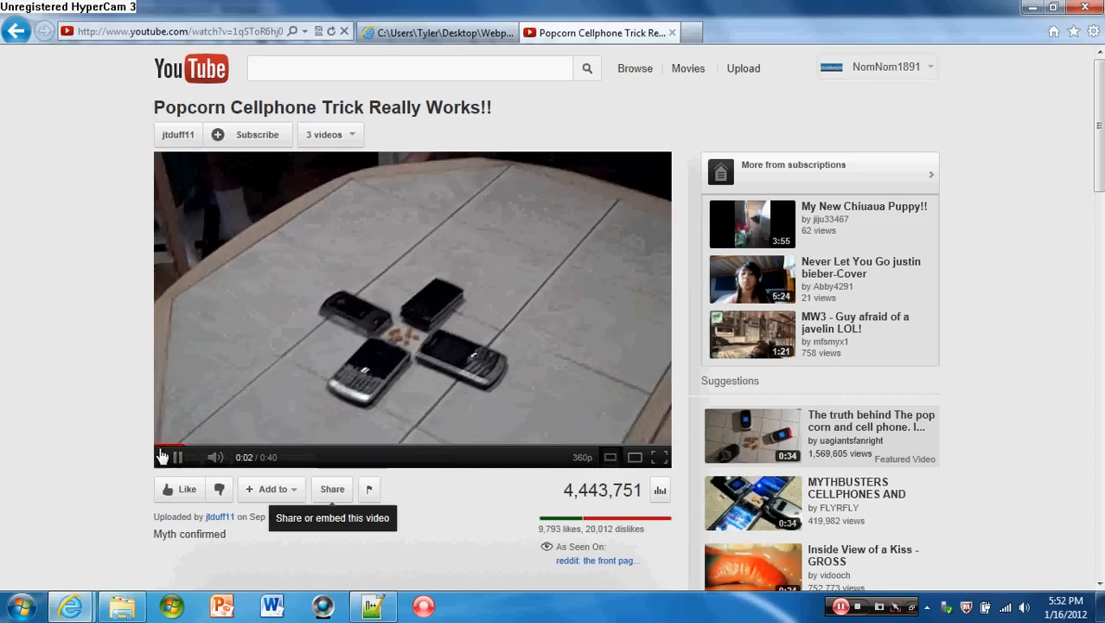
# Step: Pause the popcorn video, reveal its 560×315 iframe embed code, then return to index.html
pyautogui.click(177, 456)
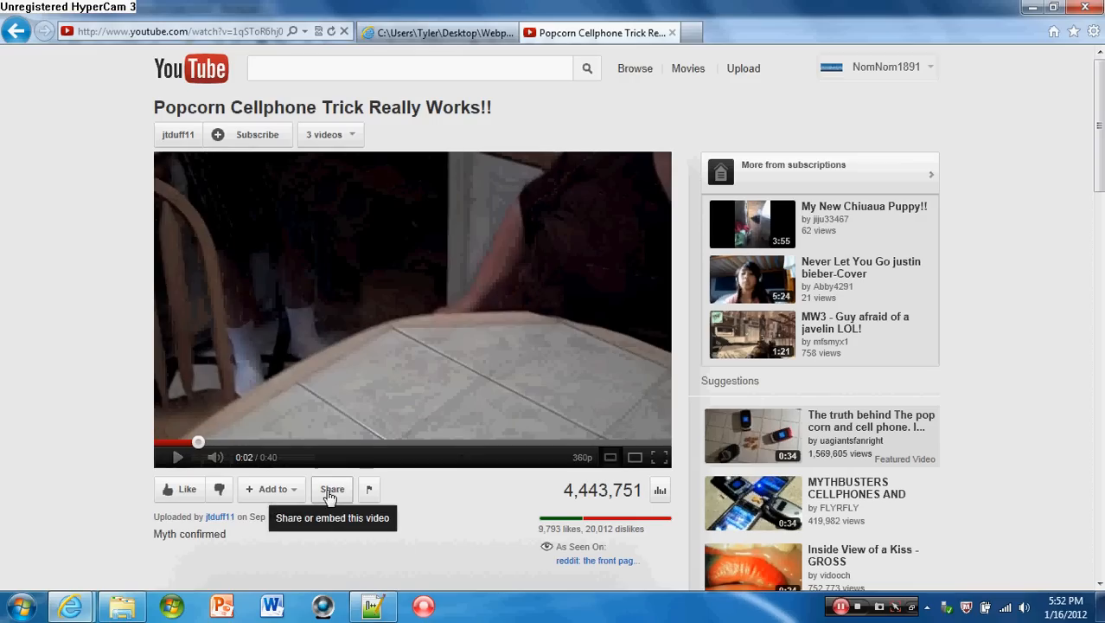
pyautogui.click(332, 488)
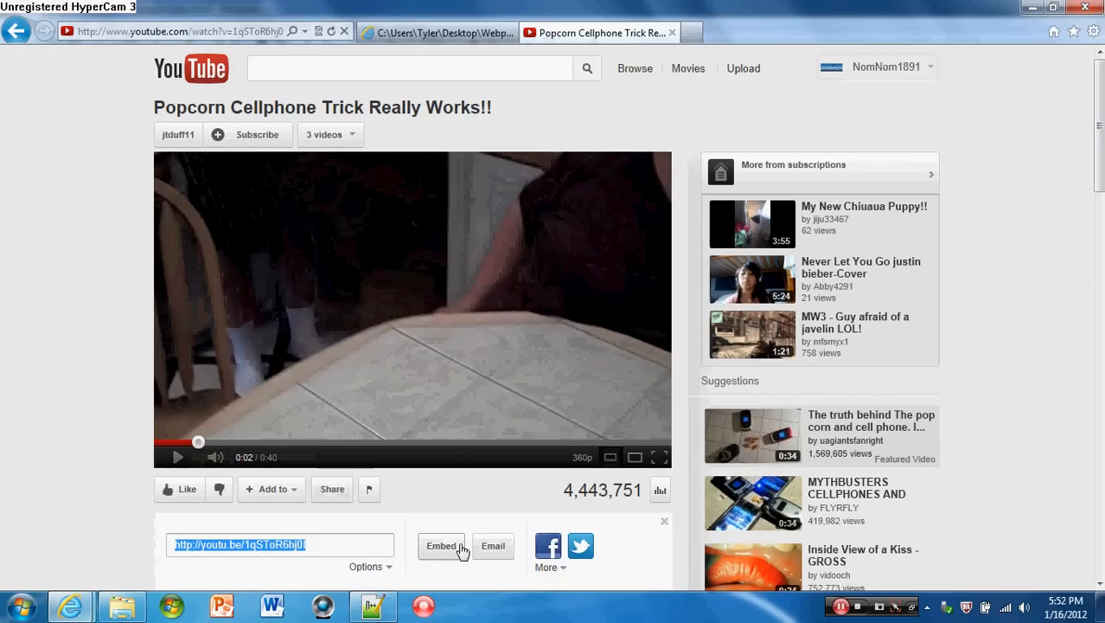
pyautogui.click(441, 545)
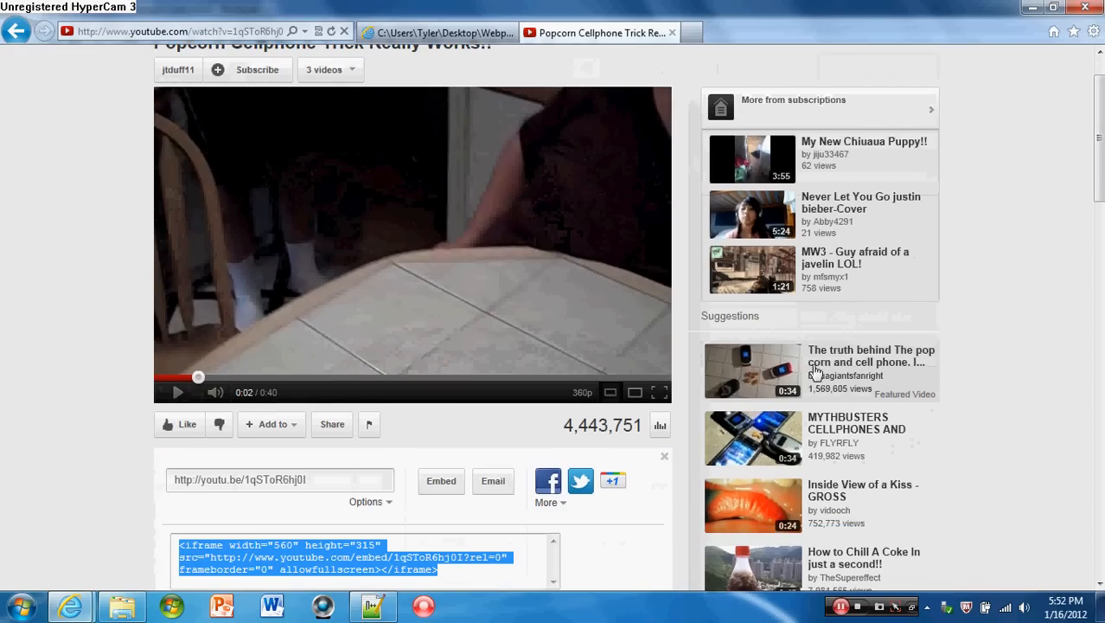
pyautogui.scroll(-3)
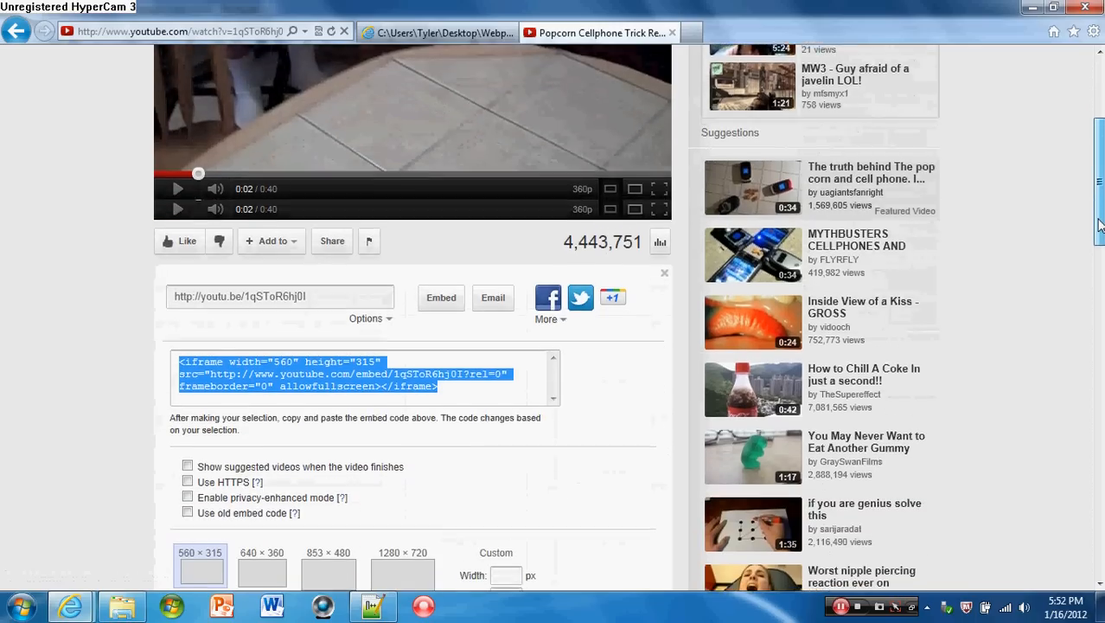
pyautogui.scroll(-3)
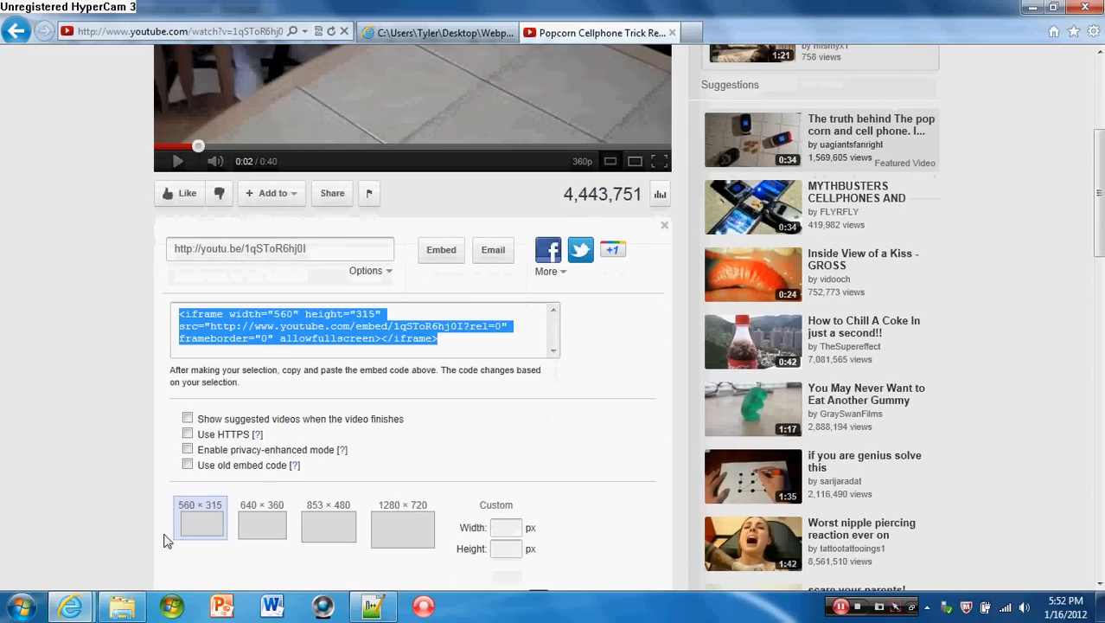
pyautogui.moveTo(197, 517)
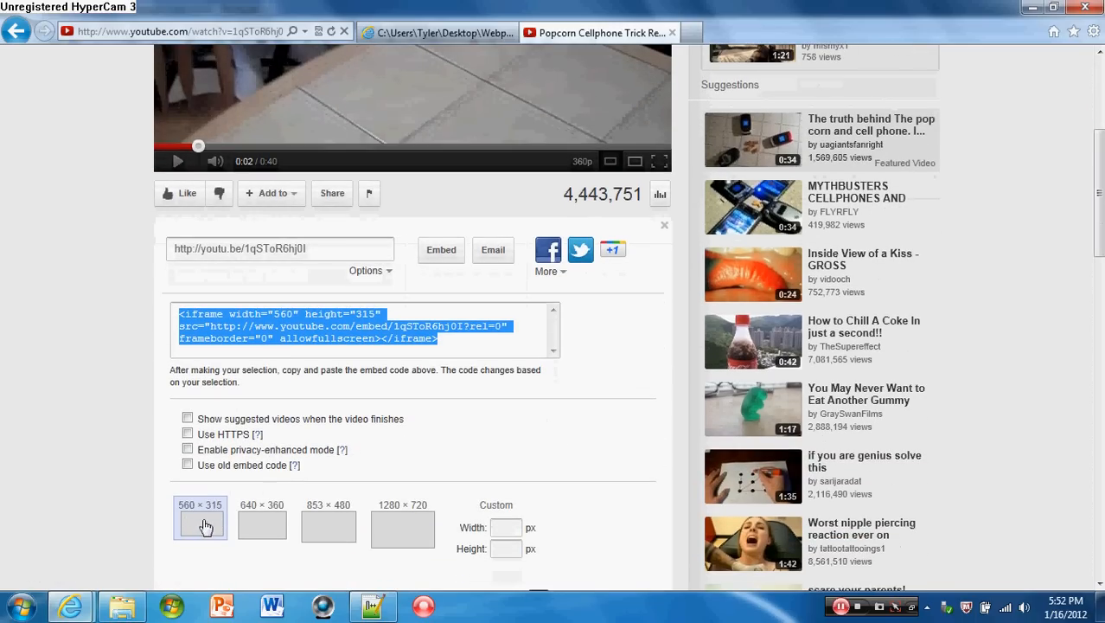
pyautogui.moveTo(303, 328)
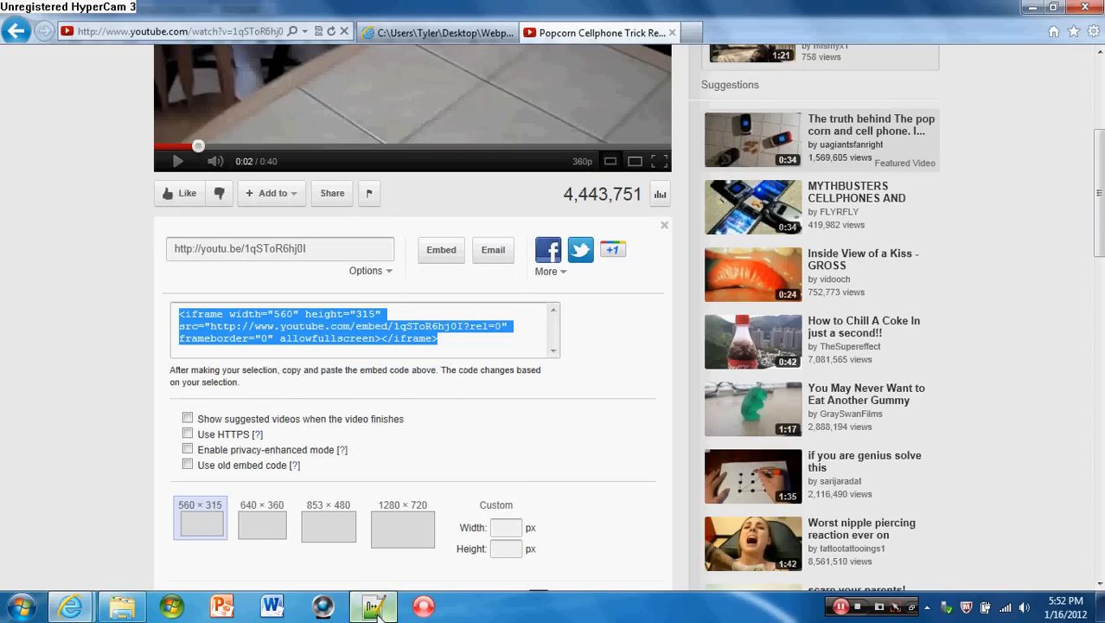
pyautogui.click(373, 605)
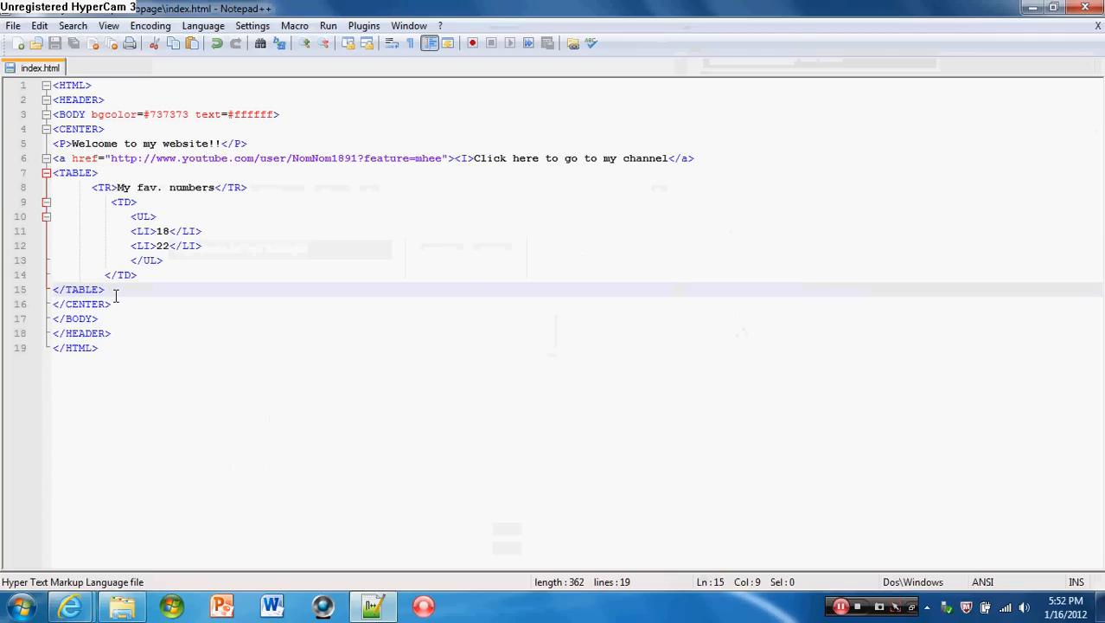
# Step: Below the numbers table, type <TABLE>, a <TR>Youtube videos</TR> row, then <TD> and <LI>
pyautogui.write('<')
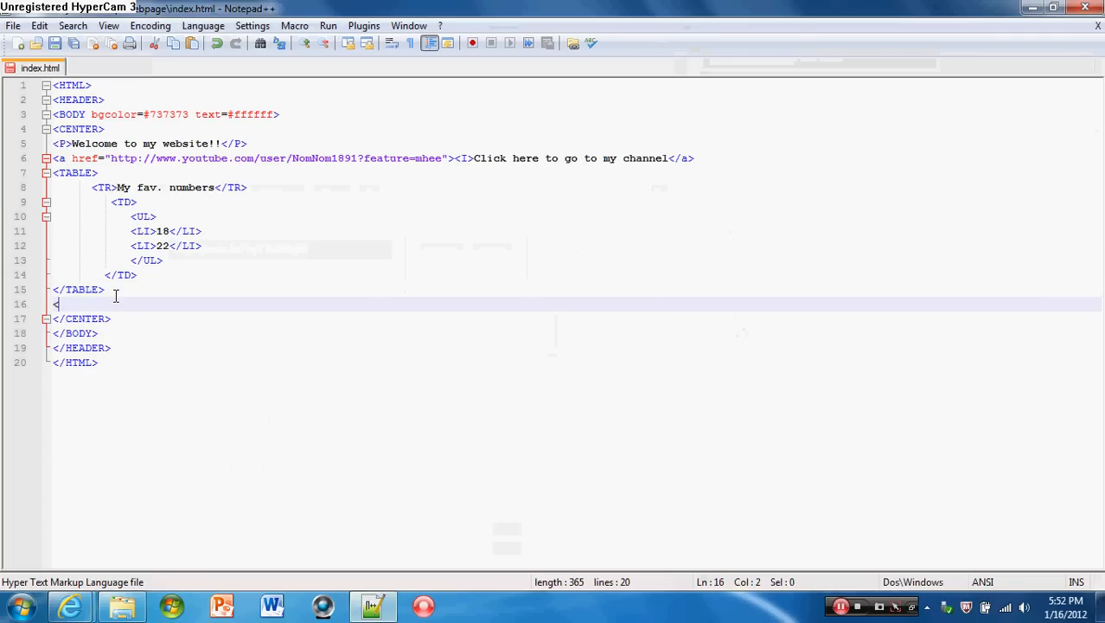
pyautogui.write('TABLE')
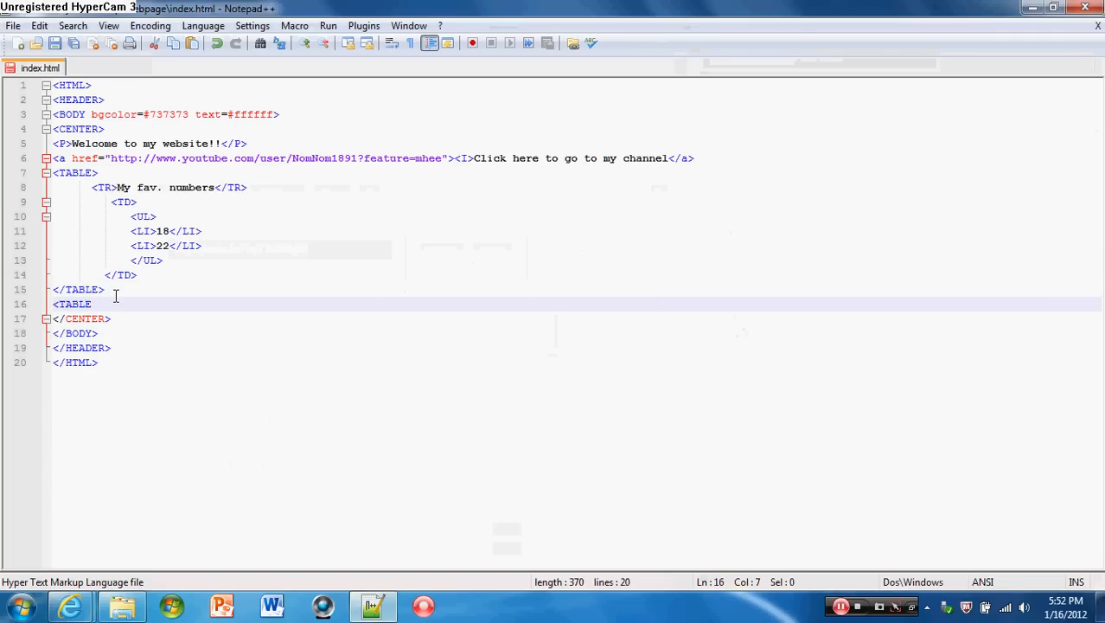
pyautogui.press('enter')
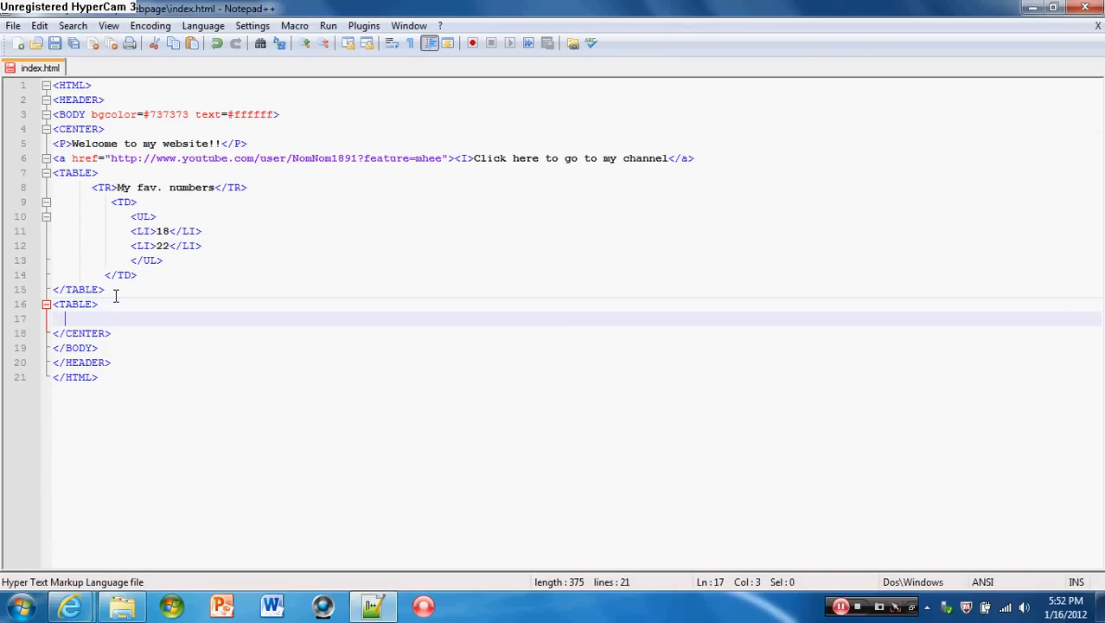
pyautogui.write('<')
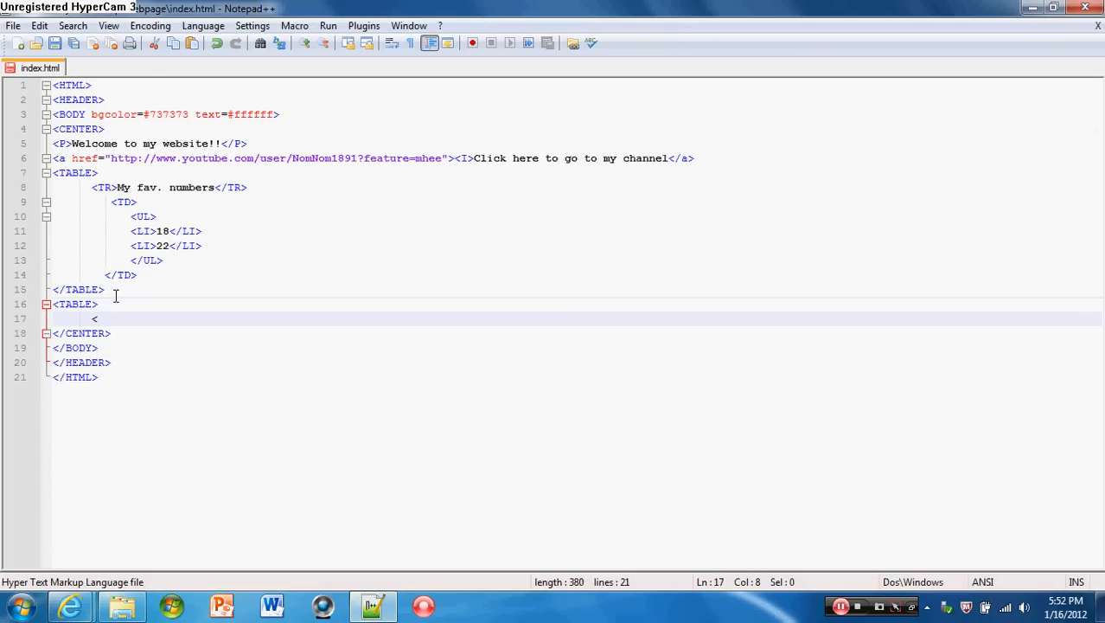
pyautogui.write('TR>')
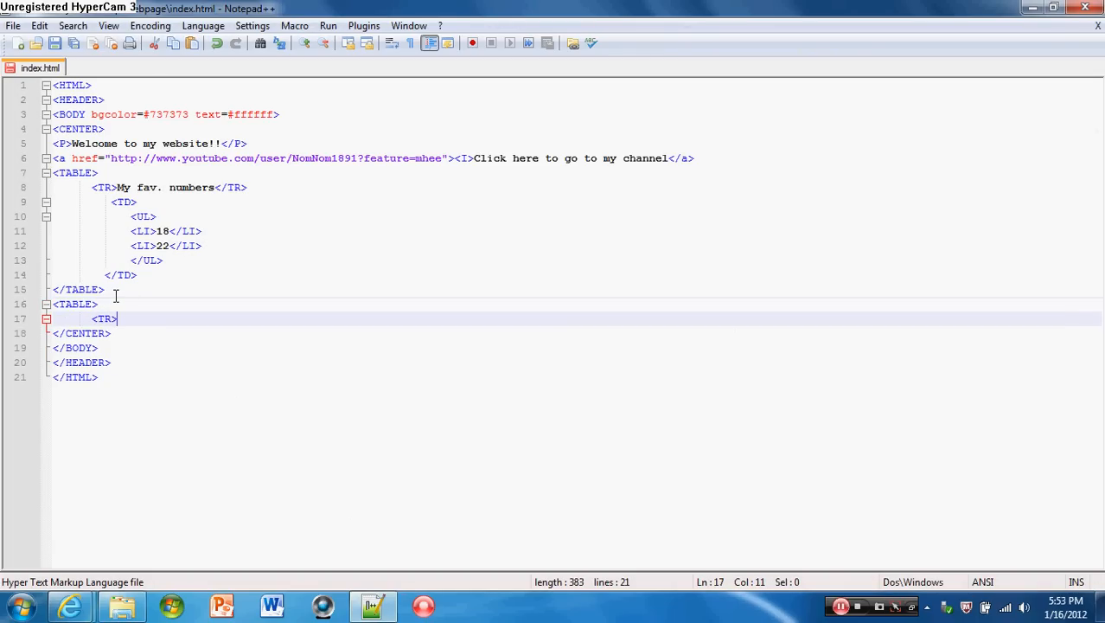
pyautogui.write('Youtube vi')
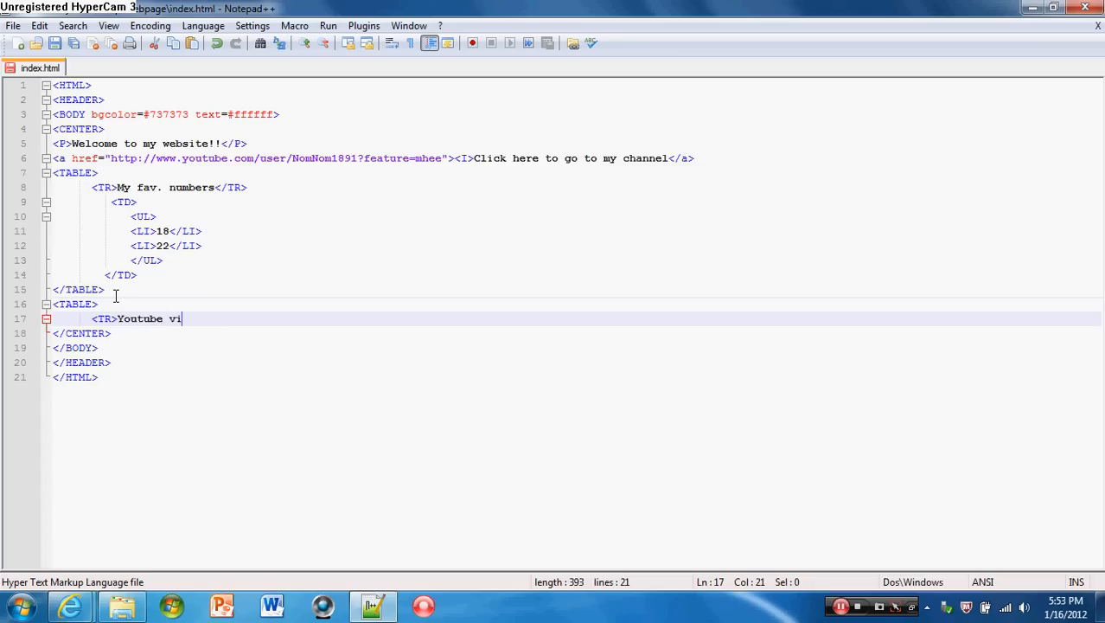
pyautogui.write('deos</')
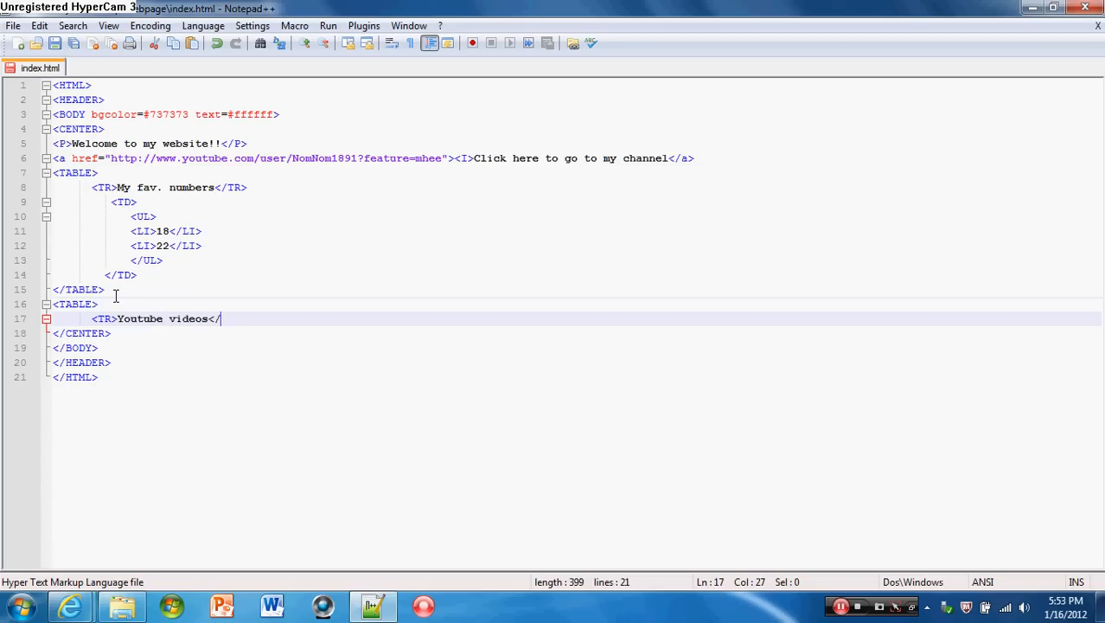
pyautogui.write('TR>')
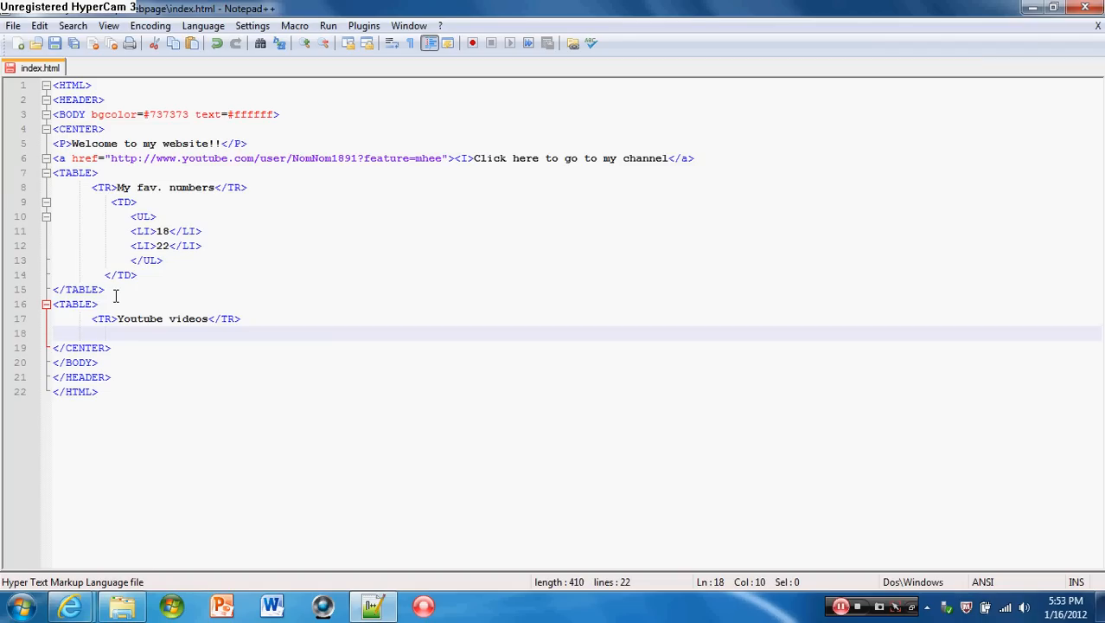
pyautogui.write('<TD>')
pyautogui.write('<UL>')
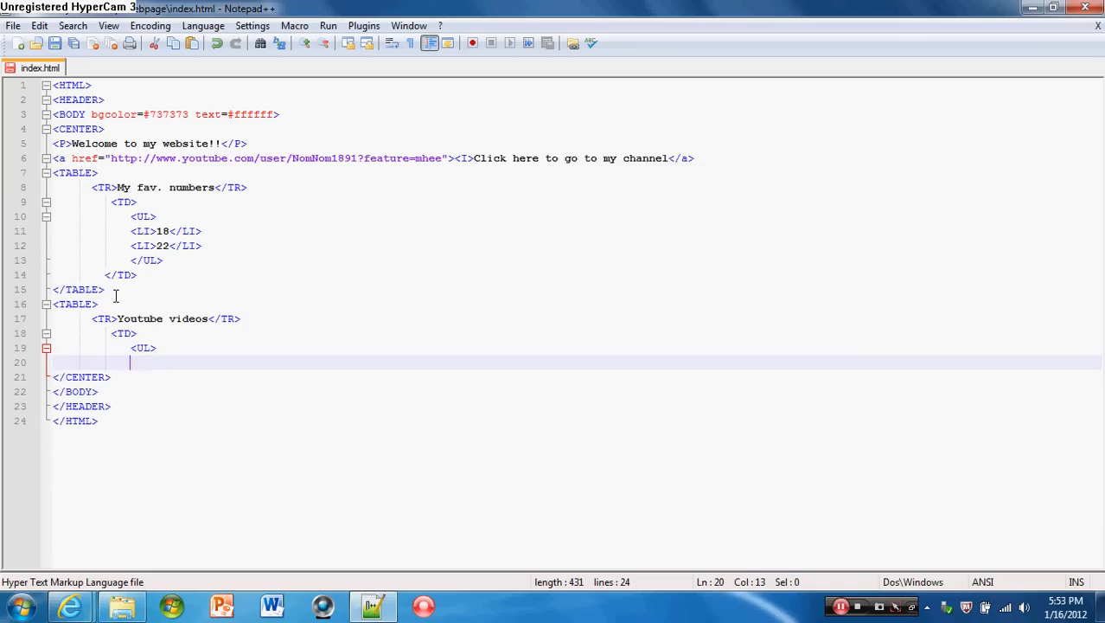
pyautogui.write('<LI>')
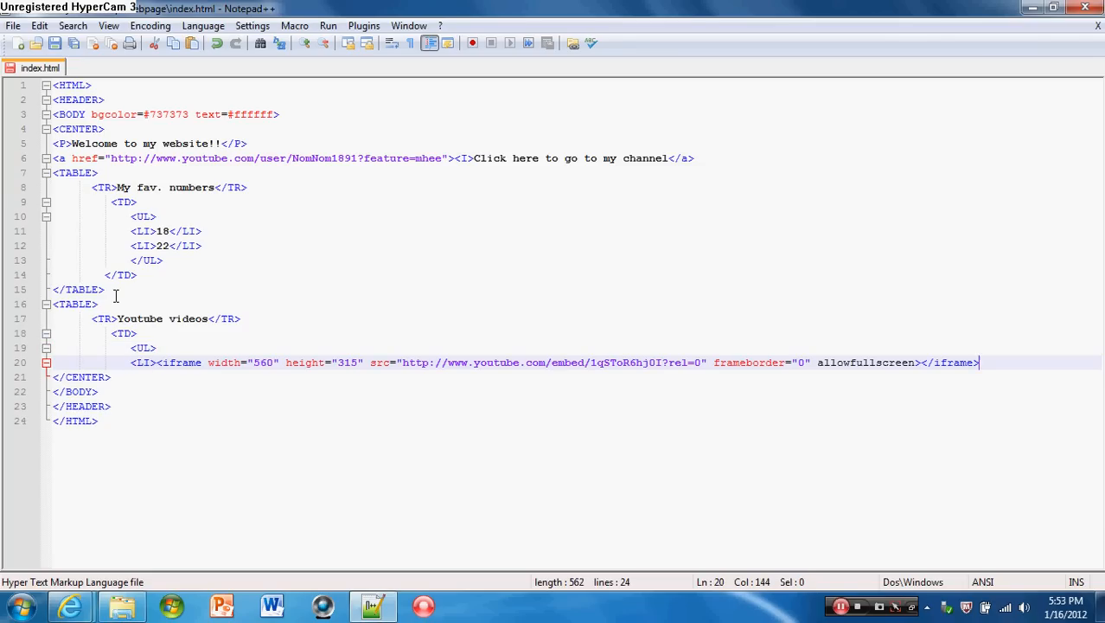
pyautogui.moveTo(947, 465)
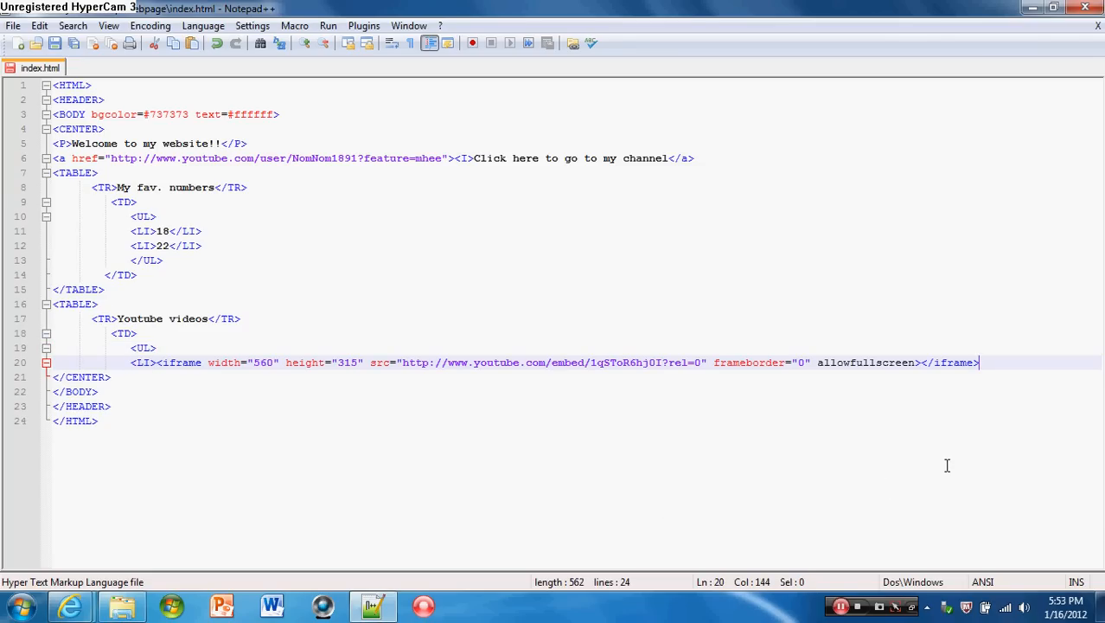
# Step: Close the video item, list, cell and table with </LI>, </UL>, </TD> and </TABLE>
pyautogui.write('</LI>')
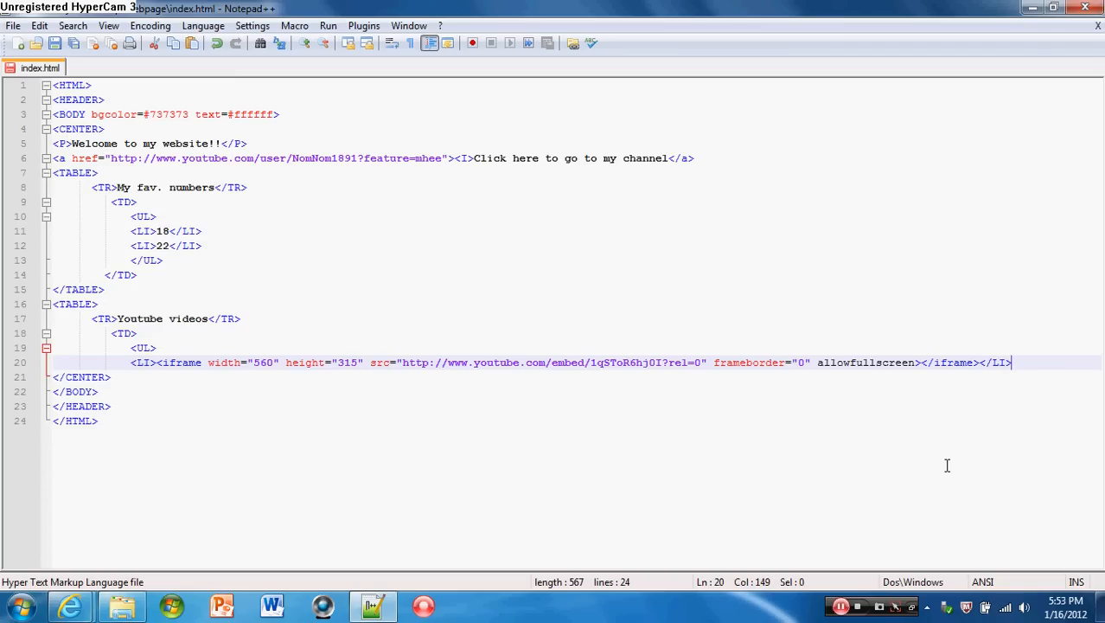
pyautogui.press('Return')
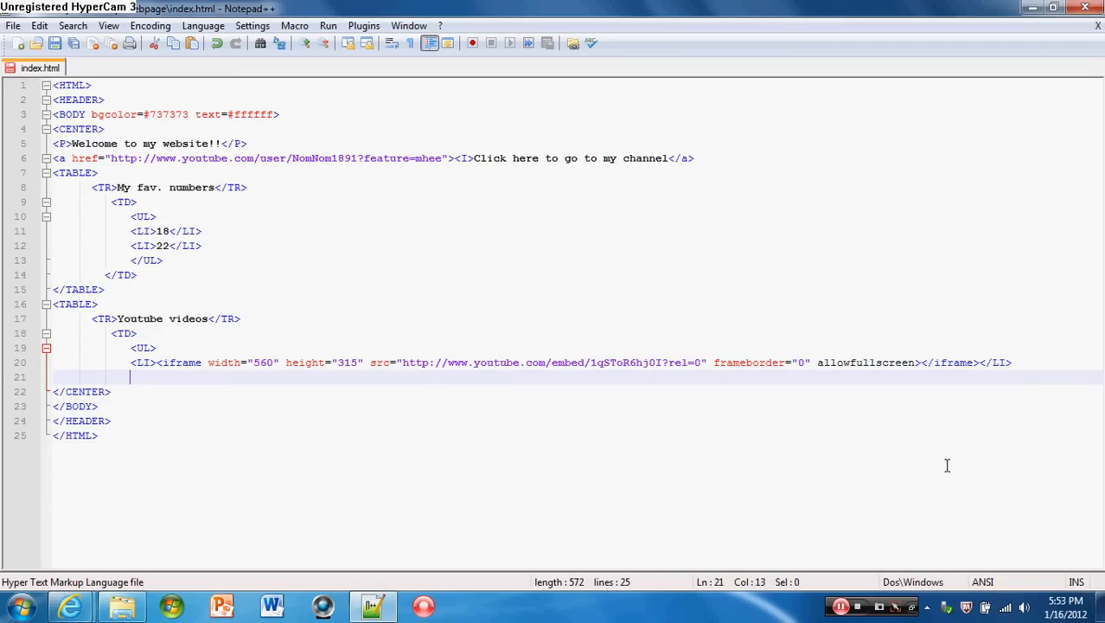
pyautogui.write('</UL>')
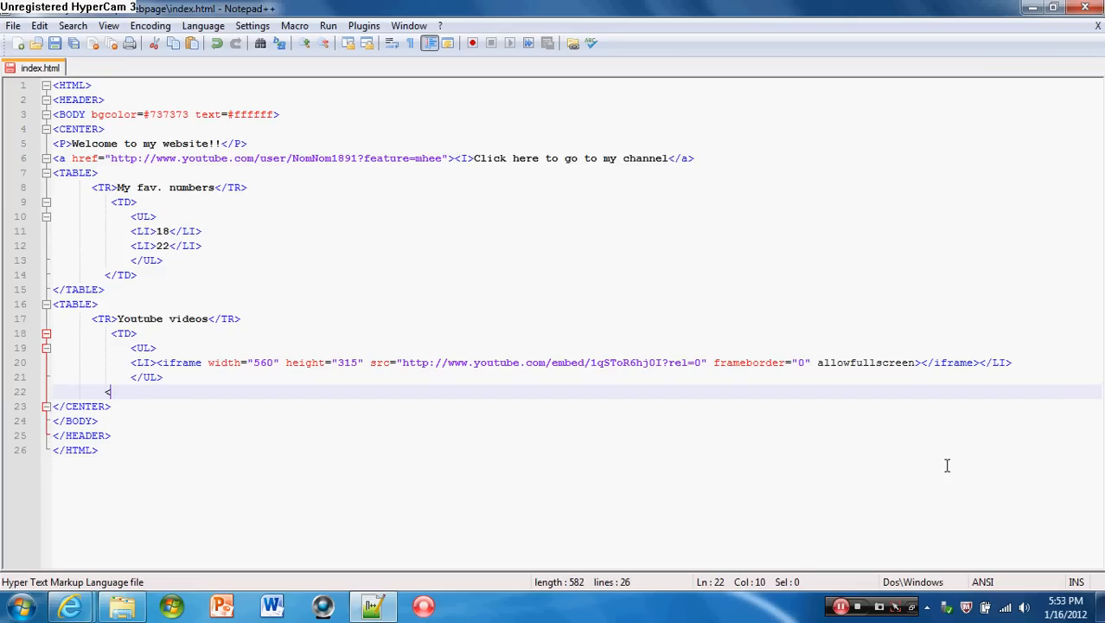
pyautogui.write('/TD>')
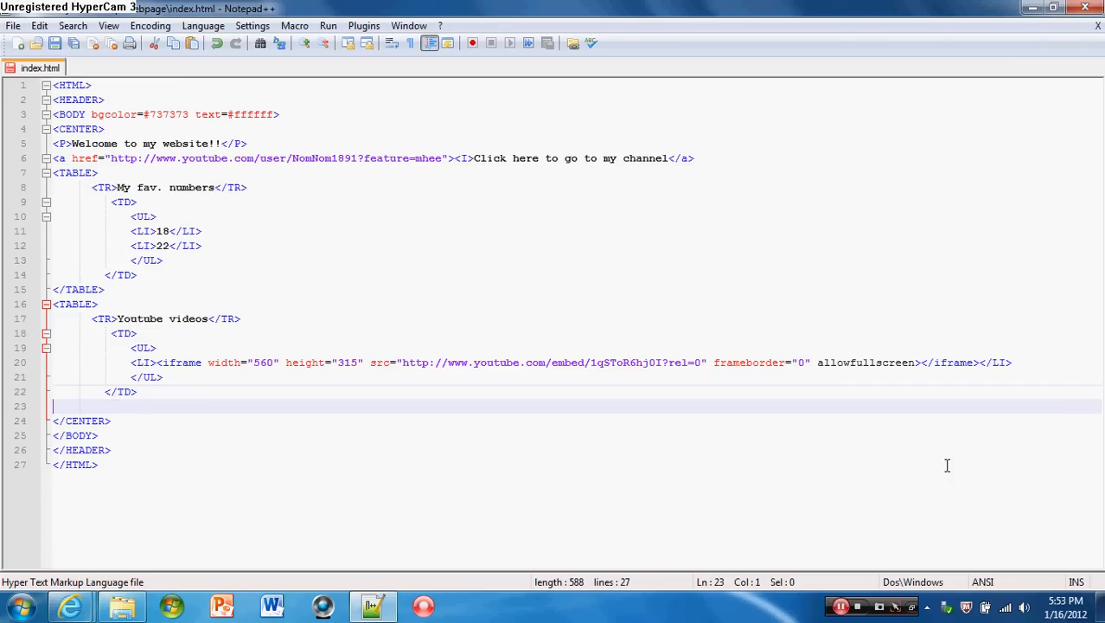
pyautogui.write('</T')
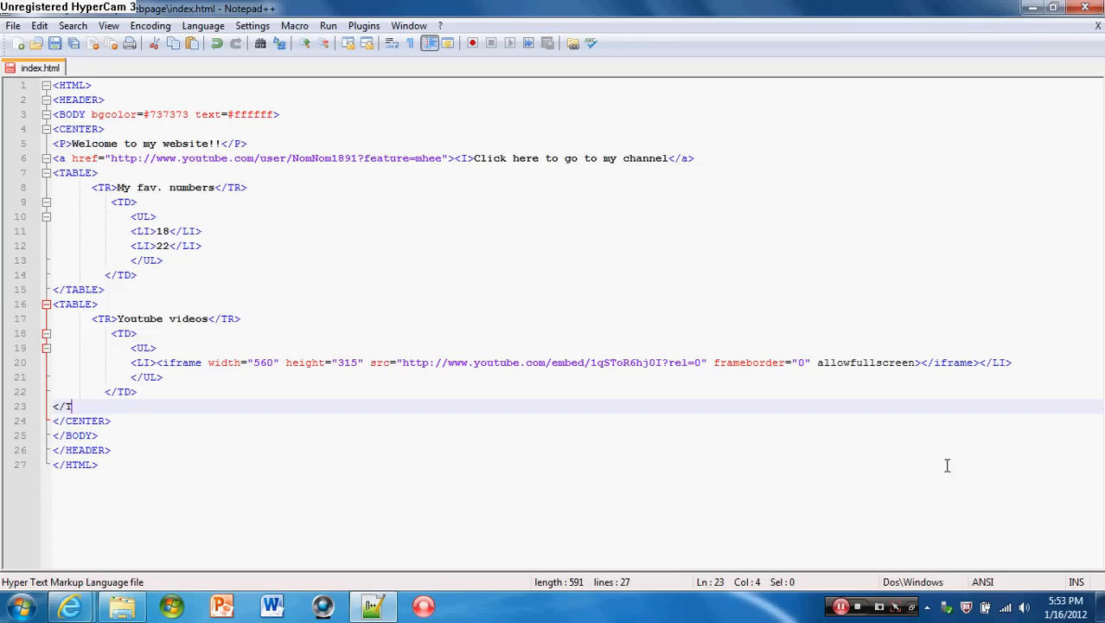
pyautogui.write('ABLE>')
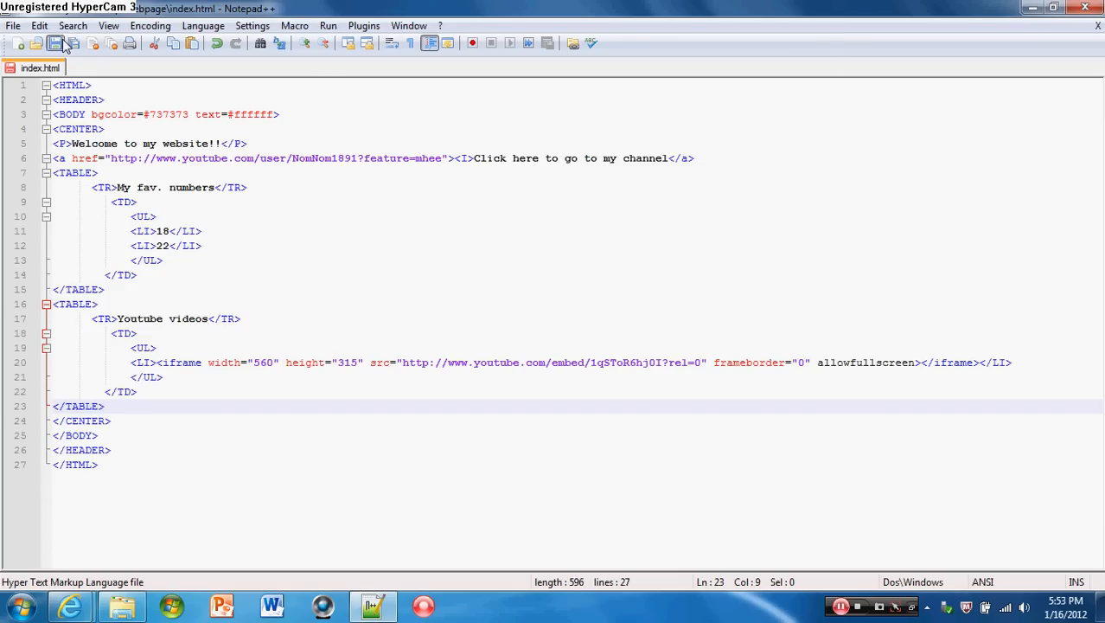
pyautogui.moveTo(71, 605)
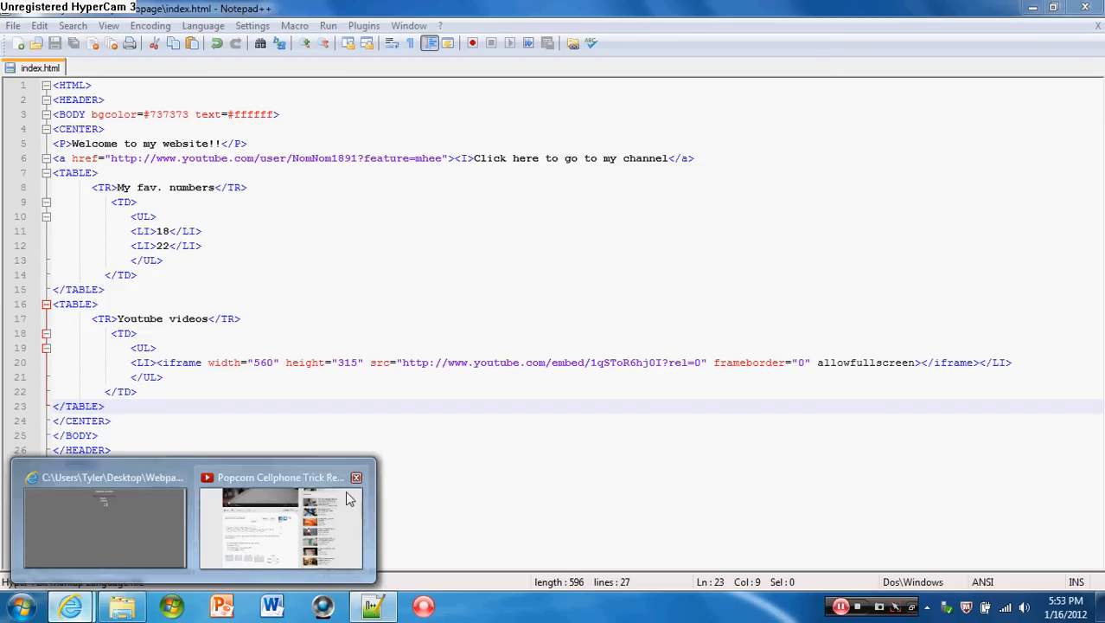
pyautogui.click(103, 527)
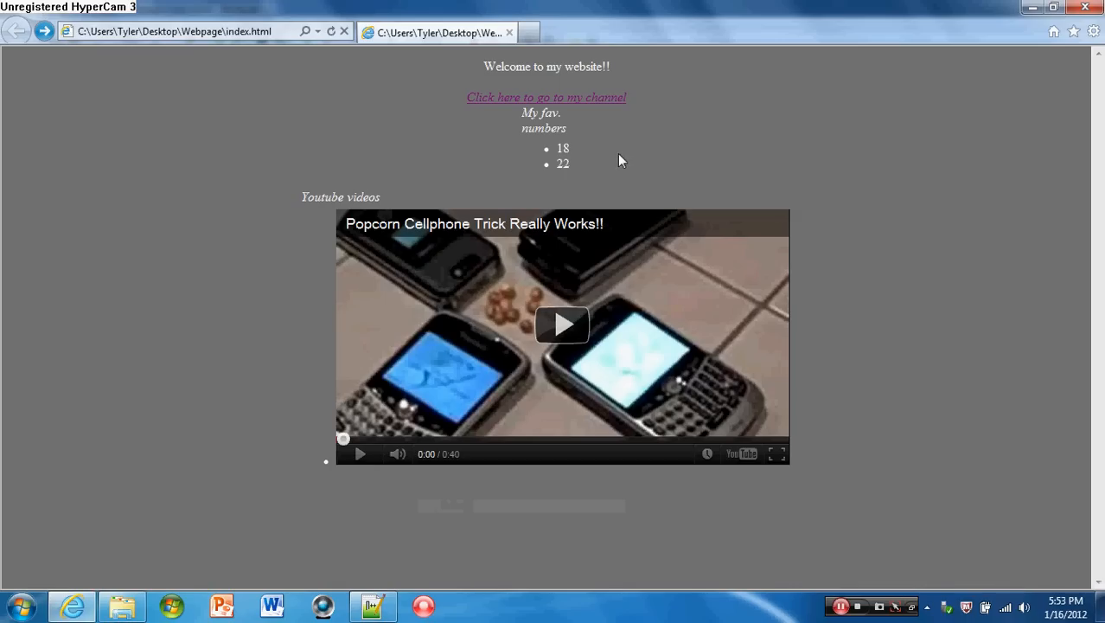
pyautogui.moveTo(545, 337)
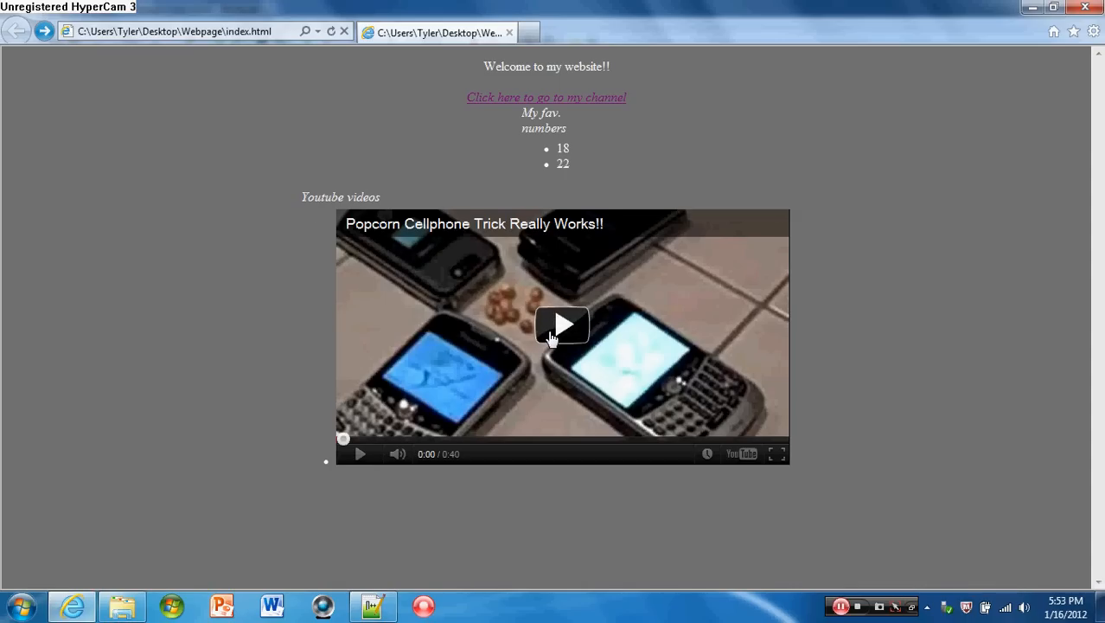
# Step: Play the embedded popcorn video in Internet Explorer and pause it at 0:06
pyautogui.click(562, 324)
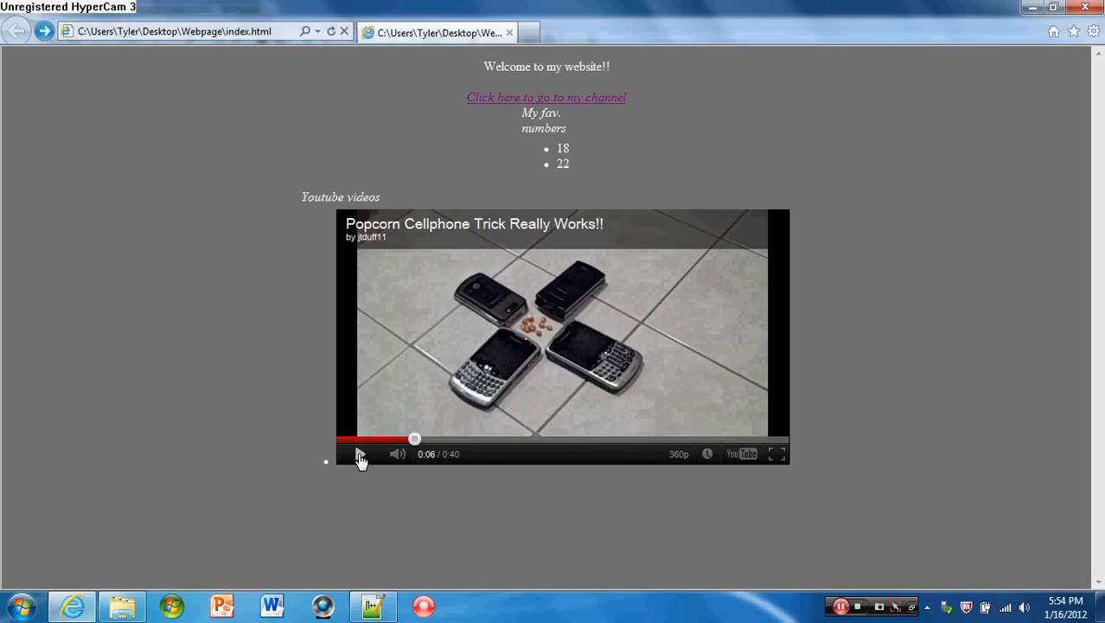
pyautogui.click(359, 453)
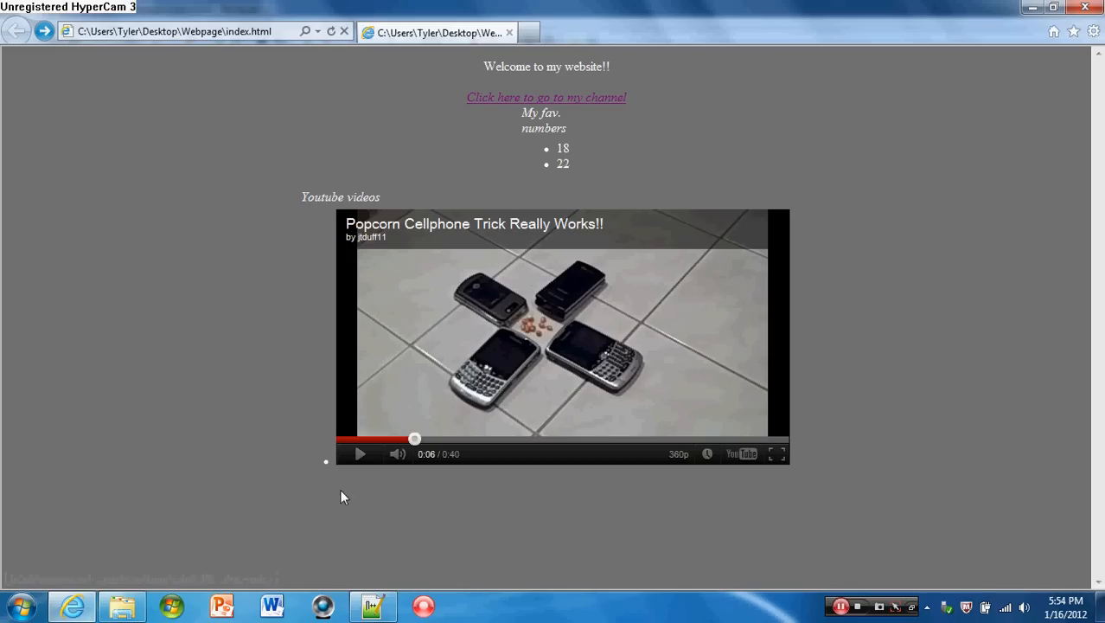
pyautogui.moveTo(281, 597)
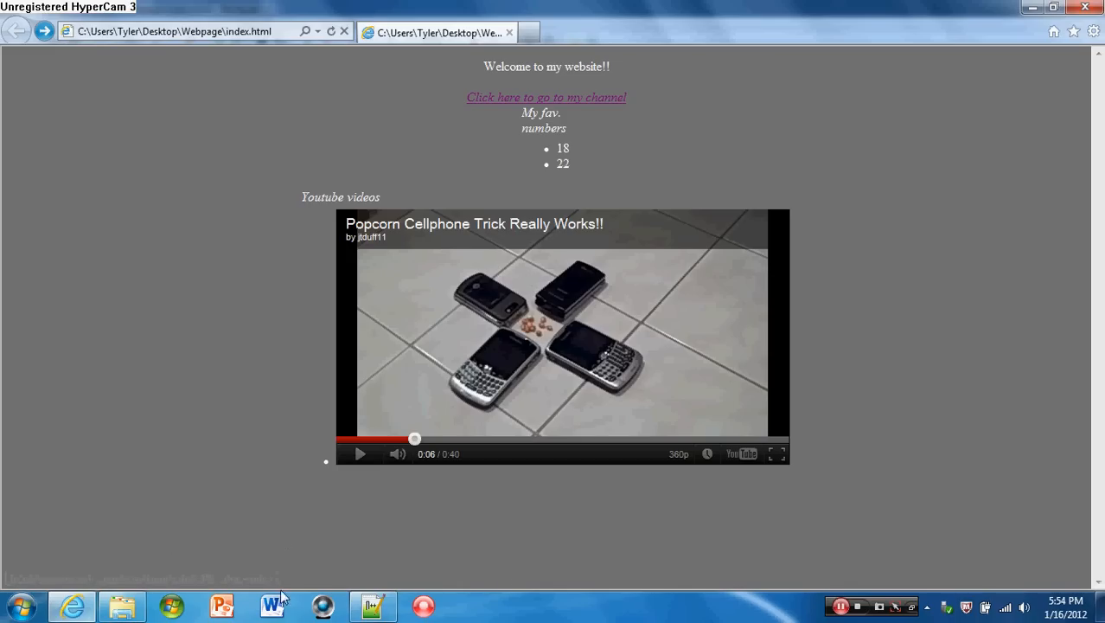
pyautogui.moveTo(73, 605)
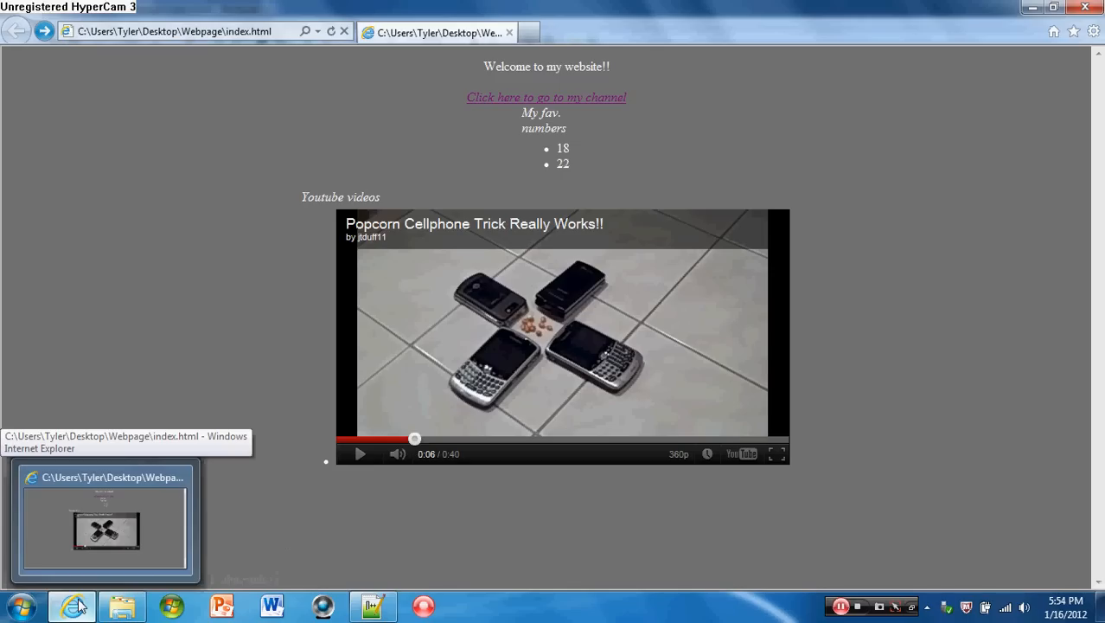
pyautogui.moveTo(545, 159)
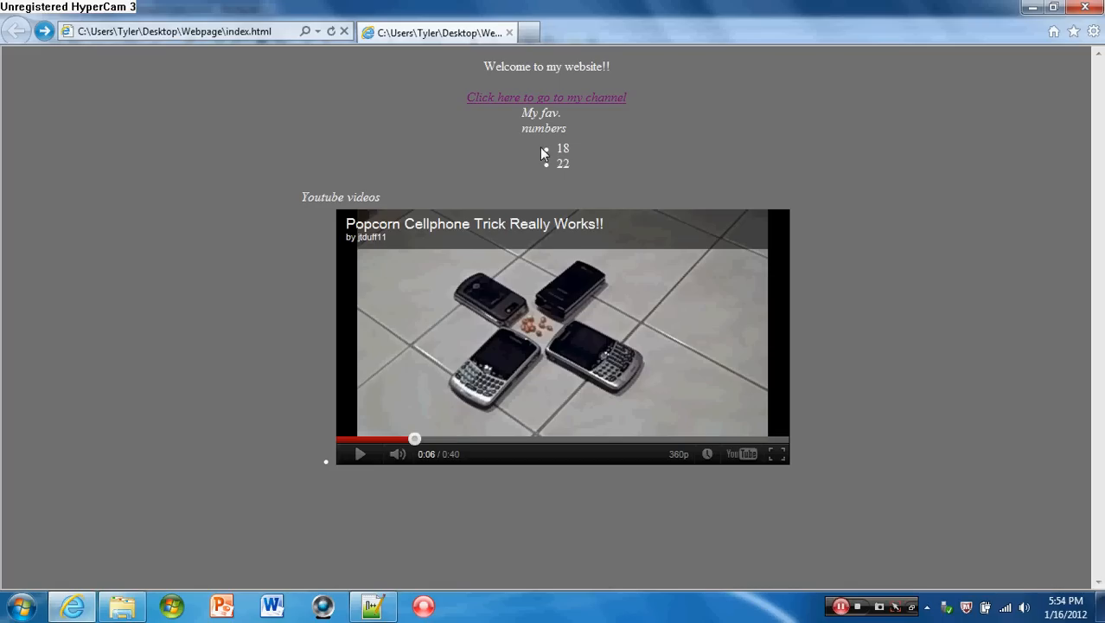
pyautogui.moveTo(709, 453)
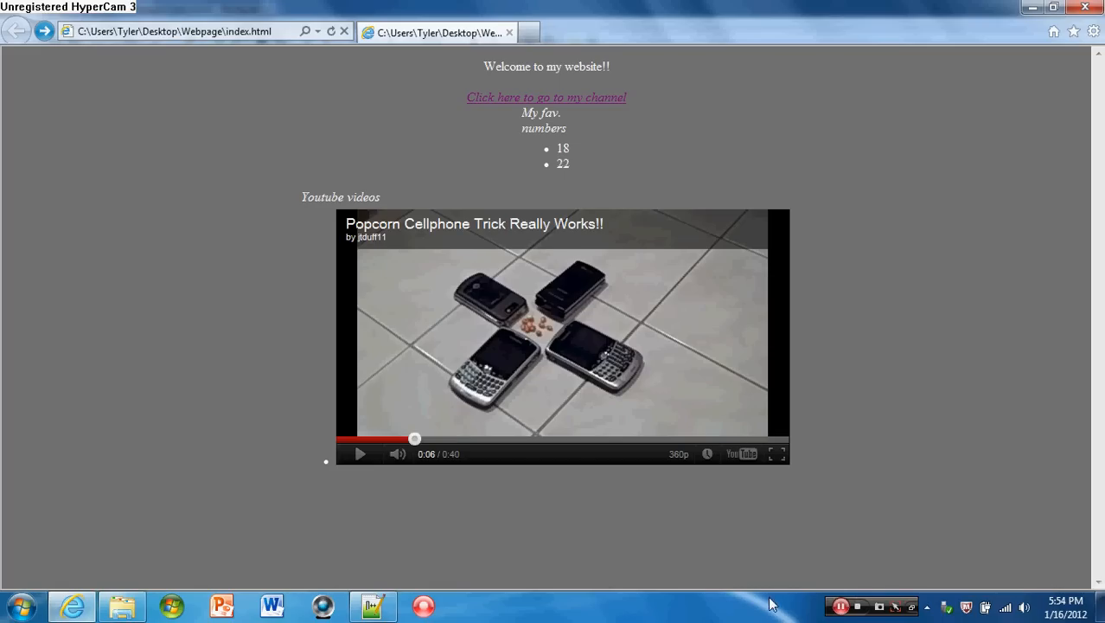
pyautogui.moveTo(787, 606)
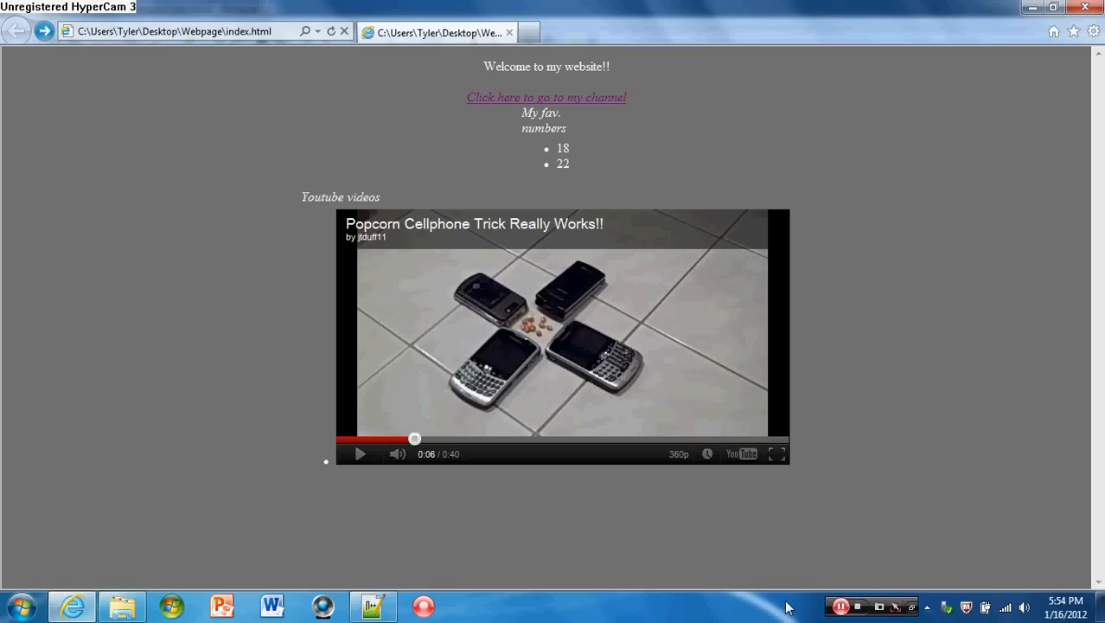
pyautogui.moveTo(1037, 599)
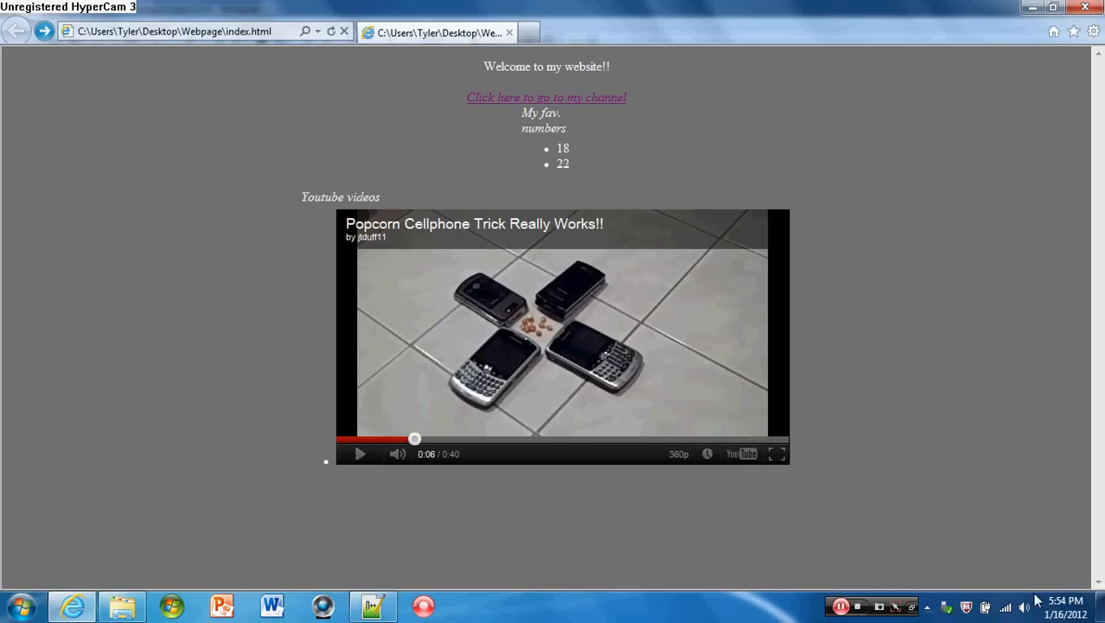
pyautogui.moveTo(662, 603)
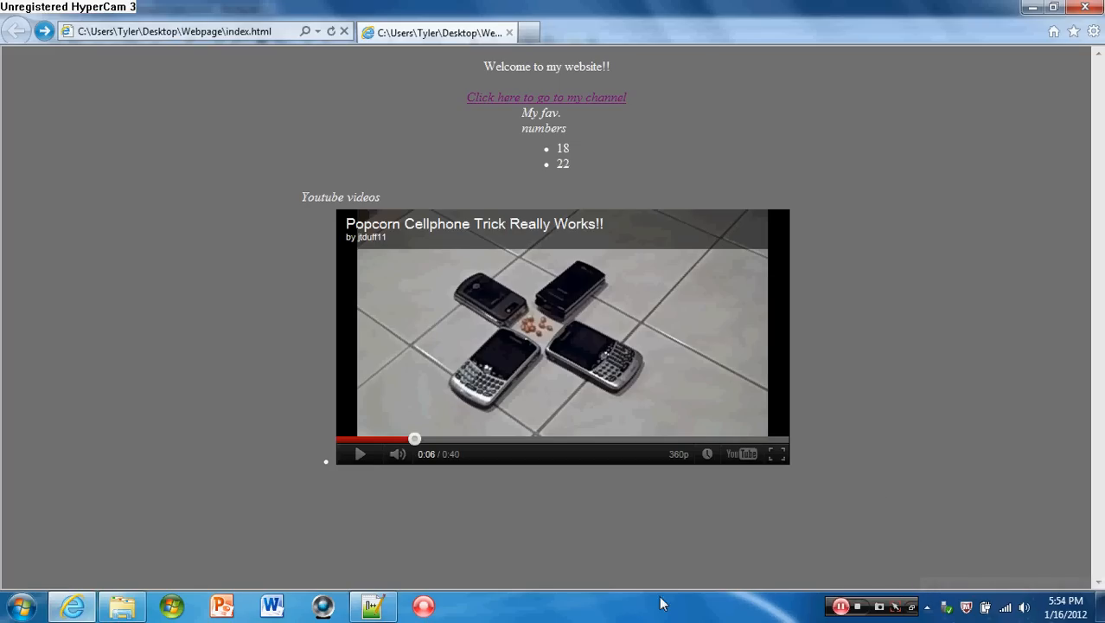
pyautogui.moveTo(875, 537)
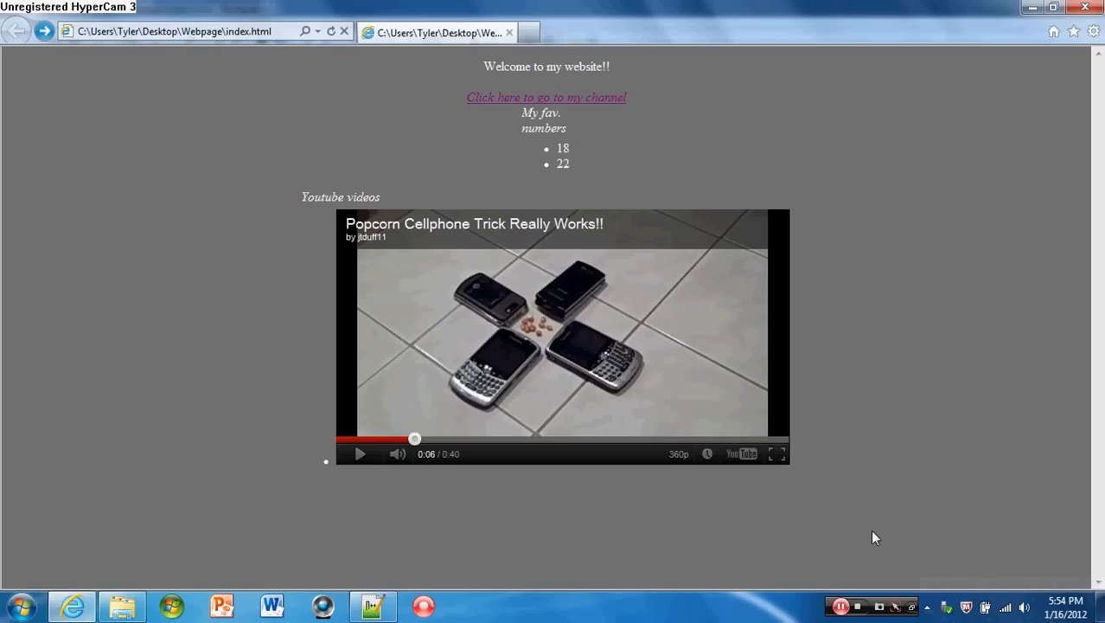
pyautogui.moveTo(885, 570)
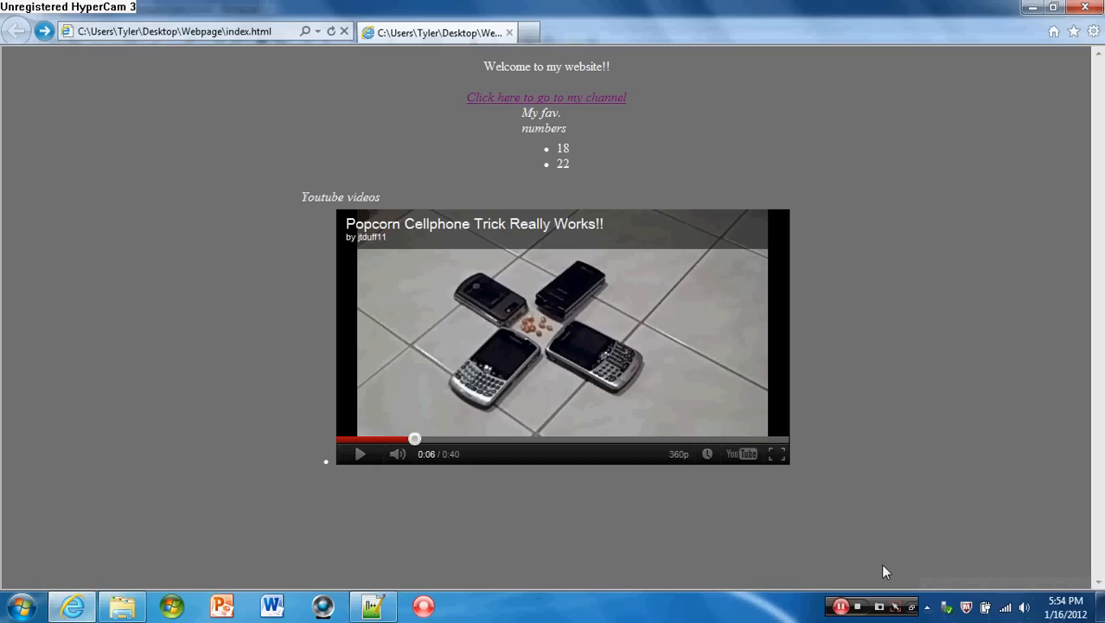